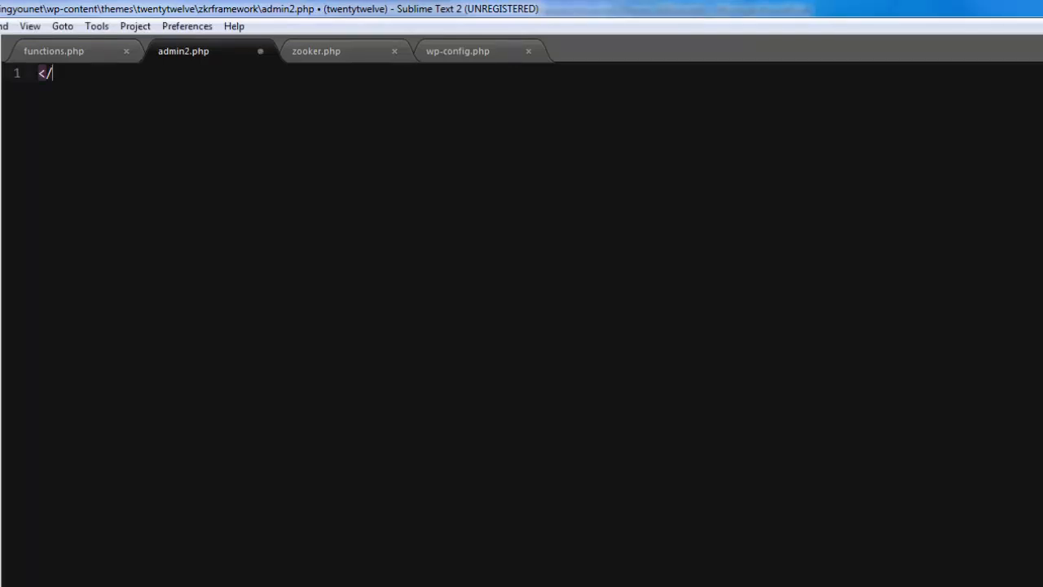
# - Write the <?php tag and declare an empty function zkr_my_theme_menu_first() with braces
pyautogui.write('<?php')
pyautogui.write('?>')
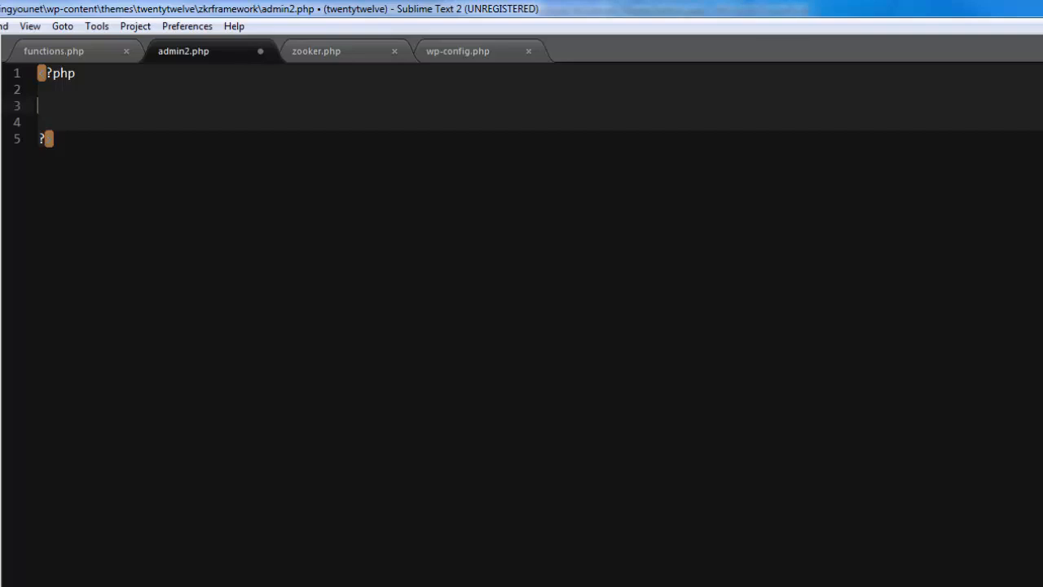
pyautogui.write('fun')
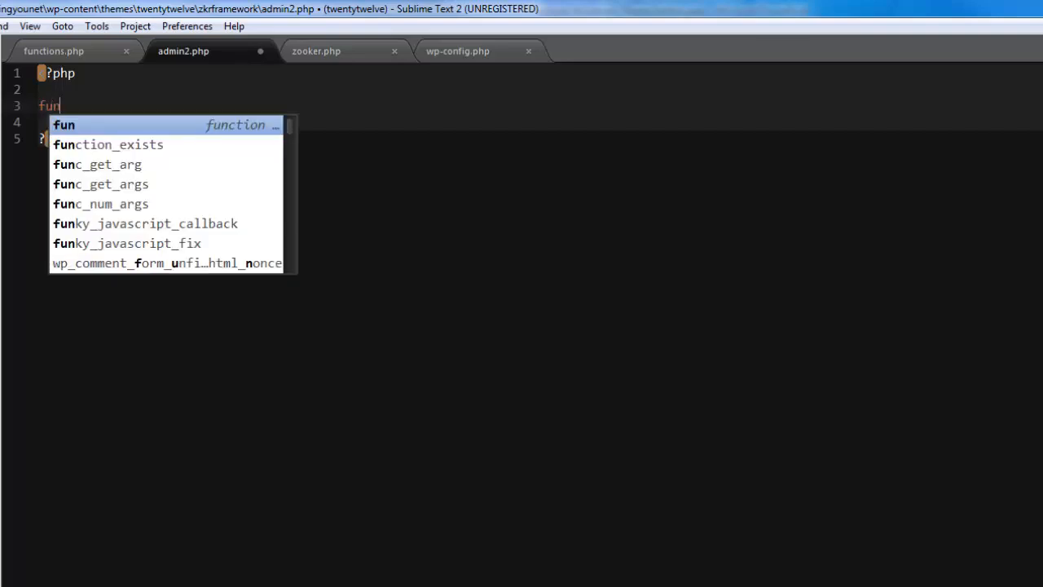
pyautogui.write('function z')
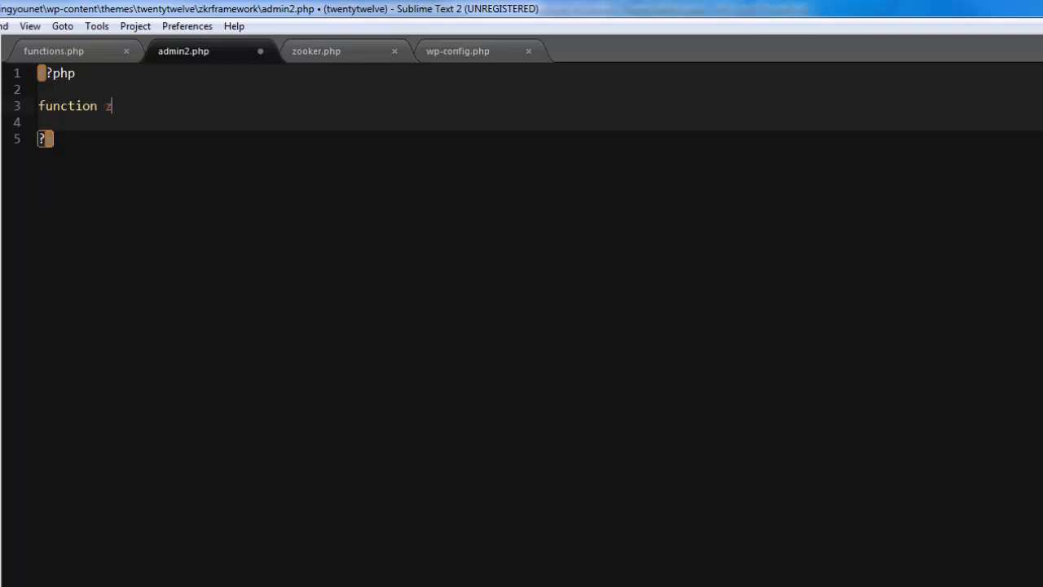
pyautogui.write('kr_')
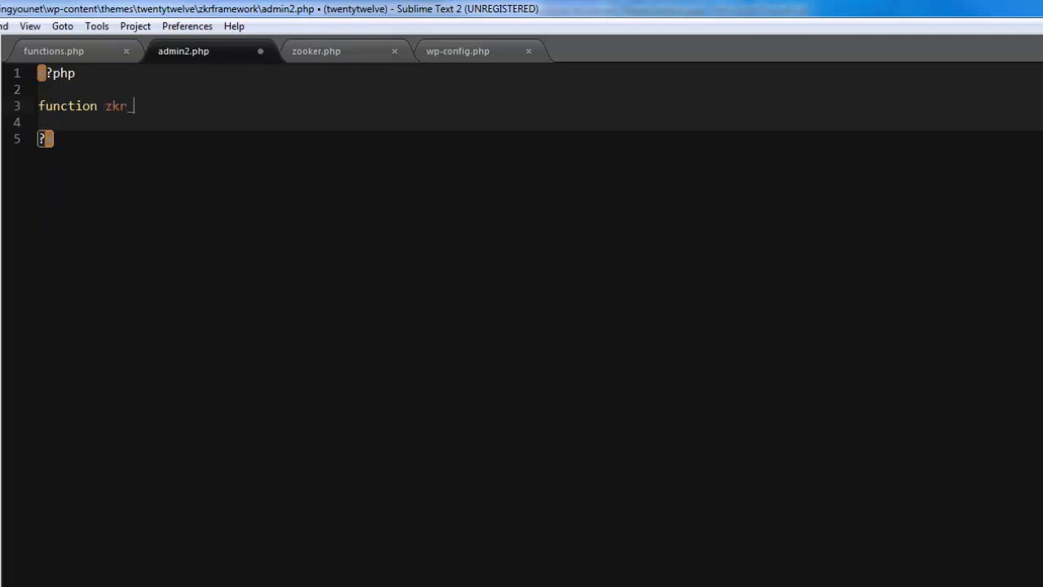
pyautogui.write('my_th')
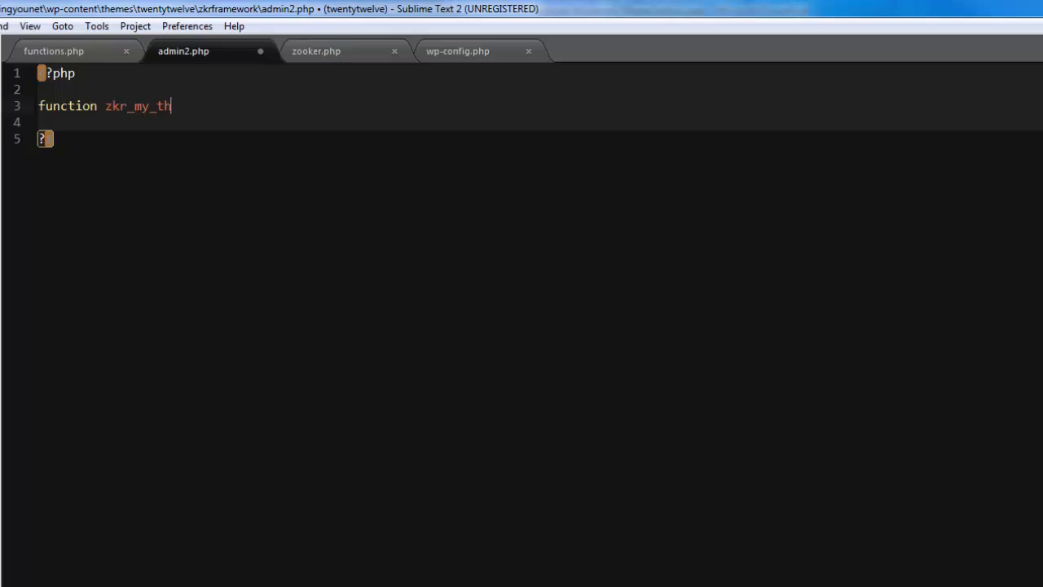
pyautogui.write('eme_m')
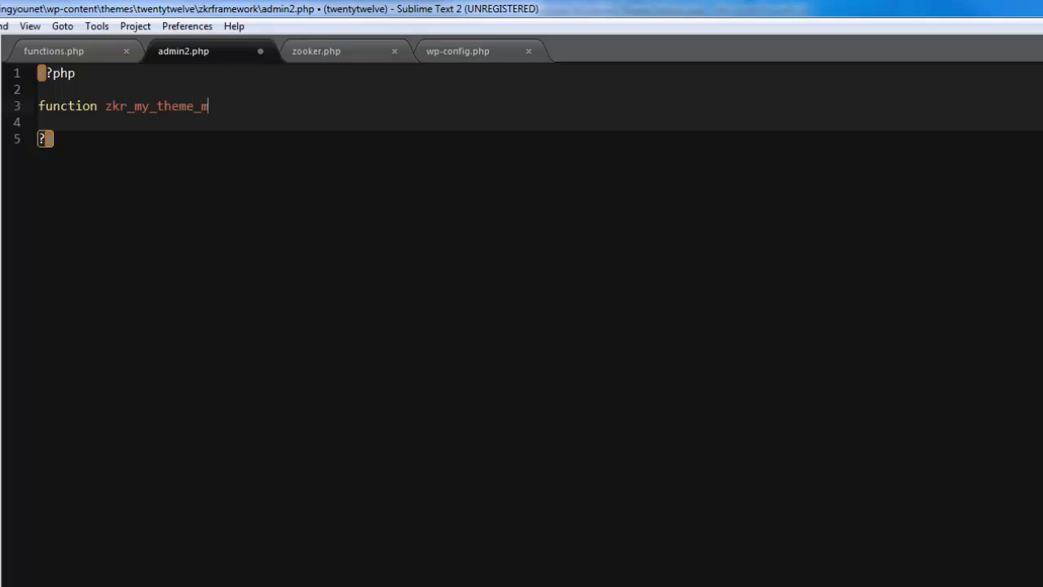
pyautogui.write('enu_first(')
pyautogui.click(538, 122)
pyautogui.write('{')
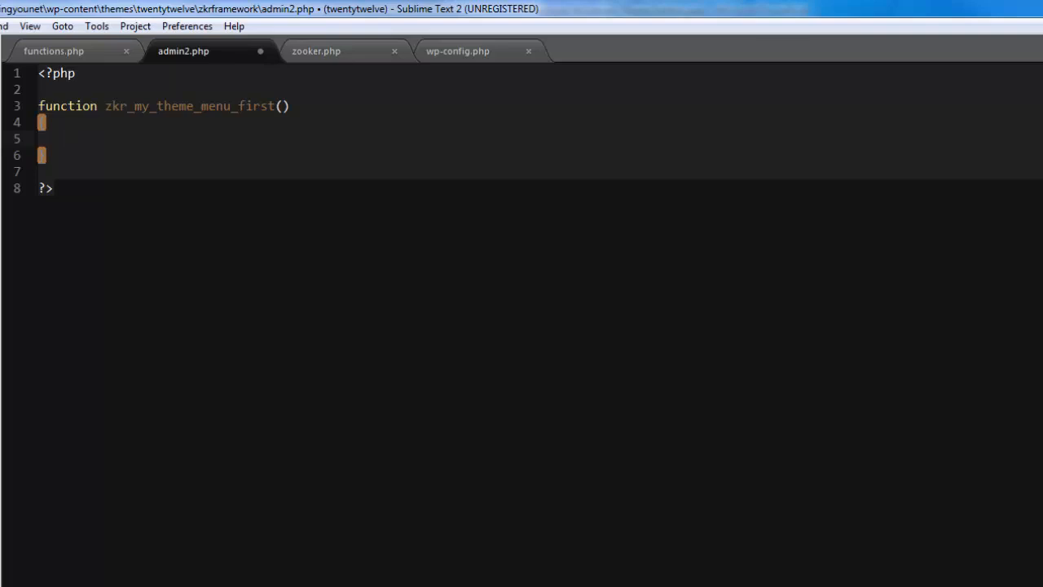
# - Assign $page_title and $menu_title the value "Theme Settings" inside the function
pyautogui.write('$var')
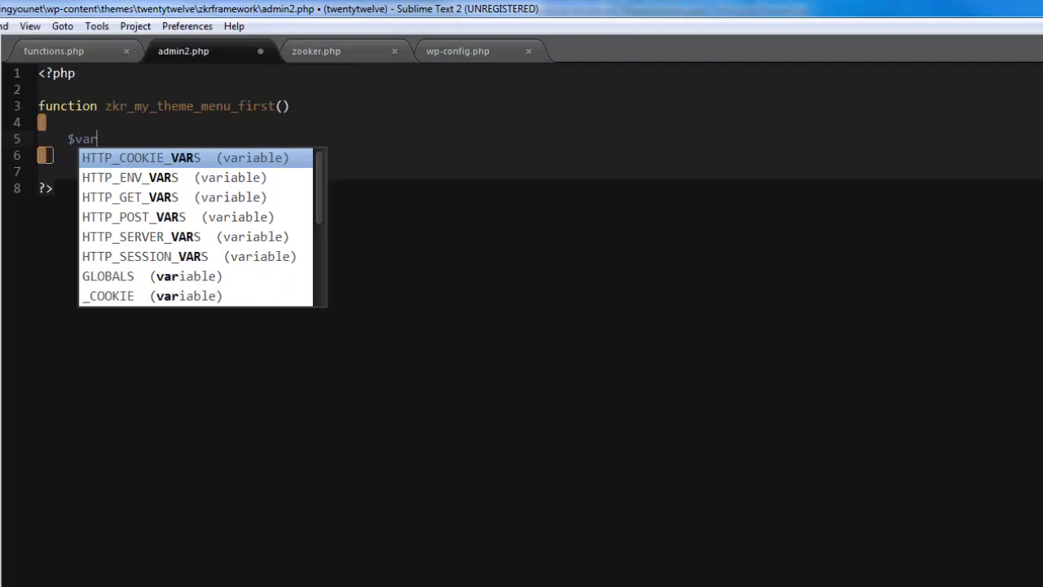
pyautogui.press('backspace')
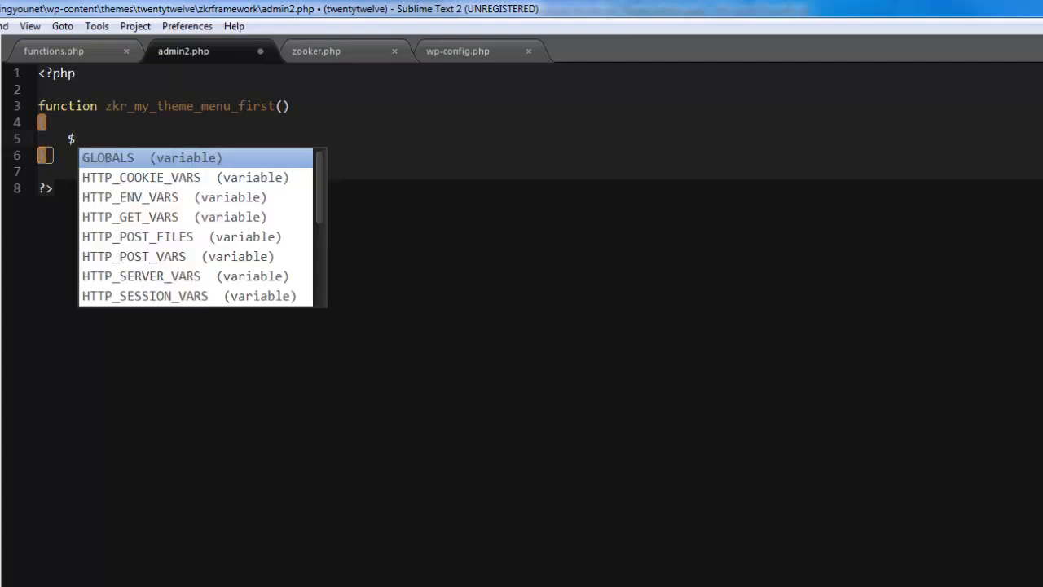
pyautogui.write('page_')
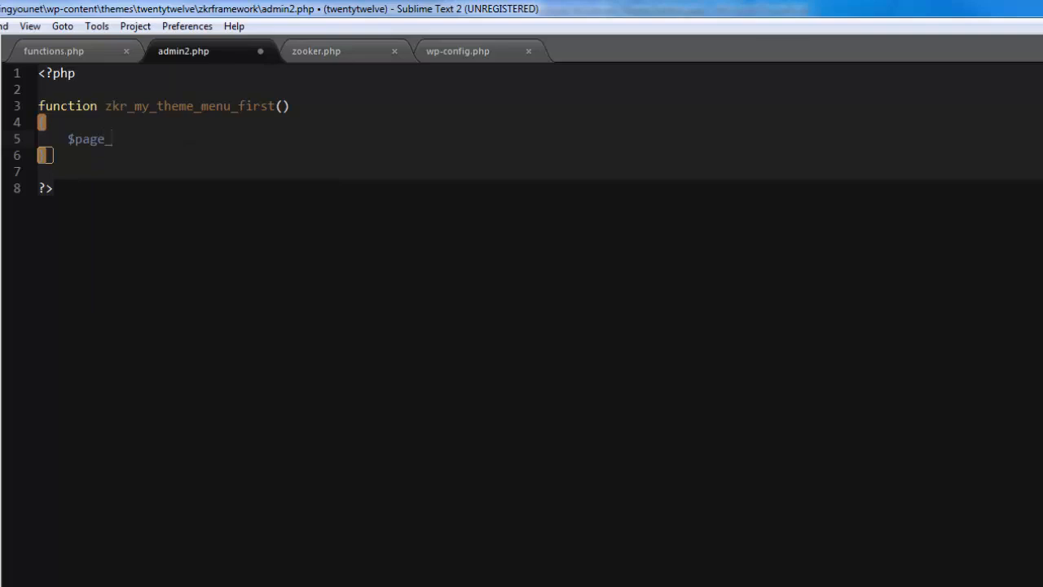
pyautogui.write('title')
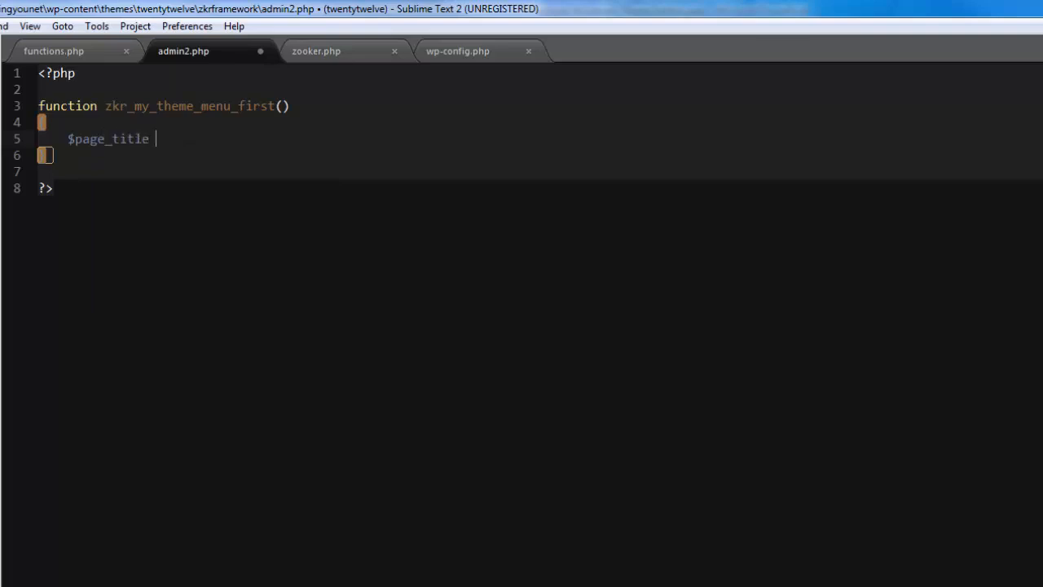
pyautogui.write('= "Theme Settings";')
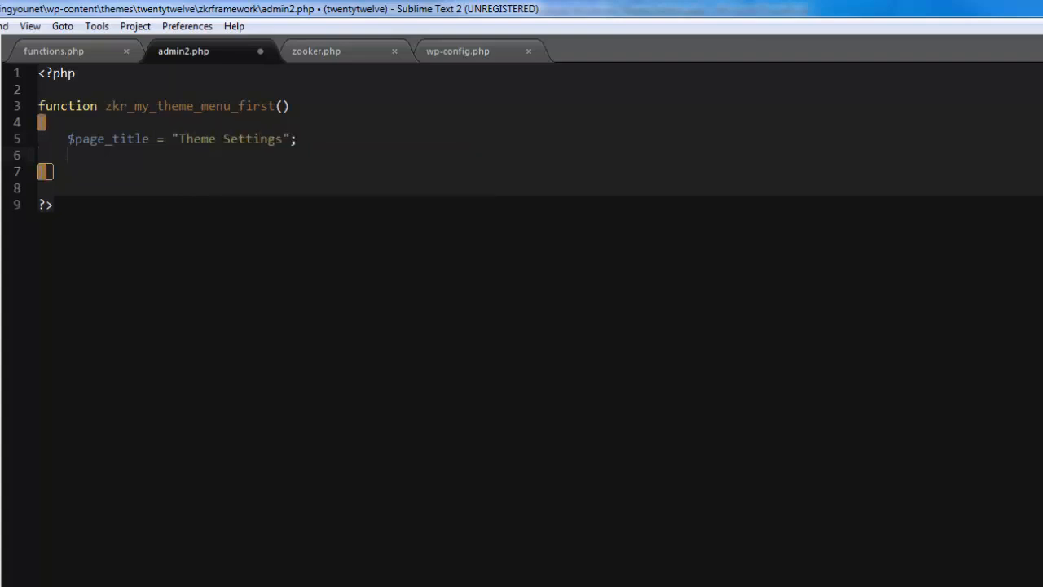
pyautogui.write('$')
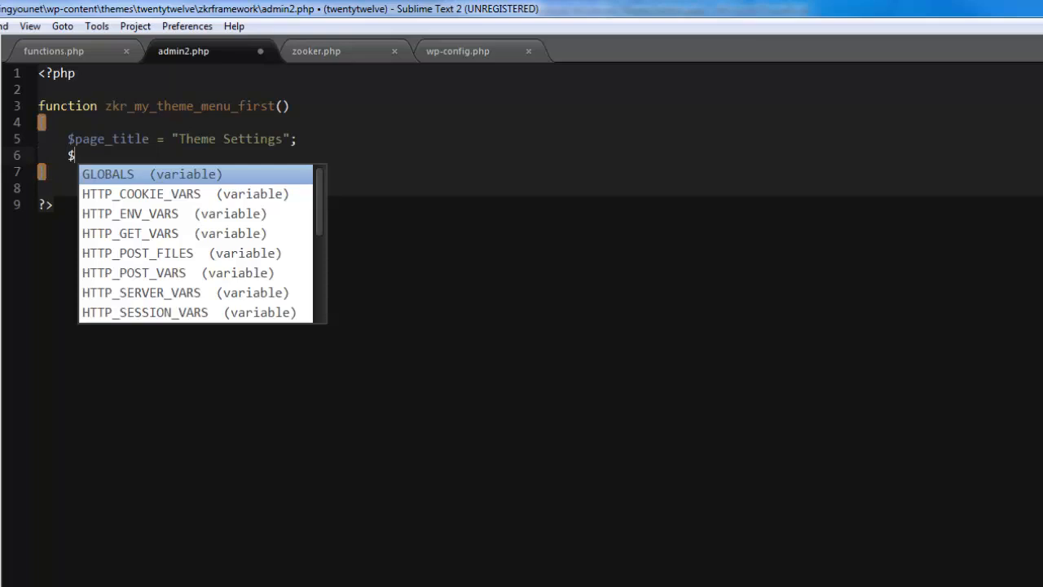
pyautogui.write('$menu_title = "')
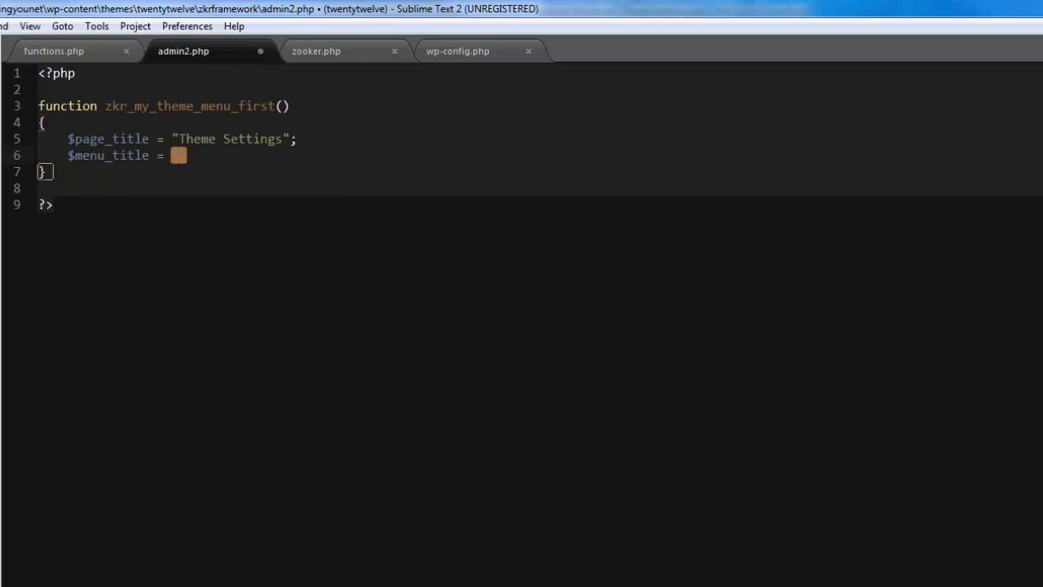
pyautogui.write('Theme')
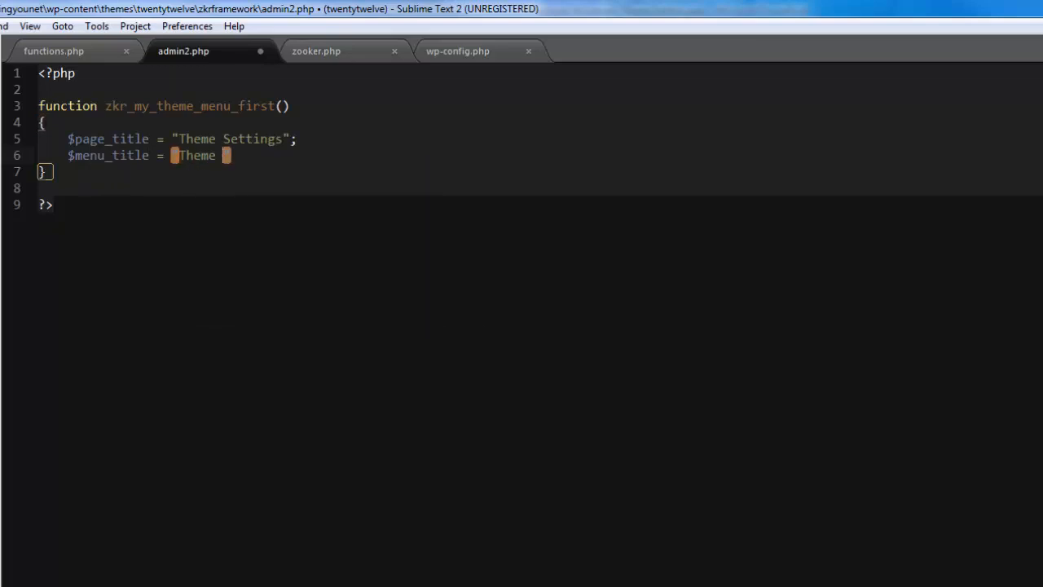
pyautogui.write('Settings')
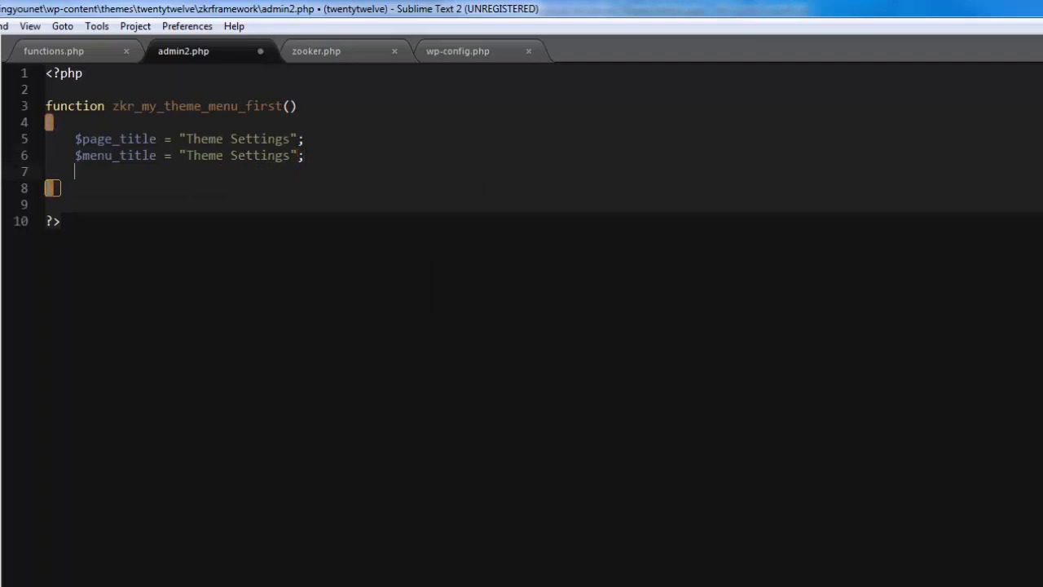
# - Assign $capability the value "administrator"
pyautogui.write('$c')
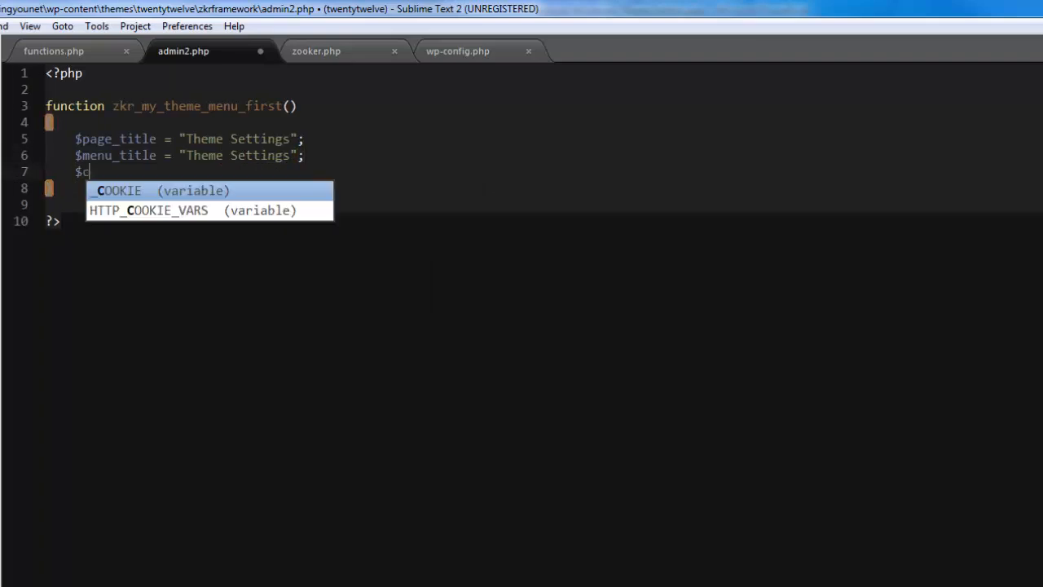
pyautogui.write('apabi')
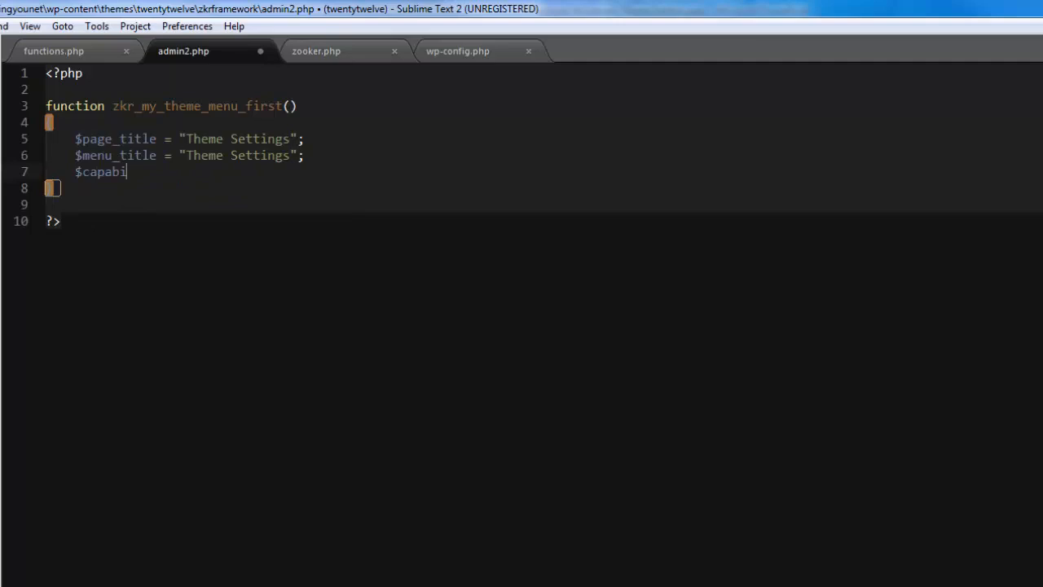
pyautogui.write('lity =')
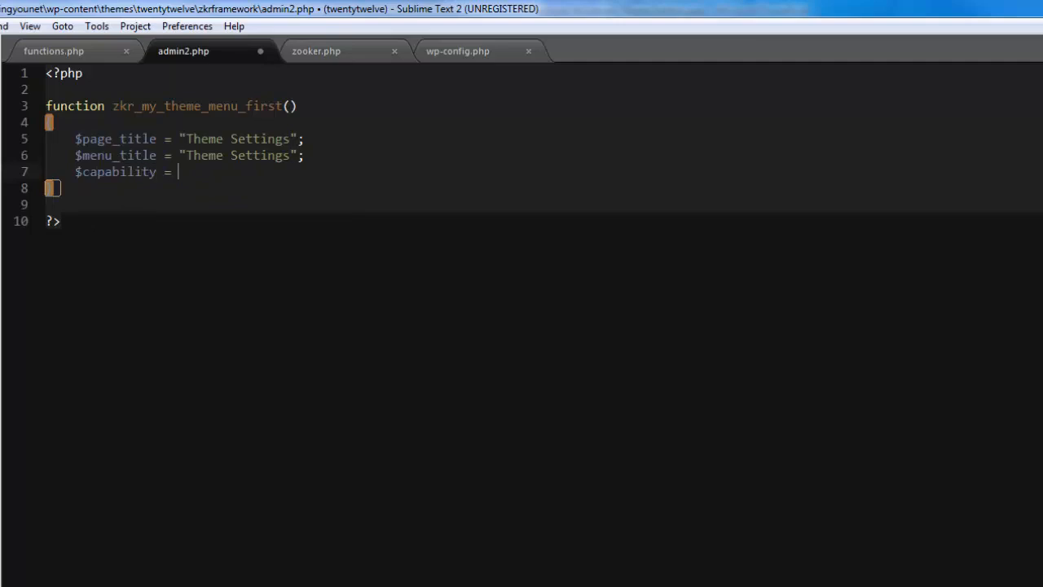
pyautogui.write('adm"')
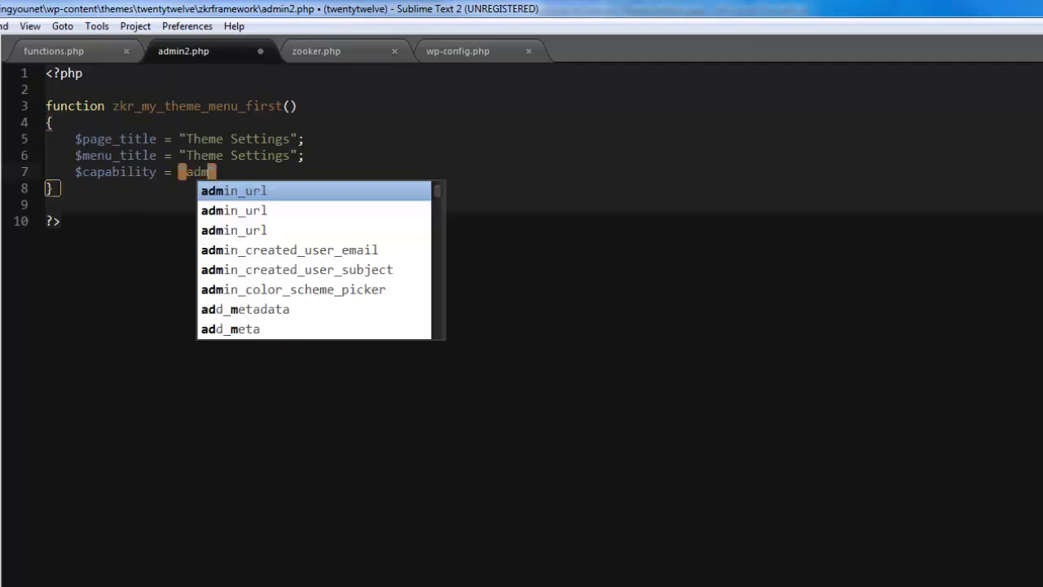
pyautogui.write('administrator')
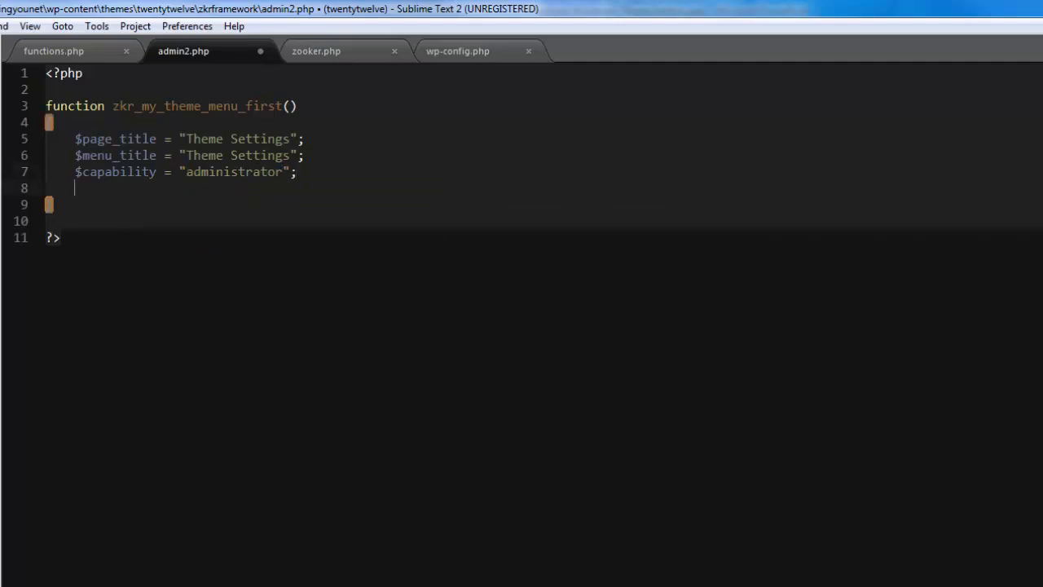
# - Assign $menu_slug the value "zkr-theme-settings"
pyautogui.write('$men')
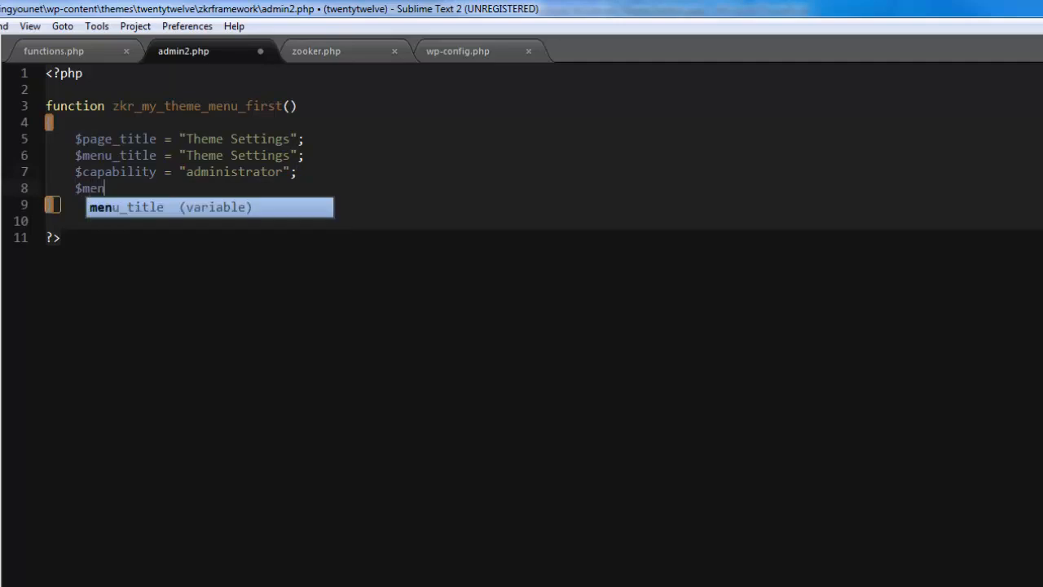
pyautogui.write('u_slug')
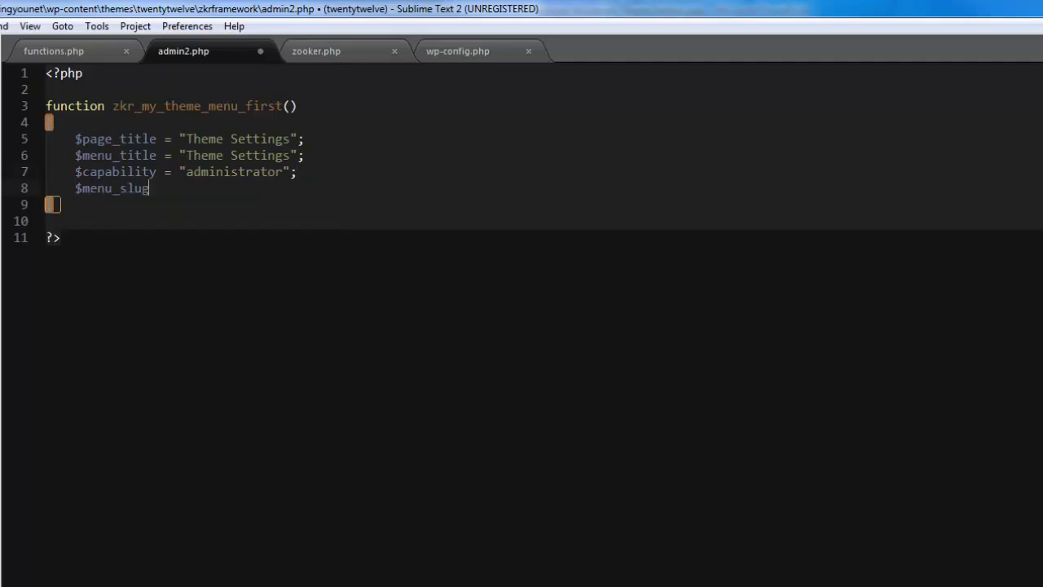
pyautogui.write('= "";')
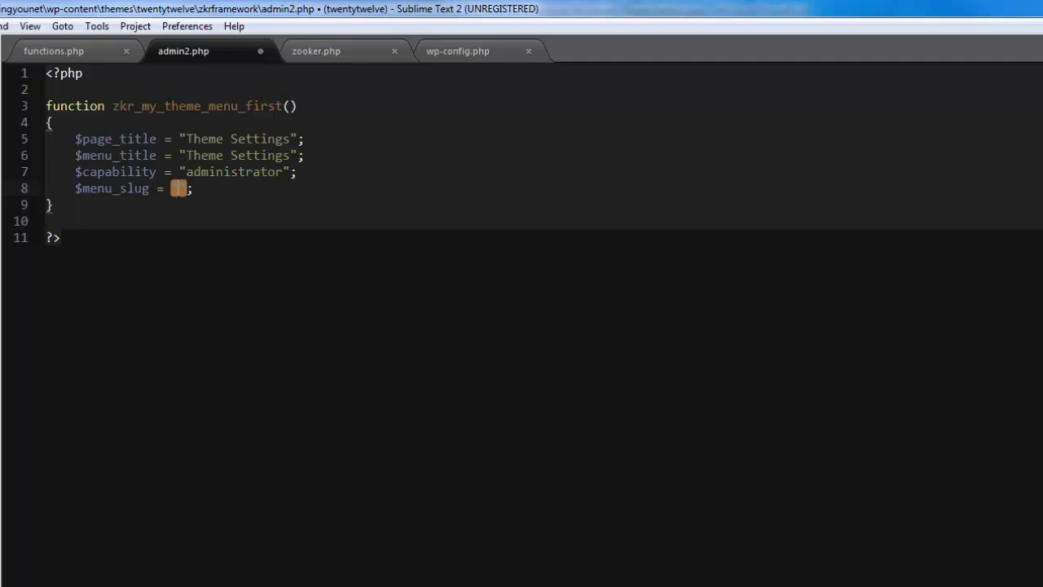
pyautogui.write('zkr')
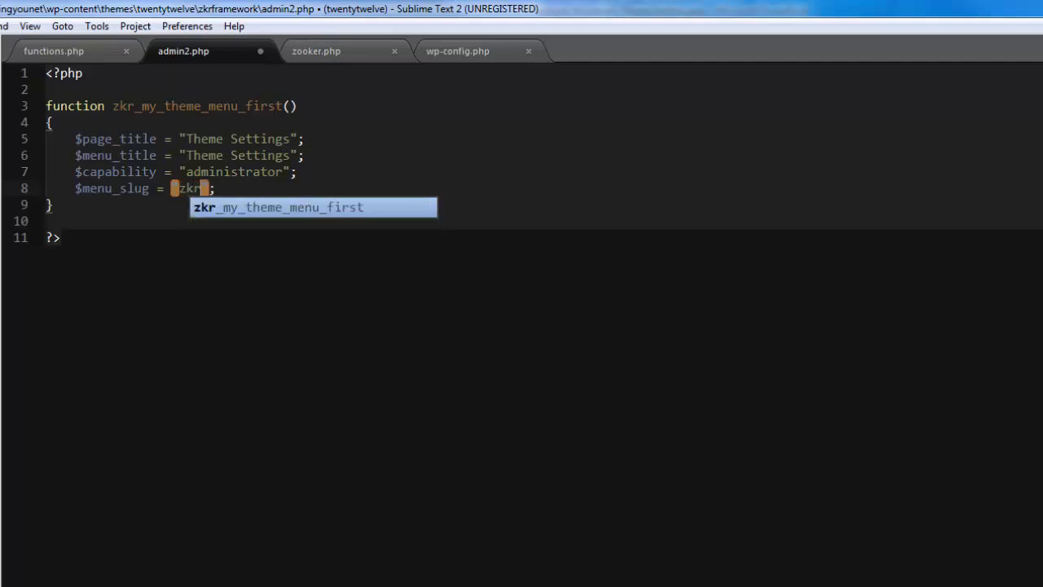
pyautogui.write('-theme')
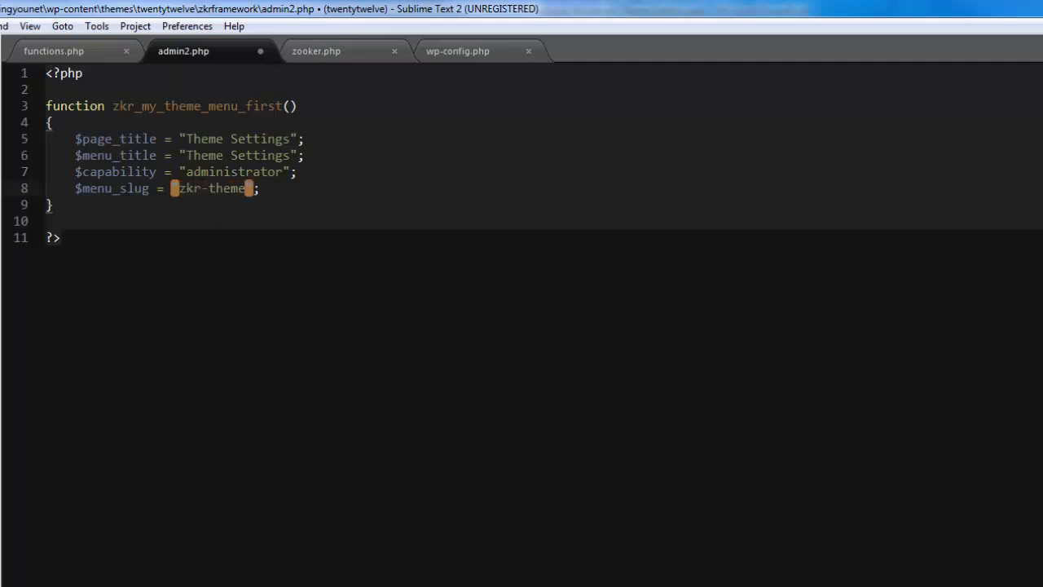
pyautogui.write('-settings')
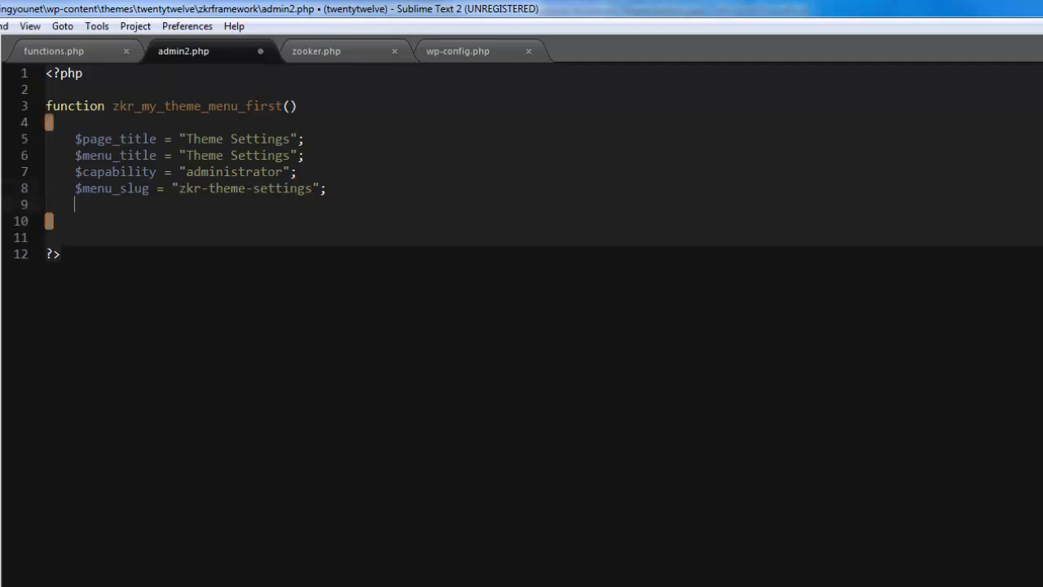
# - Assign $function the callback name "zkr_main_theme_menu"
pyautogui.write('$function = "')
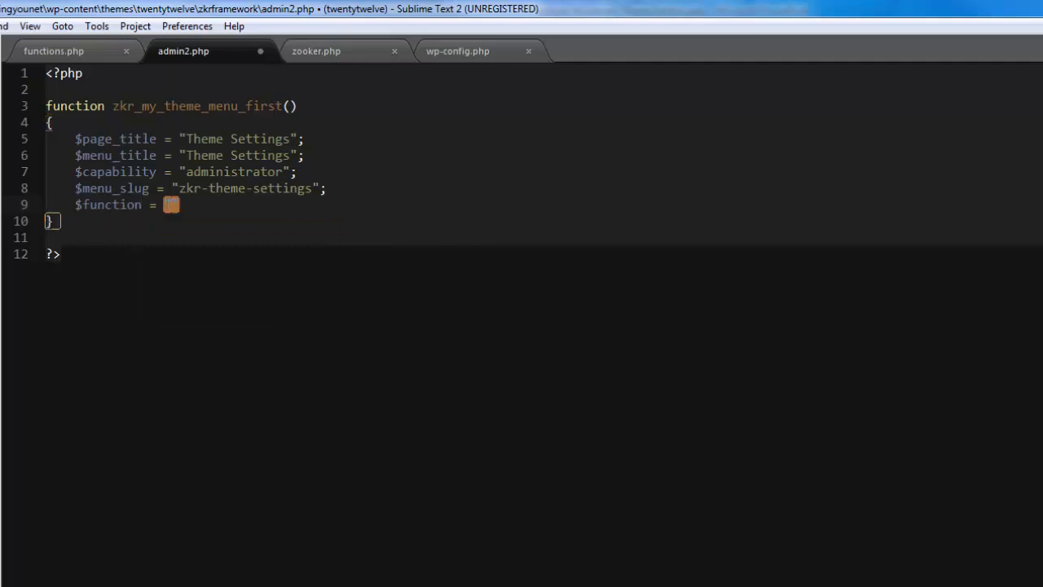
pyautogui.write('zkr')
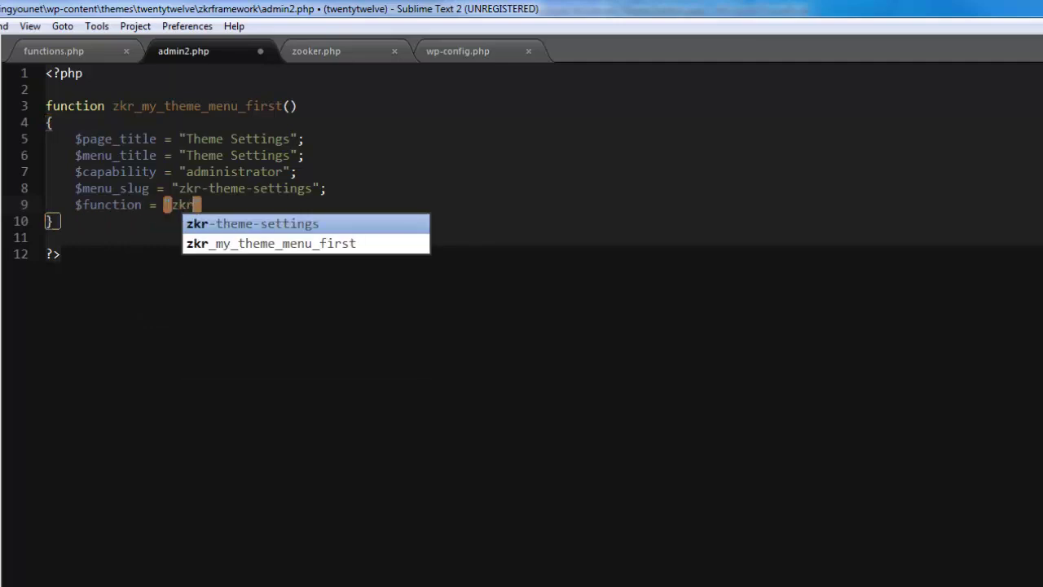
pyautogui.write('main_')
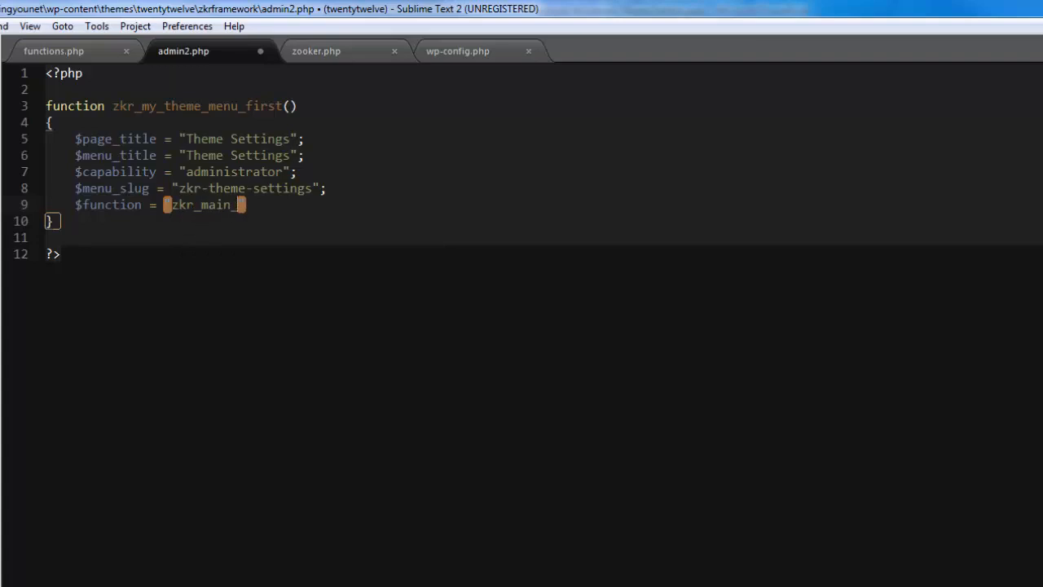
pyautogui.write('theme')
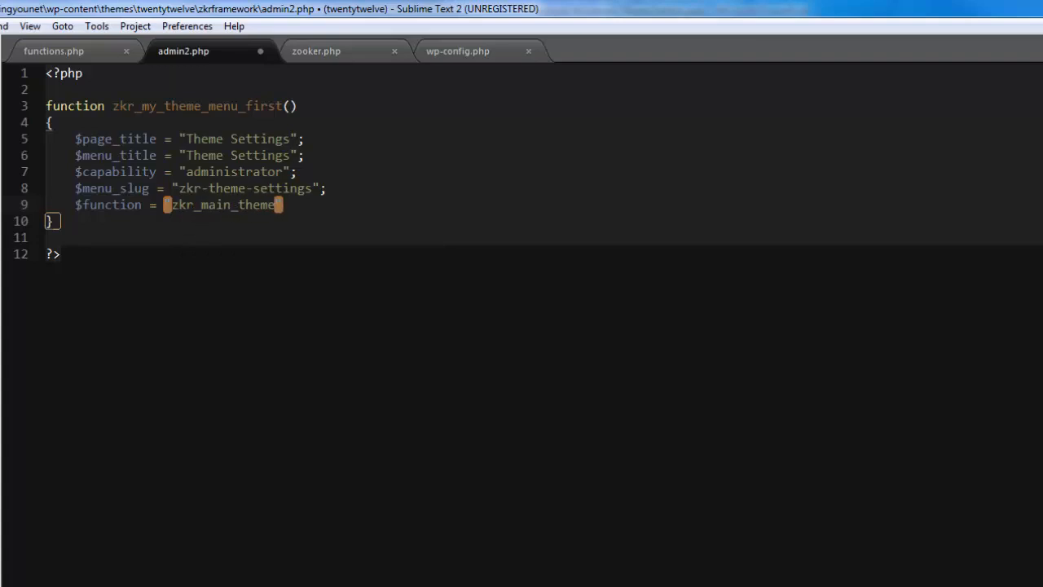
pyautogui.write('_menu')
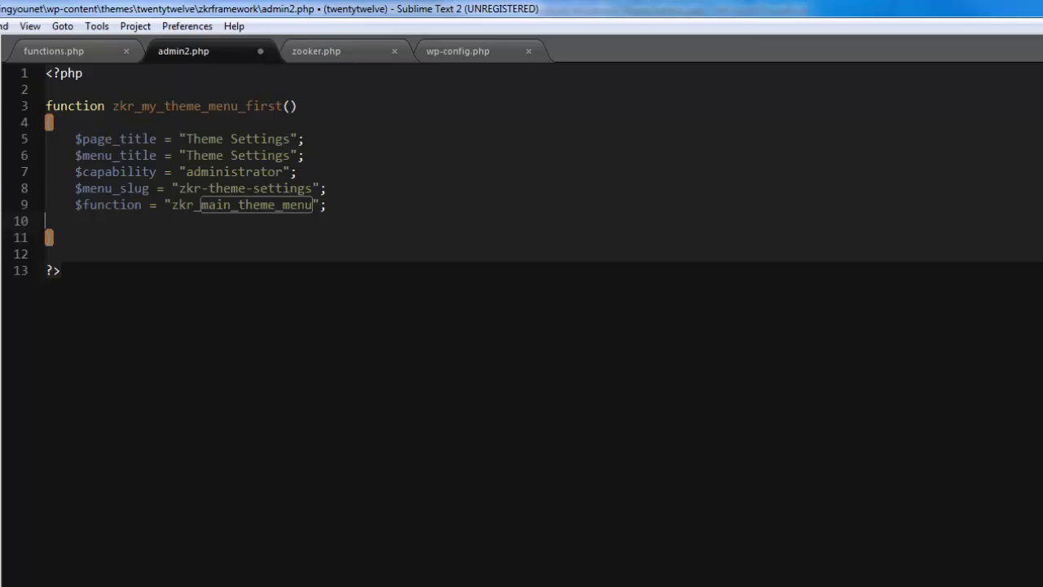
# - Set $icon_url to get_template_directory_uri() . "/zkrframework/images/settings_icon.gif"
pyautogui.write('$icon')
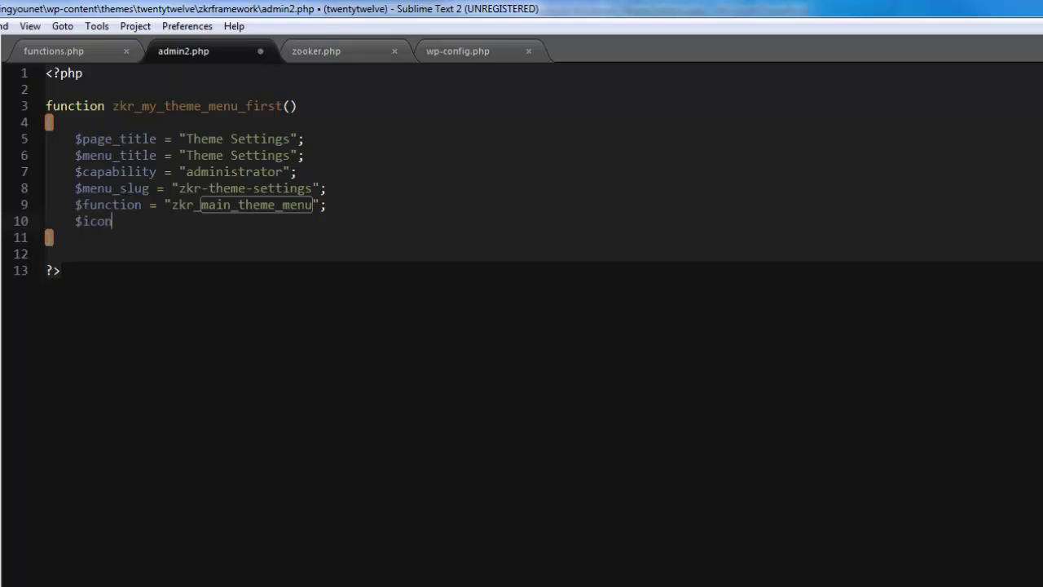
pyautogui.write('_url =')
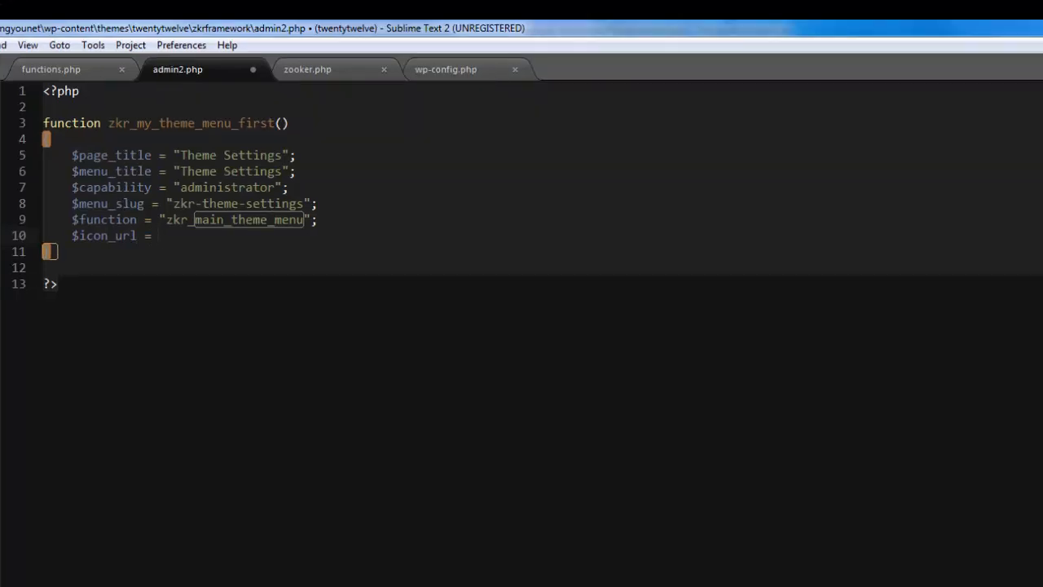
pyautogui.write('get_template_directory_uri')
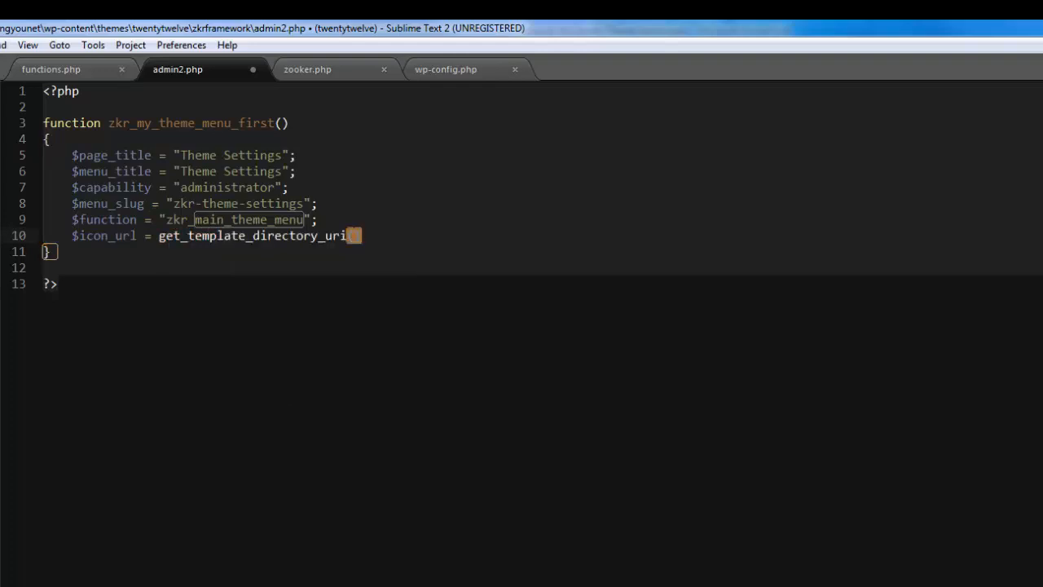
pyautogui.write('() . ""')
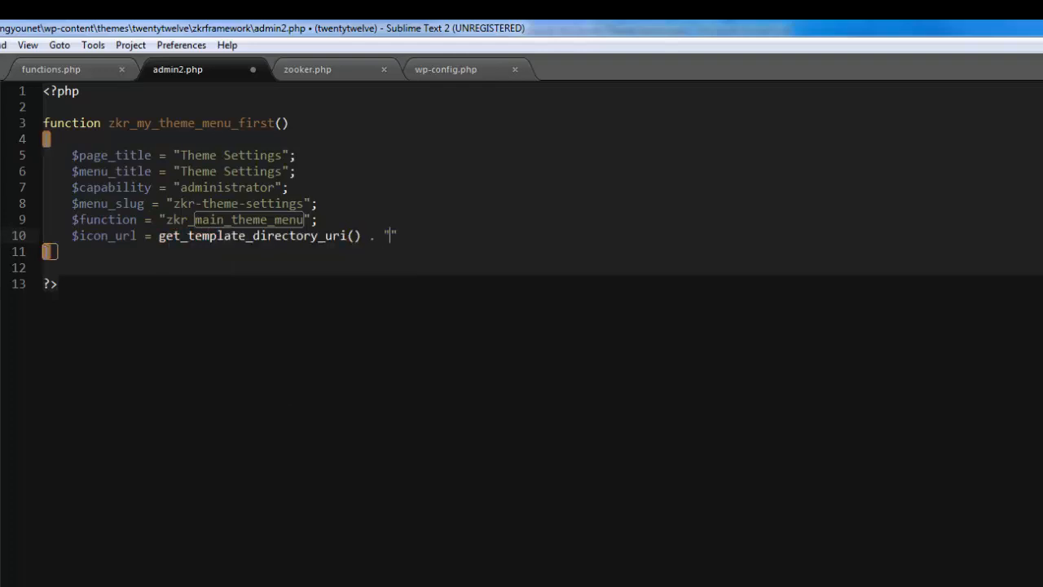
pyautogui.write('/z')
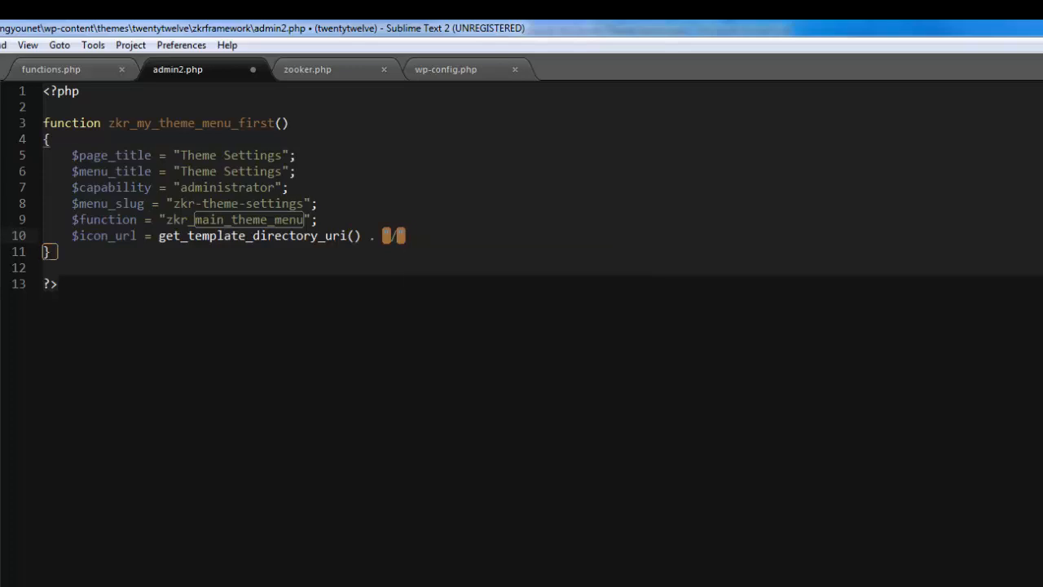
pyautogui.write('/zkr')
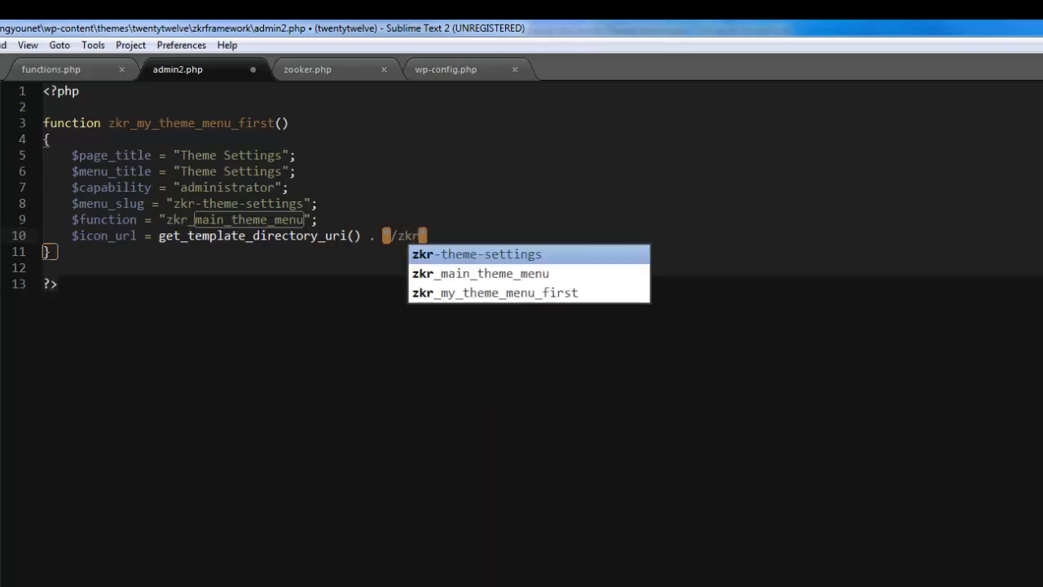
pyautogui.write('framework')
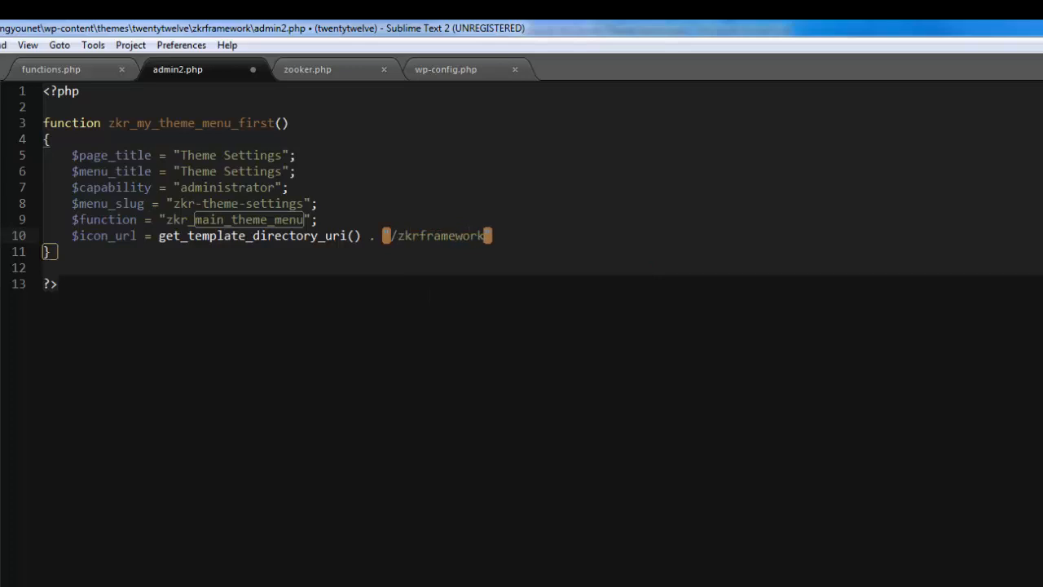
pyautogui.write('/')
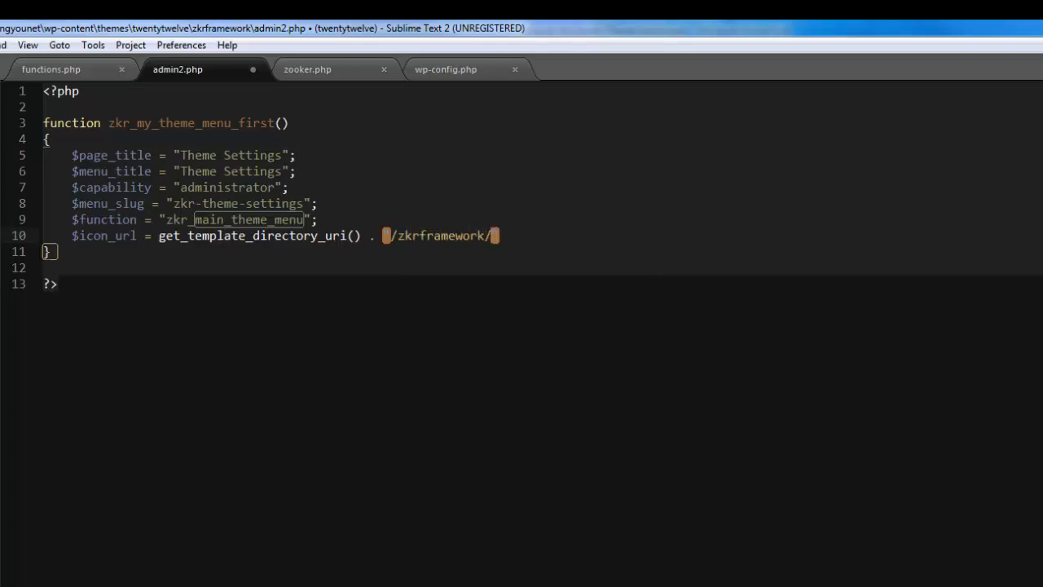
pyautogui.write('imag')
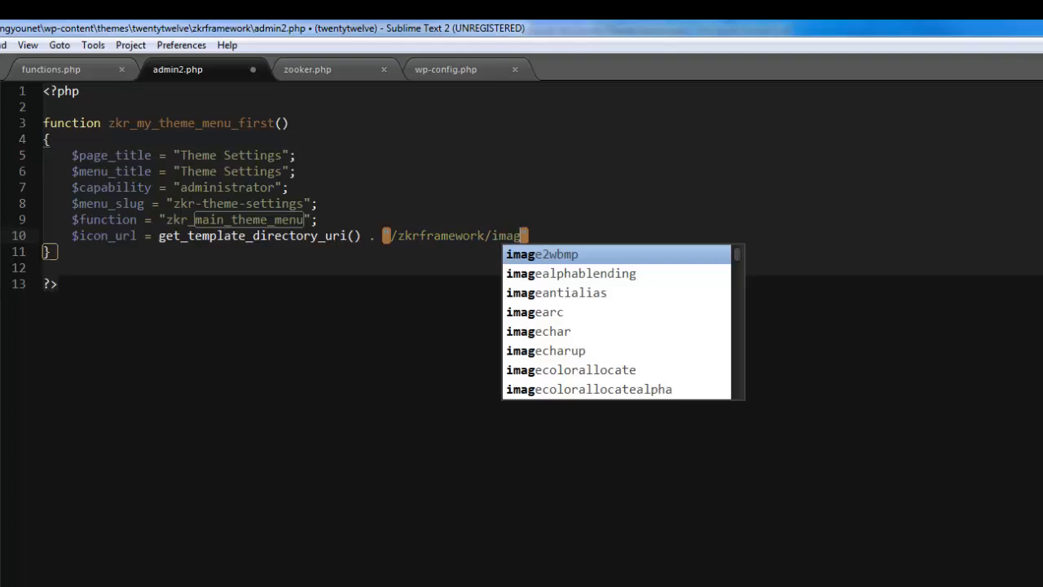
pyautogui.write('es/')
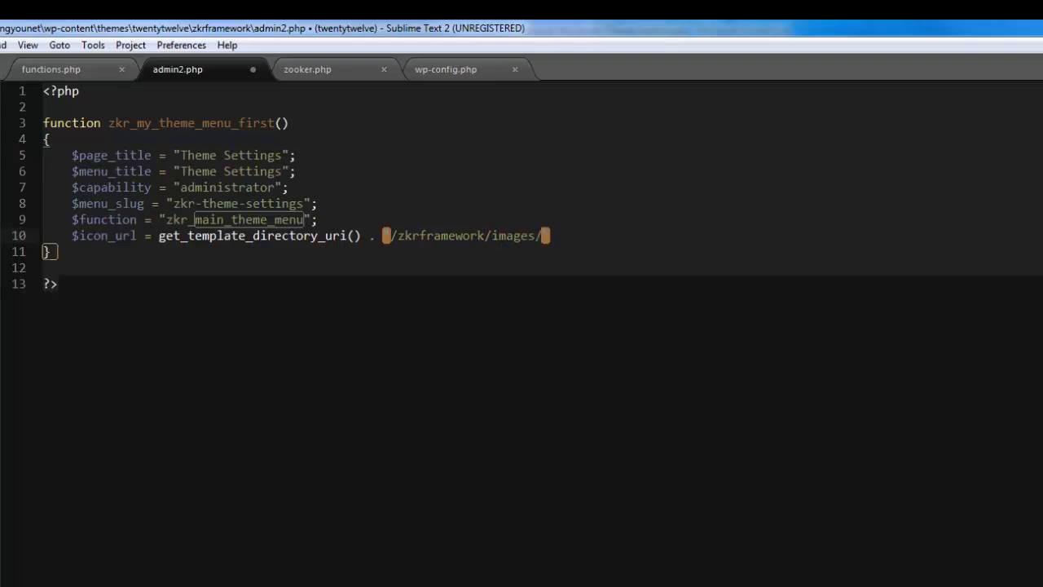
pyautogui.write('settings')
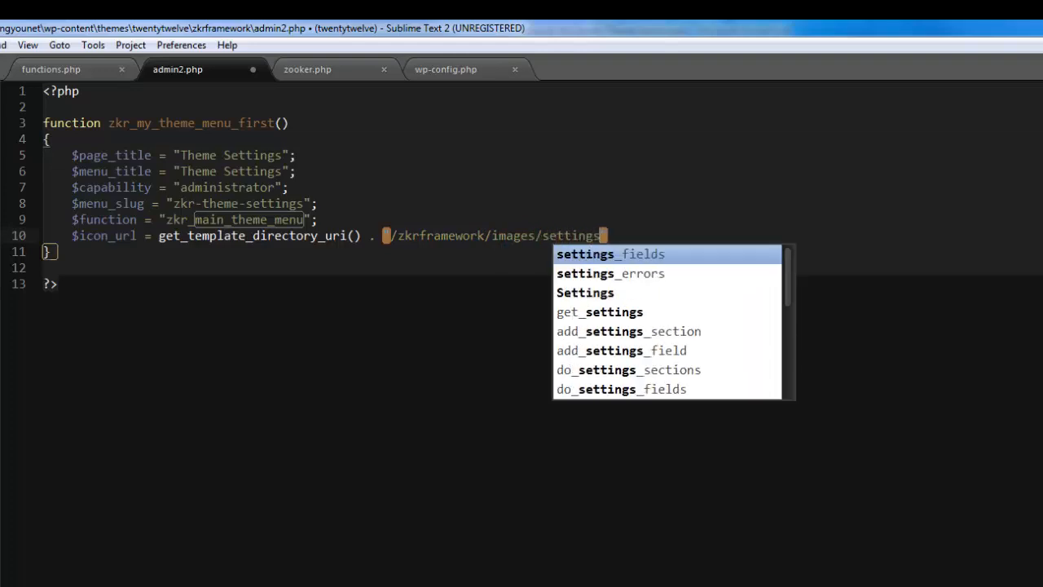
pyautogui.write('_icon')
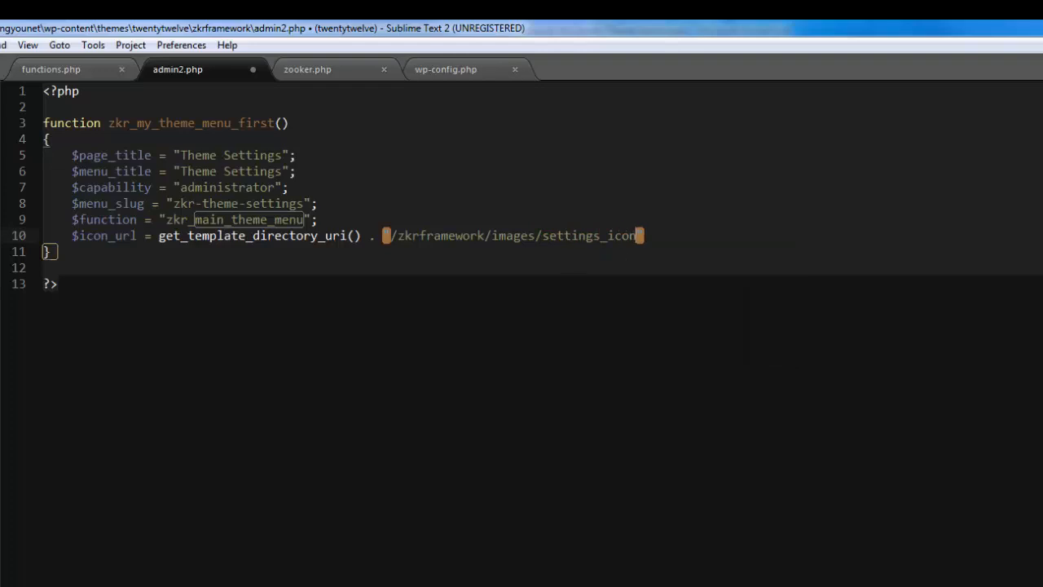
pyautogui.write('.')
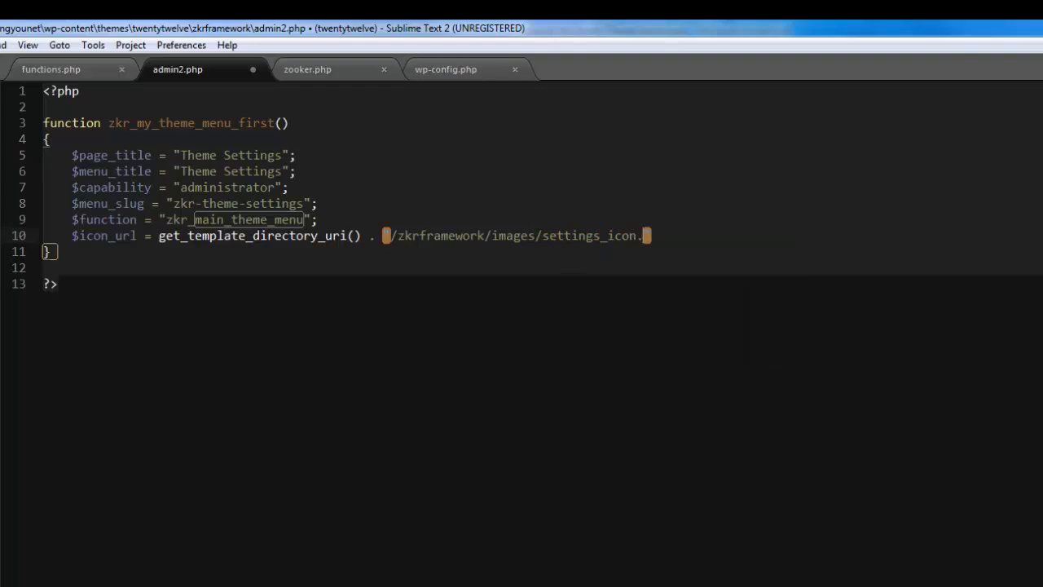
pyautogui.write('gif')
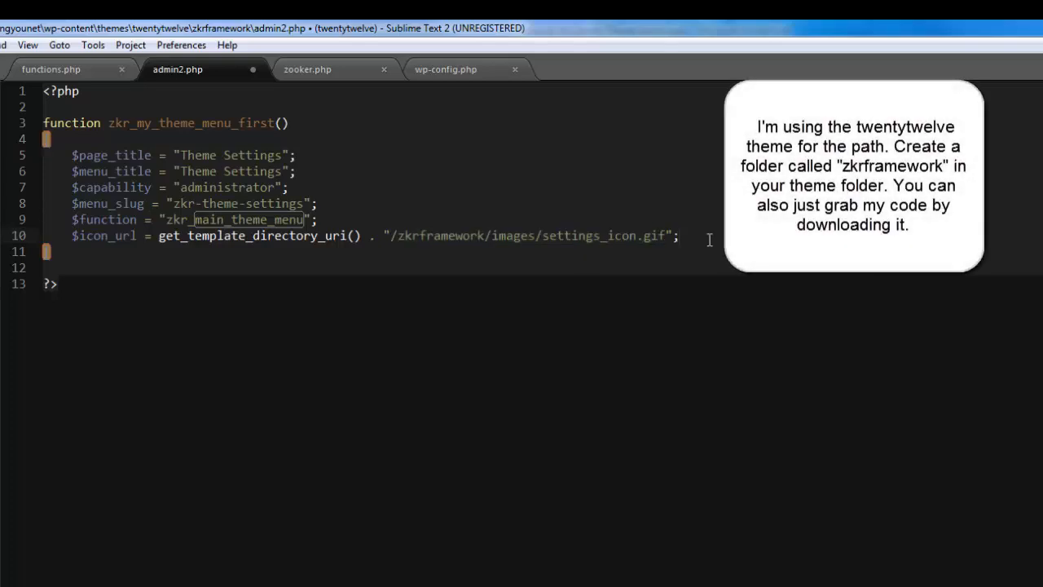
pyautogui.click(681, 238)
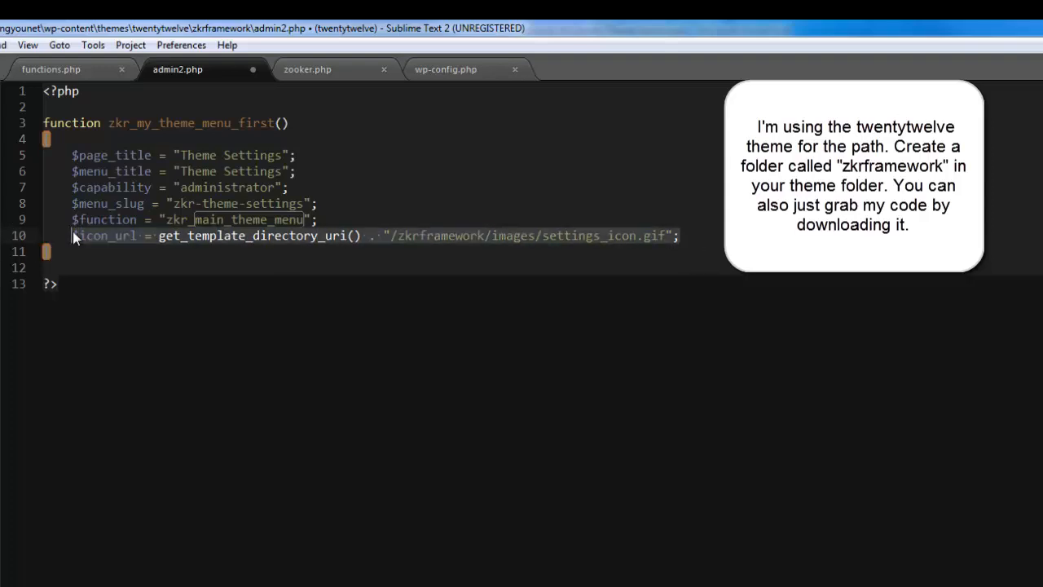
pyautogui.click(684, 235)
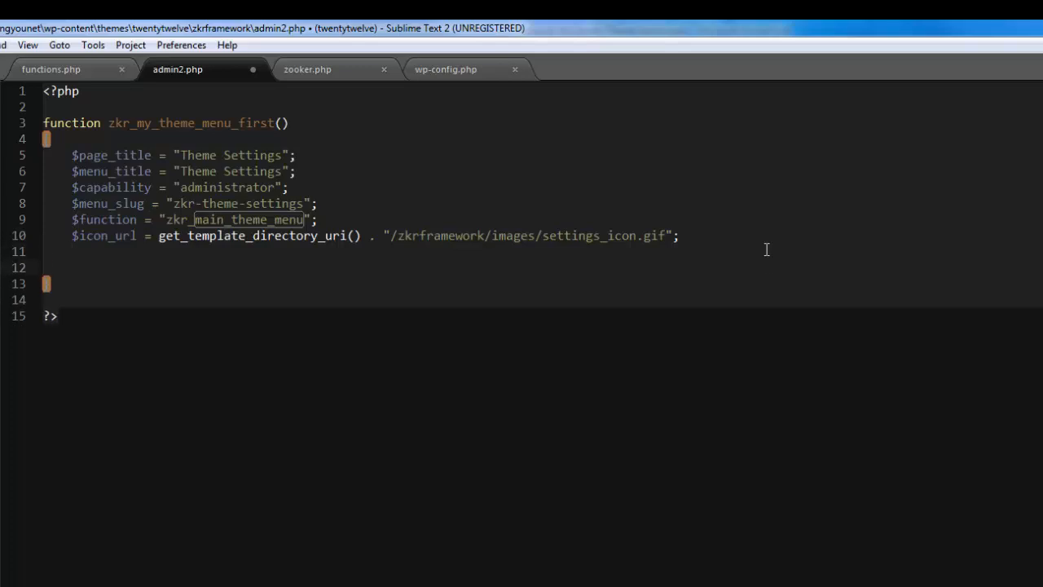
# - Call add_menu_page with the title, capability, slug, function and icon variables, removing the position argument
pyautogui.write('add')
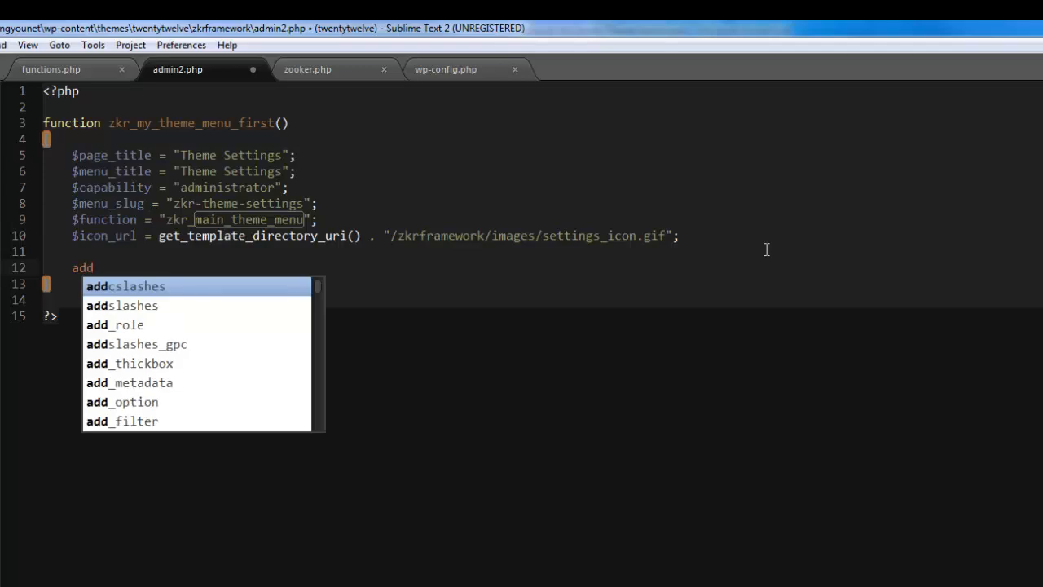
pyautogui.write('_menu')
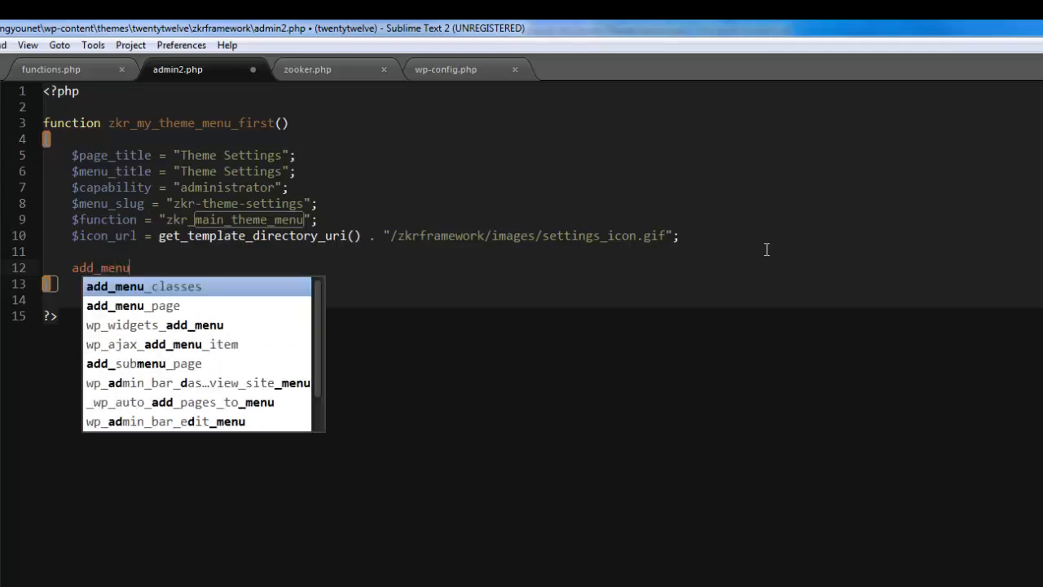
pyautogui.write('_page')
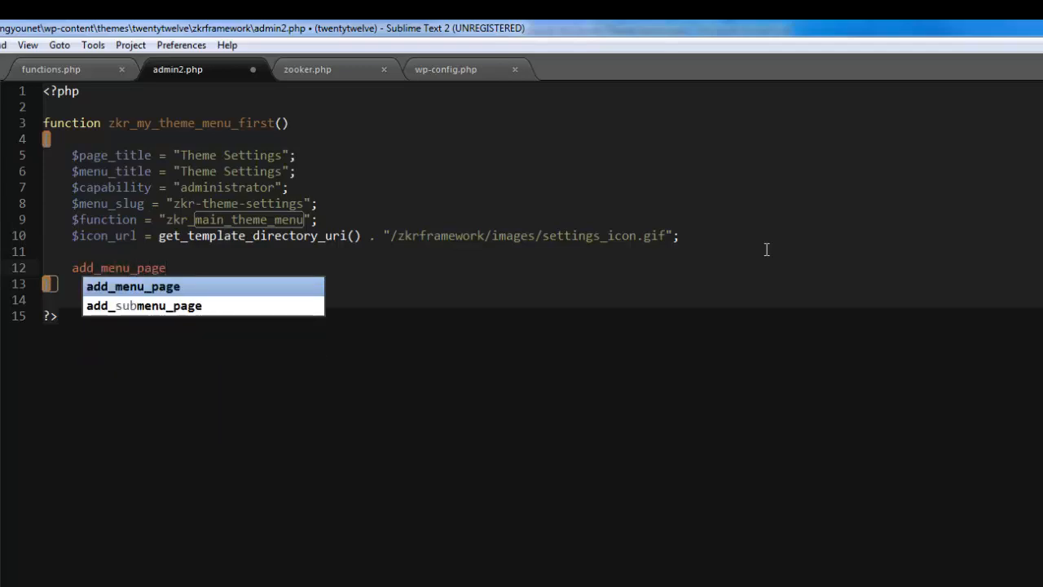
pyautogui.press('Tab')
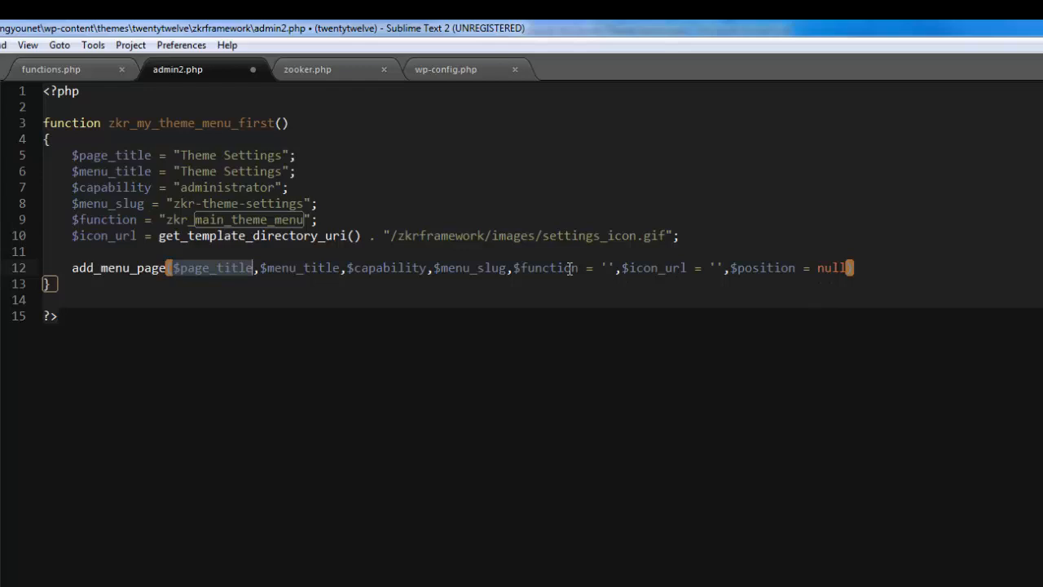
pyautogui.moveTo(395, 280)
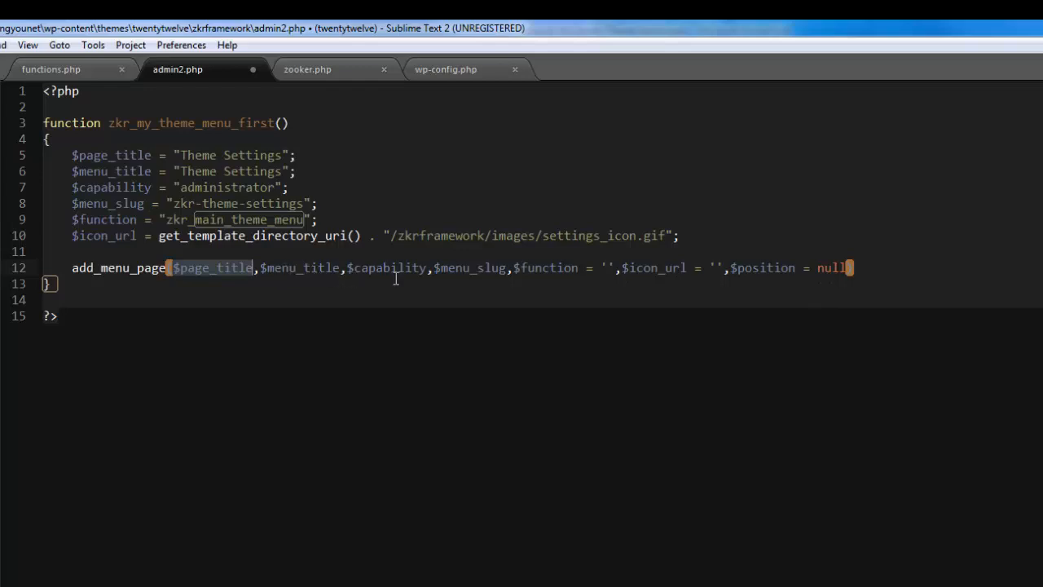
pyautogui.moveTo(88, 155)
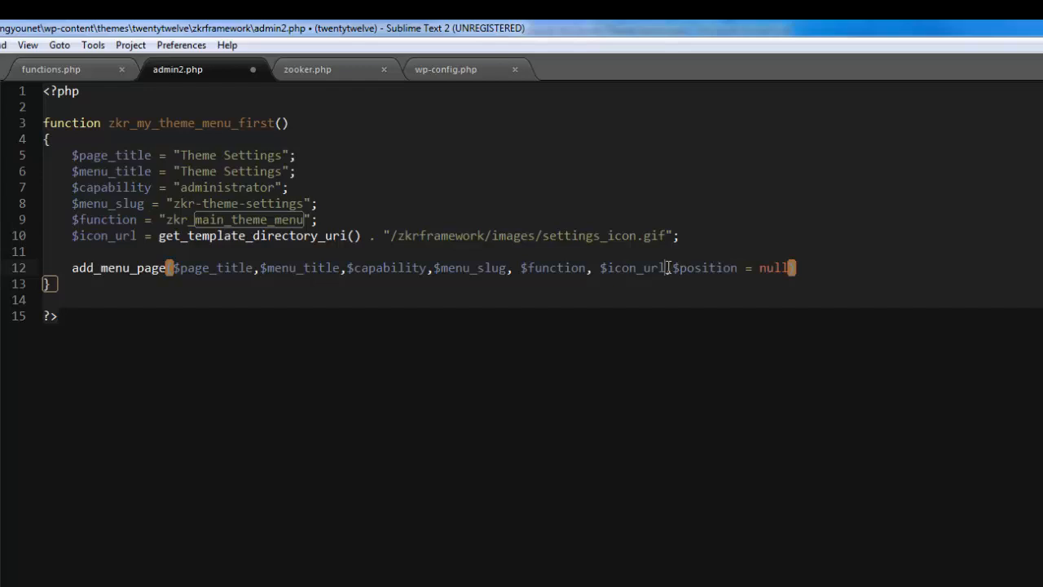
pyautogui.moveTo(671, 267); pyautogui.dragTo(785, 267)
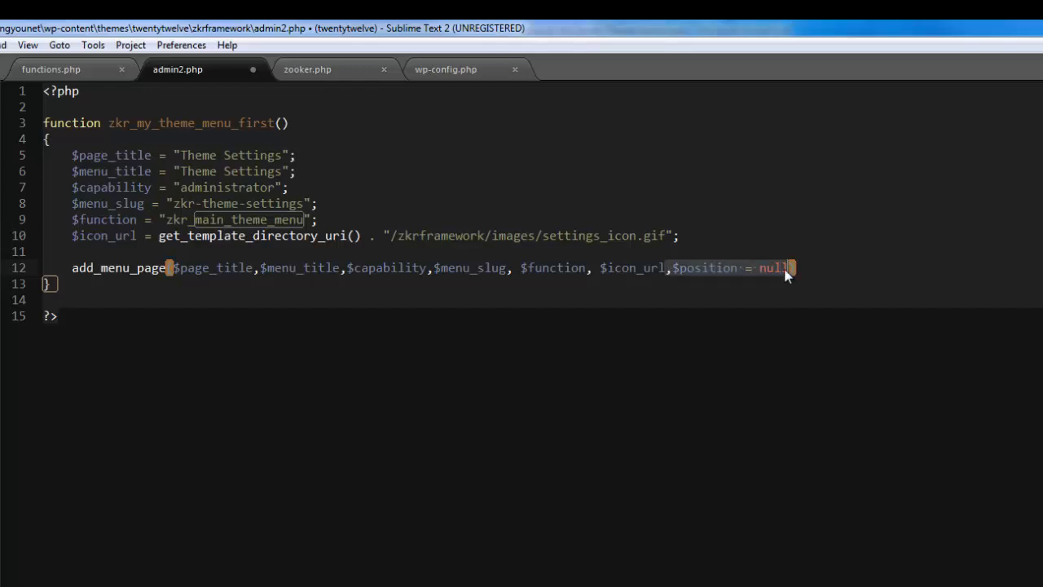
pyautogui.press('Delete')
pyautogui.write(';')
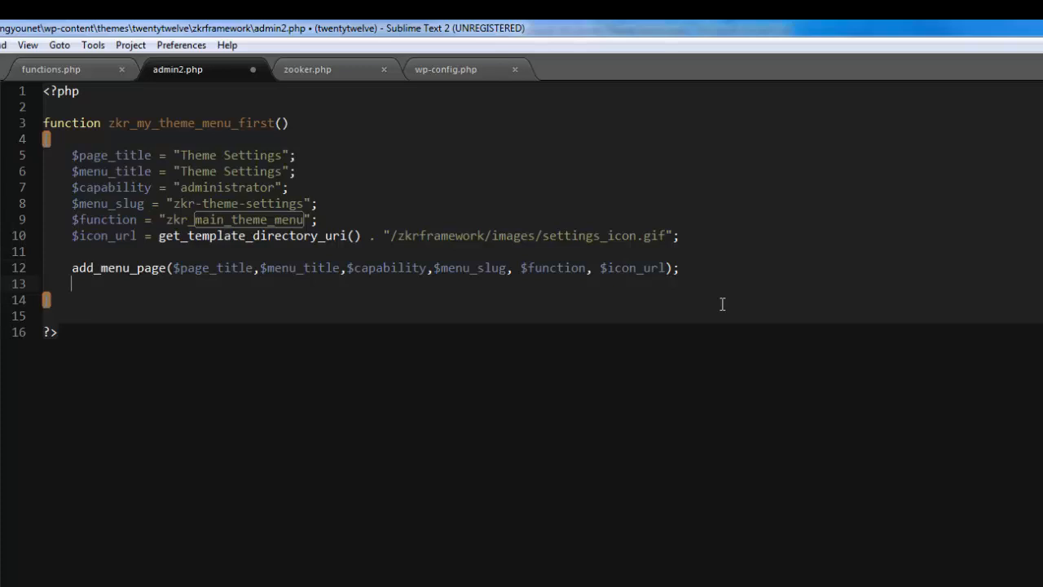
# - Save admin2.php and place the cursor below the add_menu_page call
pyautogui.press('ctrl+s')
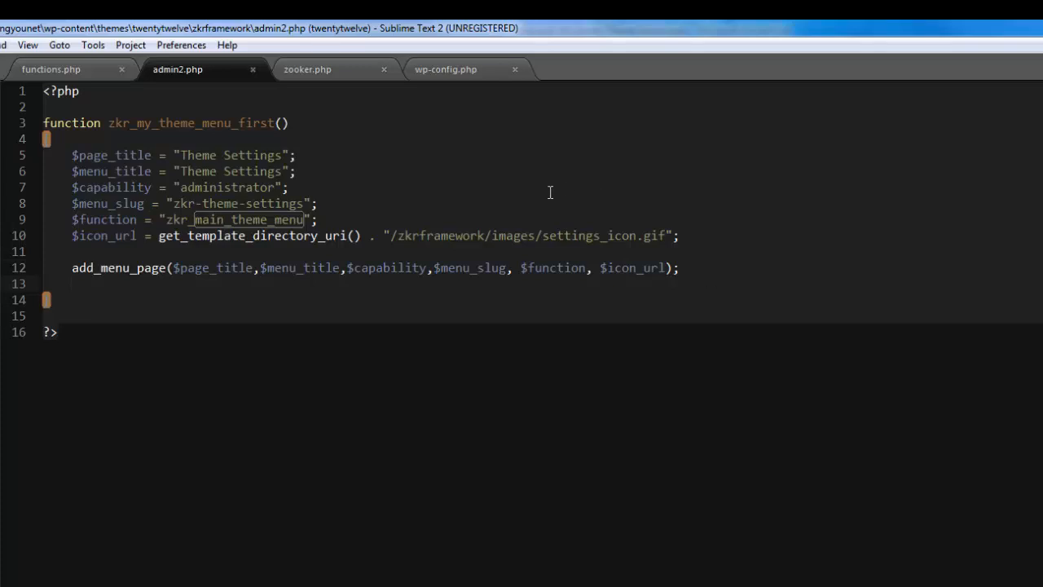
pyautogui.moveTo(129, 171)
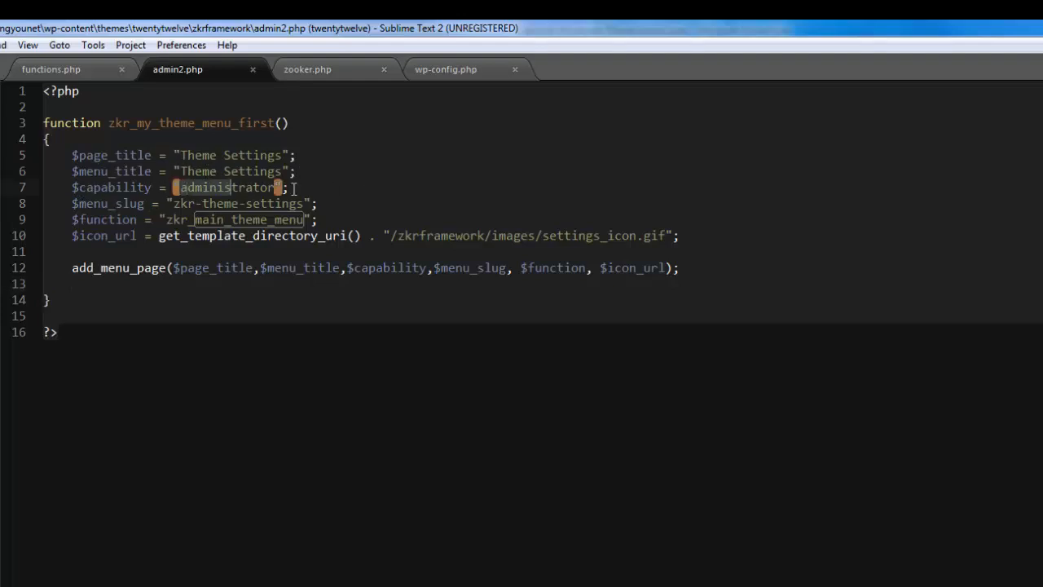
pyautogui.click(290, 186)
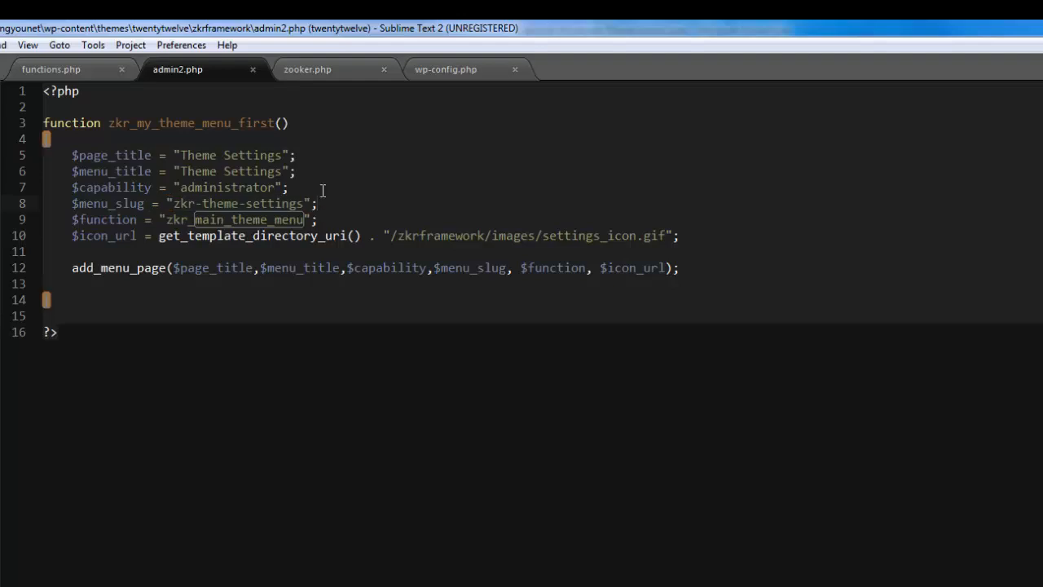
pyautogui.click(318, 203)
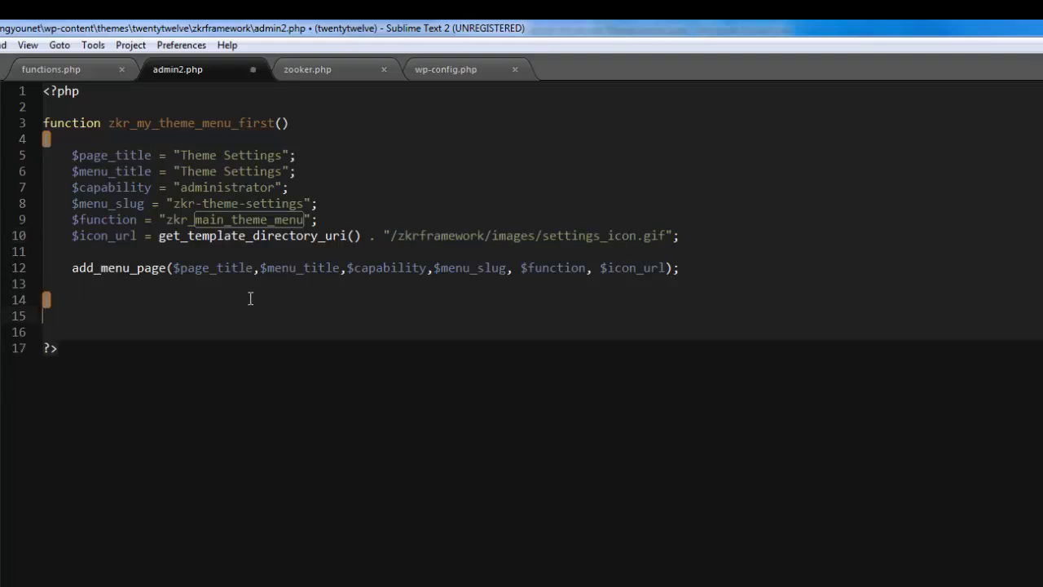
# - Declare a new function zkr_main_theme_menu() with braces below the first function
pyautogui.write('fu')
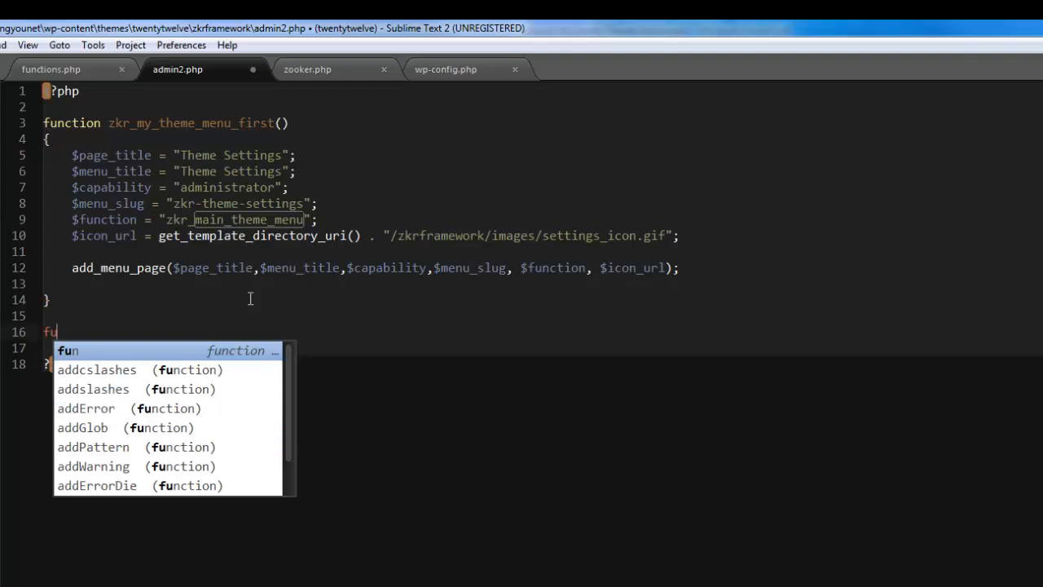
pyautogui.press('Tab')
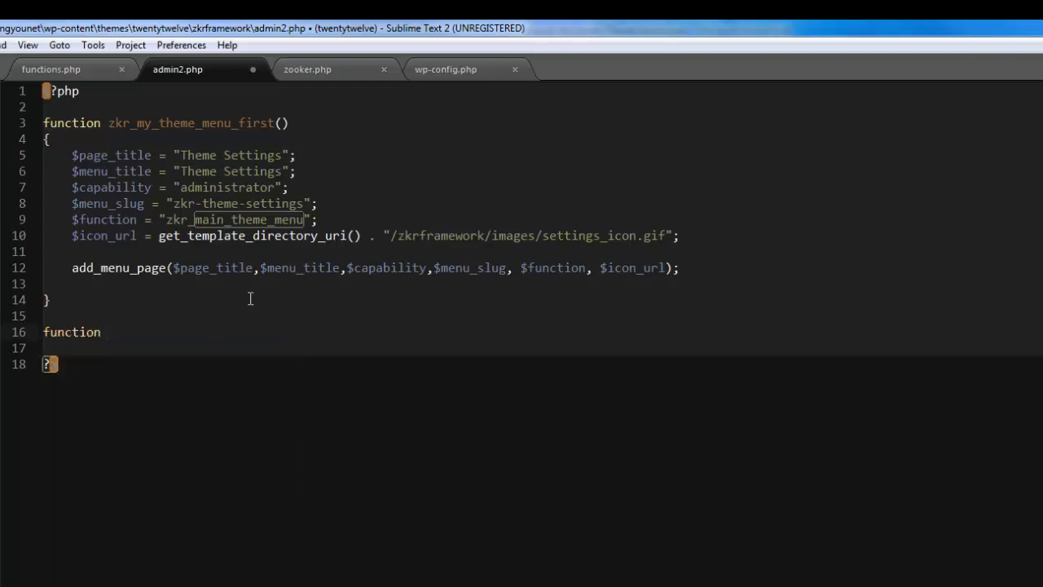
pyautogui.write('zkr_')
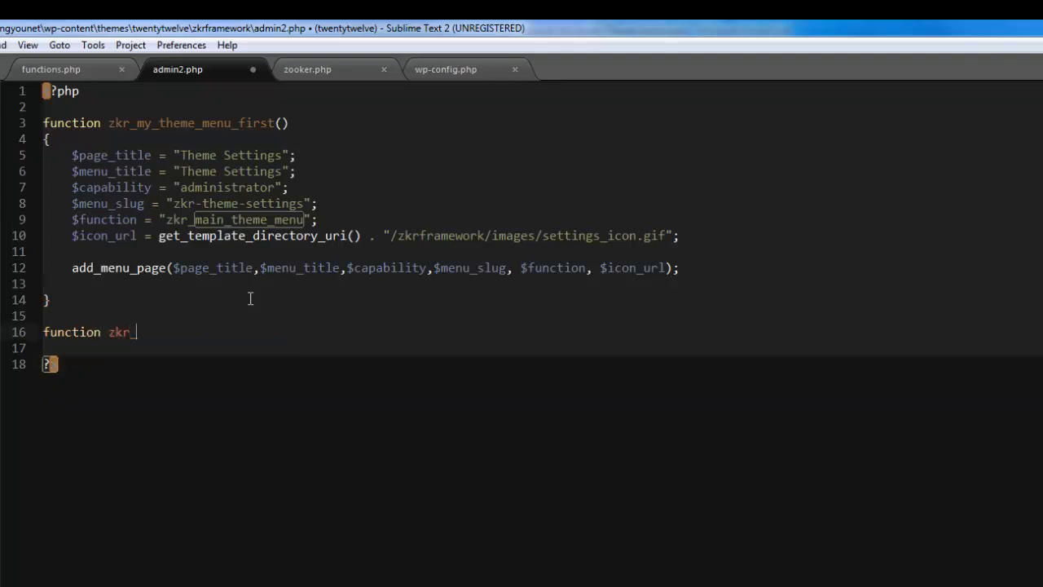
pyautogui.write('menu')
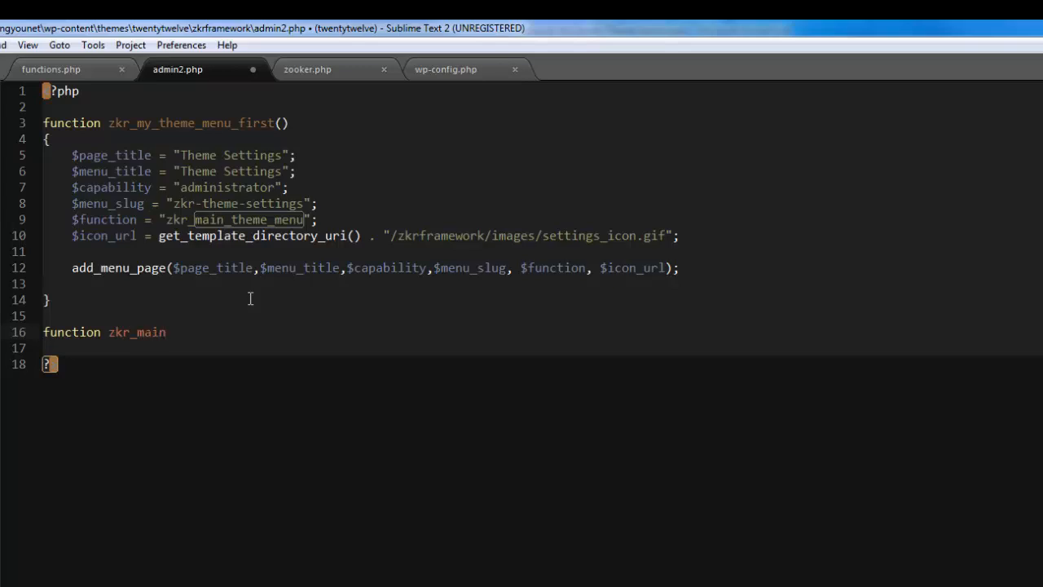
pyautogui.write('_theme_menu(')
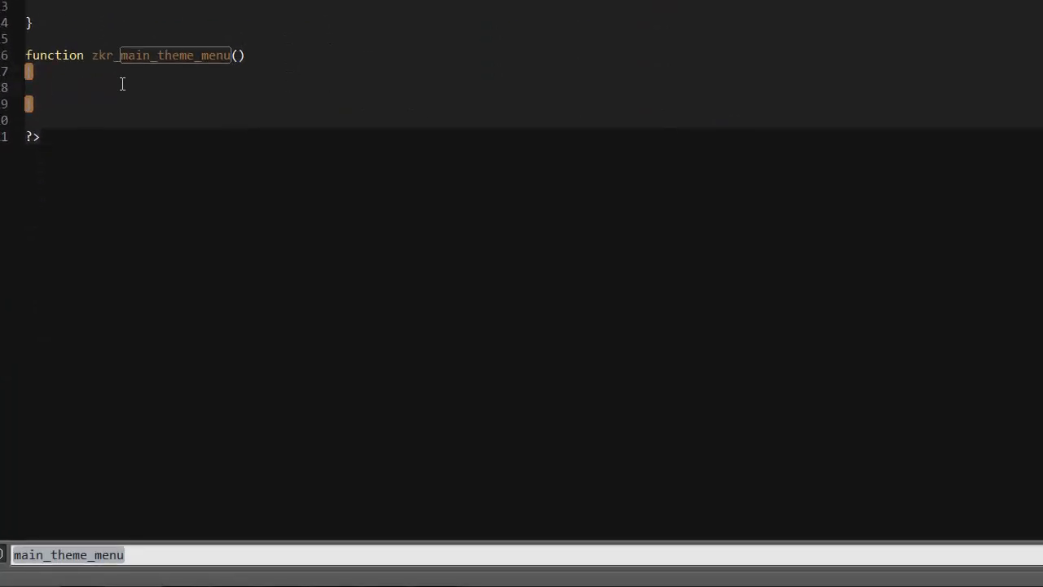
# - Set $current_user from wp_get_current_user() and $user_id from $current_user->ID
pyautogui.write('$curre')
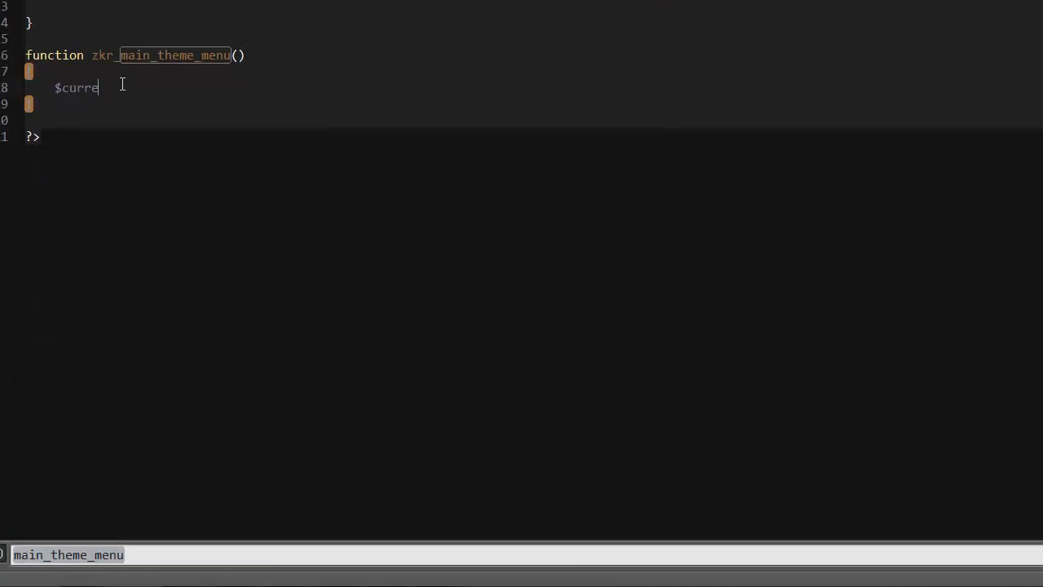
pyautogui.write('nt_')
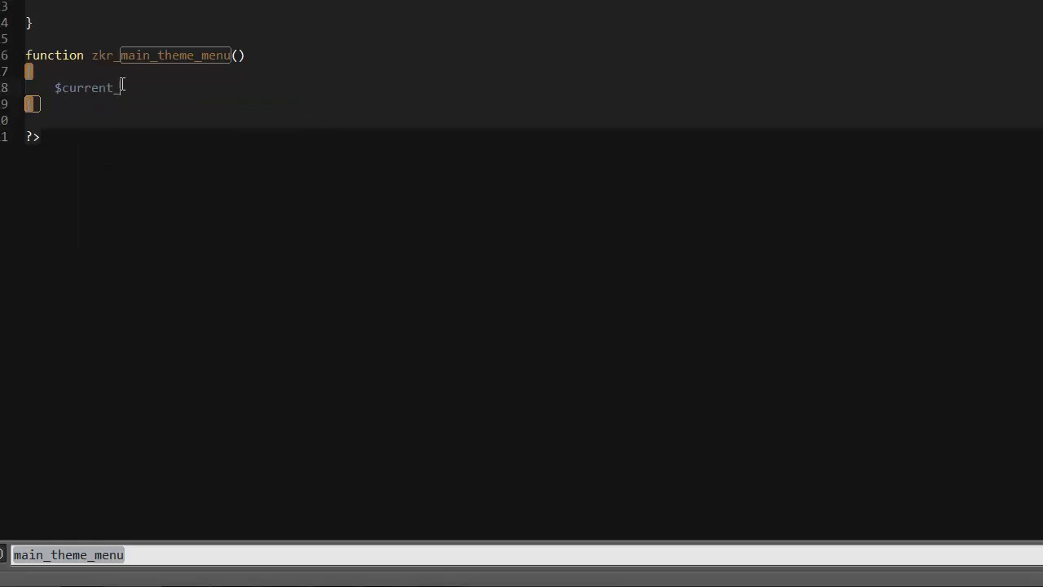
pyautogui.write('user =')
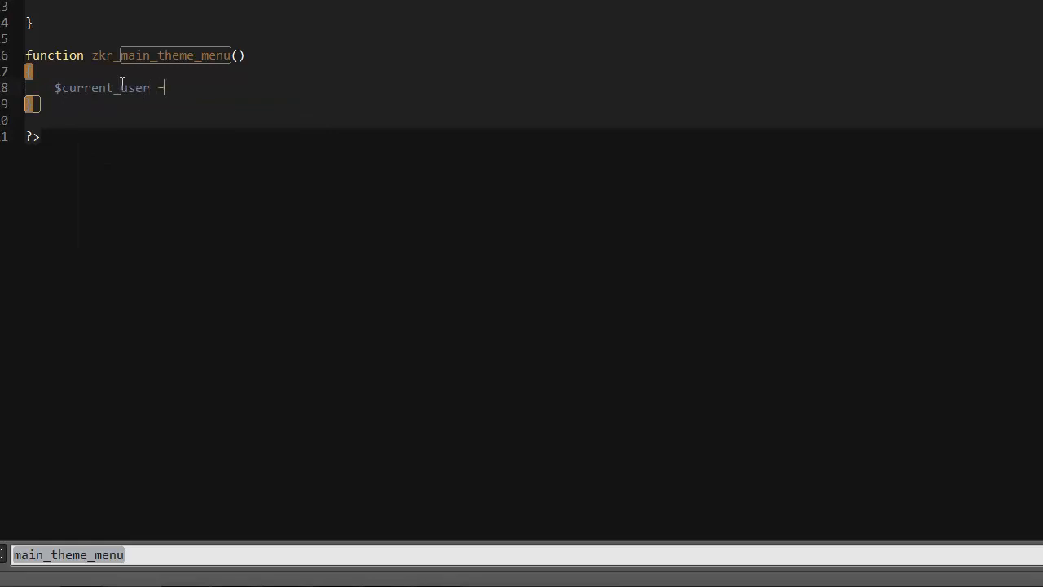
pyautogui.write('wp')
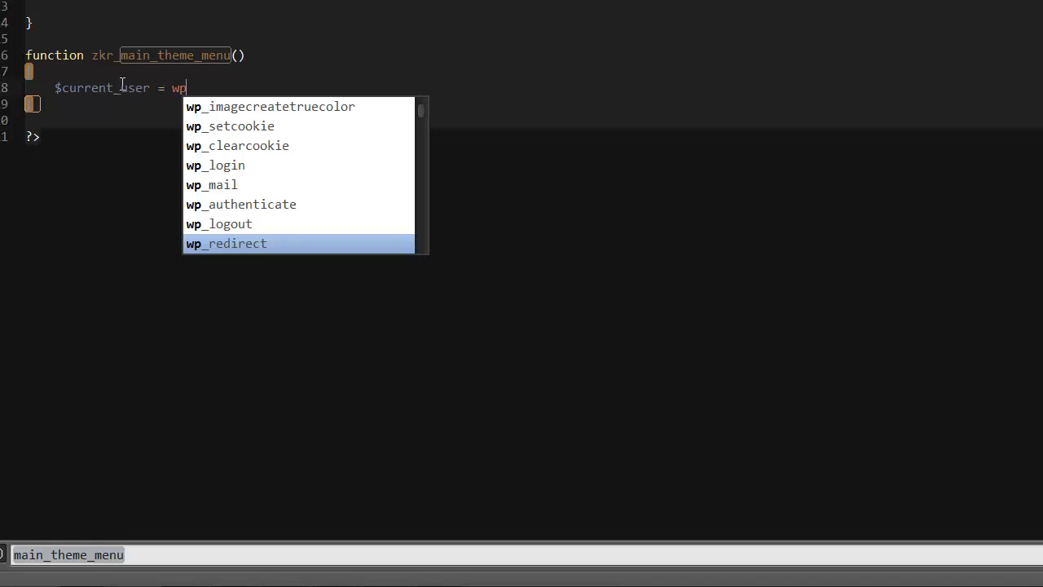
pyautogui.write('_get')
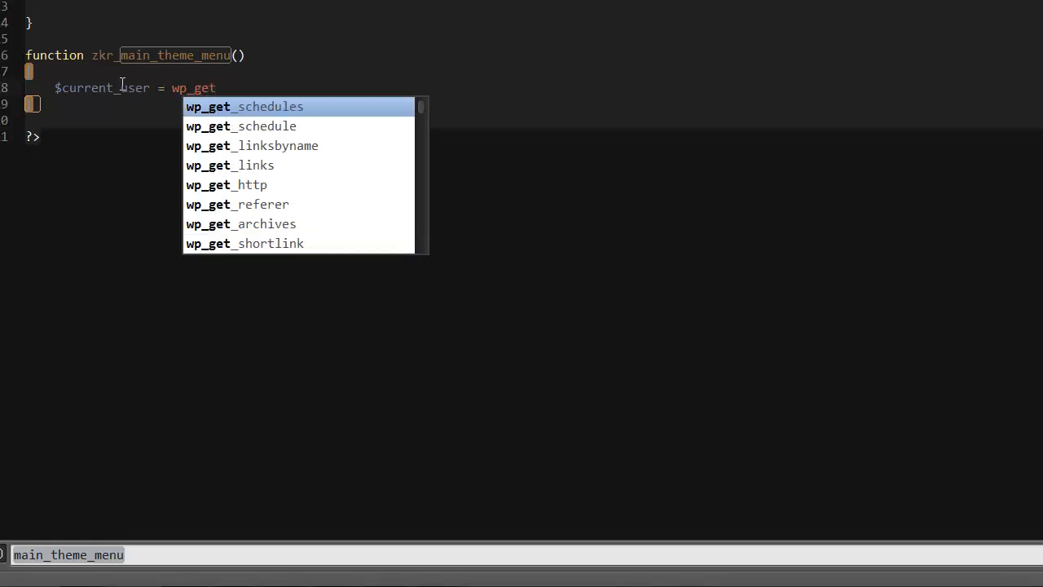
pyautogui.write('cr')
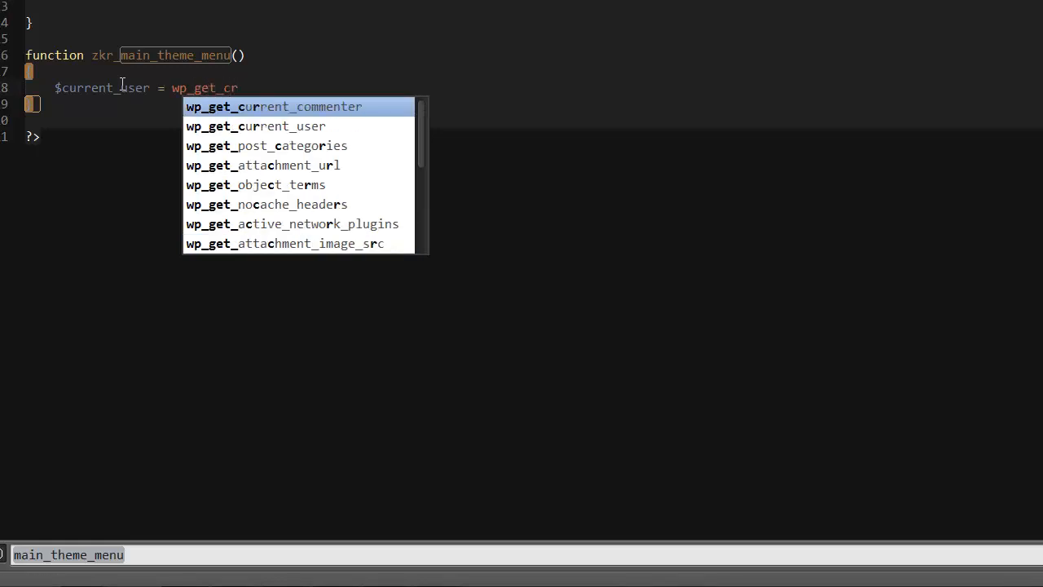
pyautogui.click(255, 126)
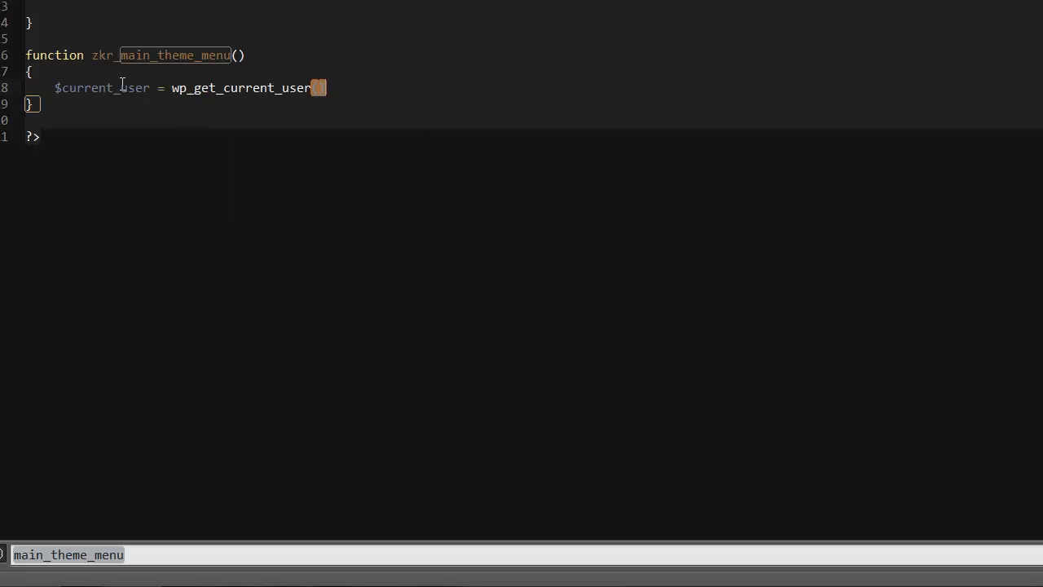
pyautogui.write('();')
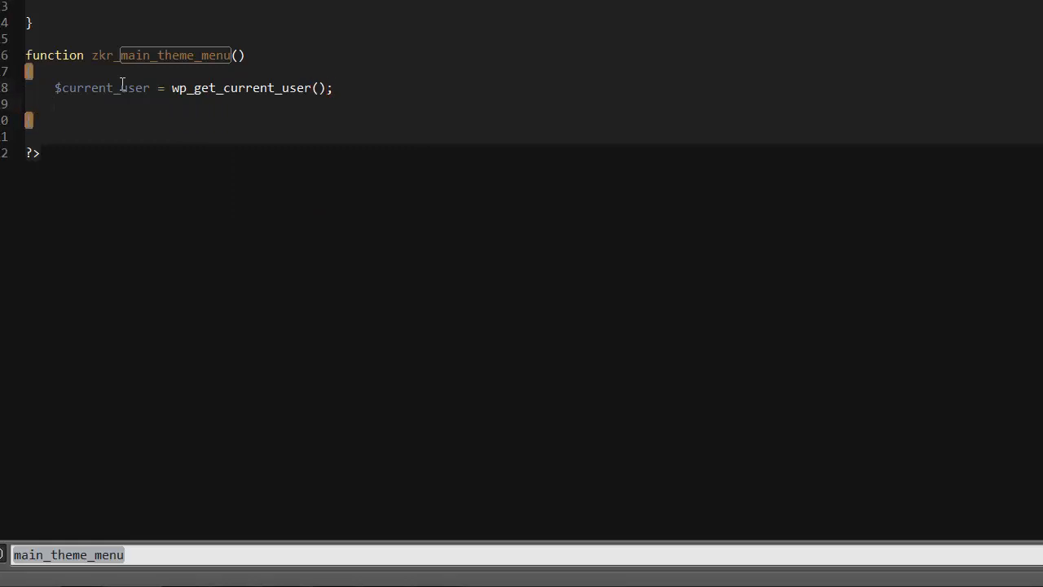
pyautogui.write('$user')
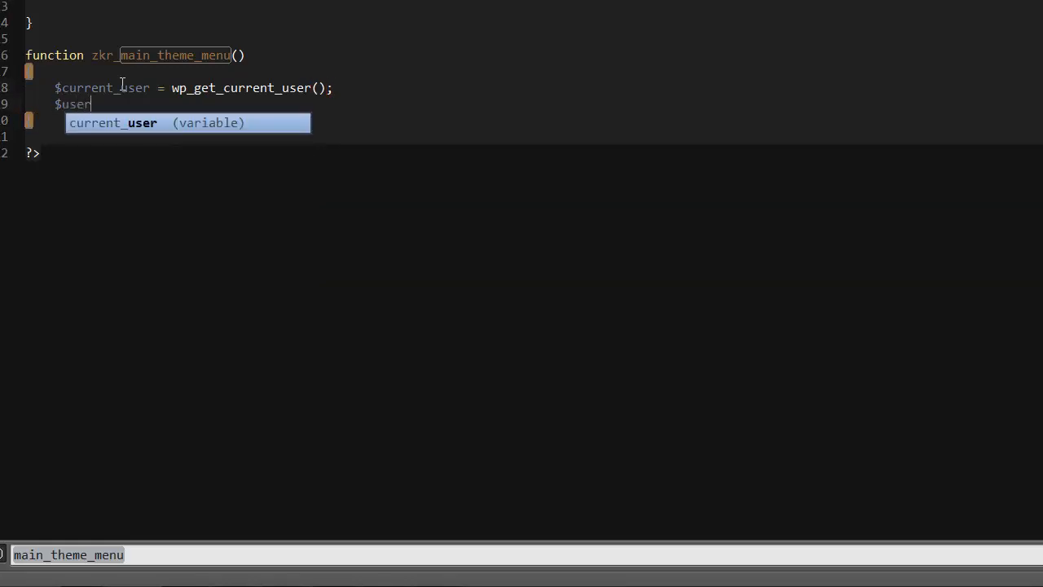
pyautogui.write('_id')
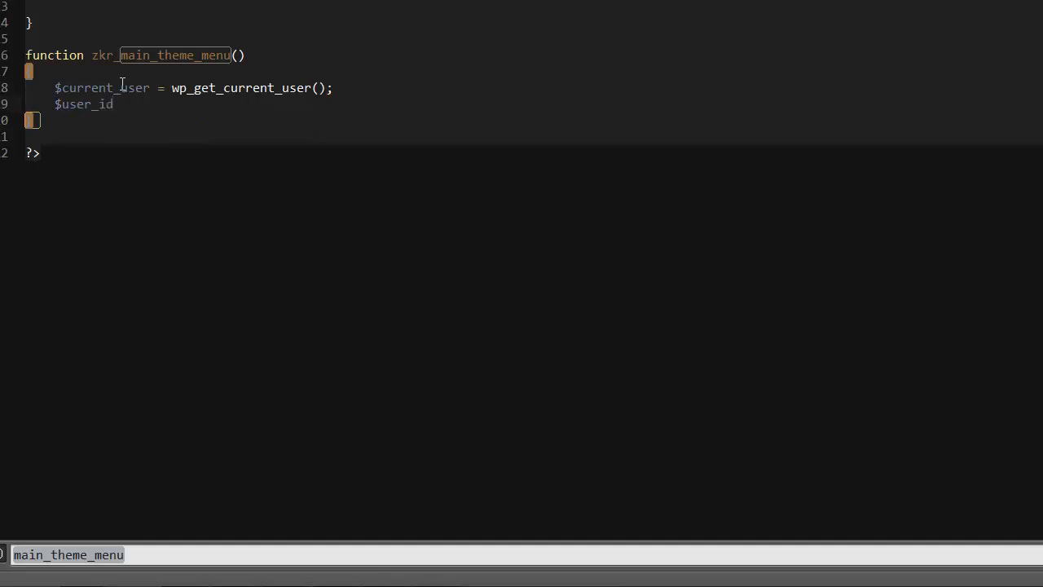
pyautogui.write('= $')
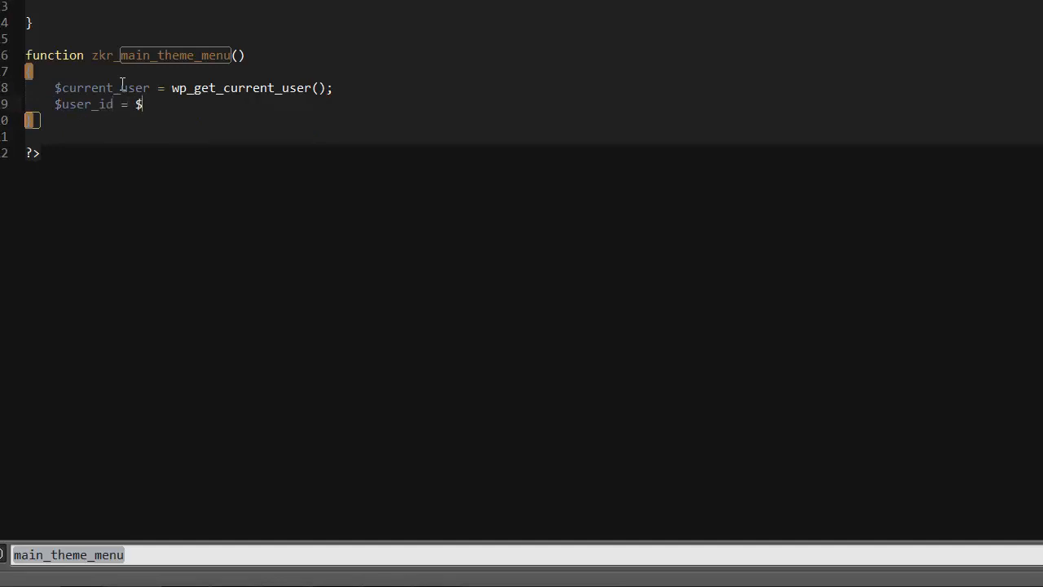
pyautogui.write('cu')
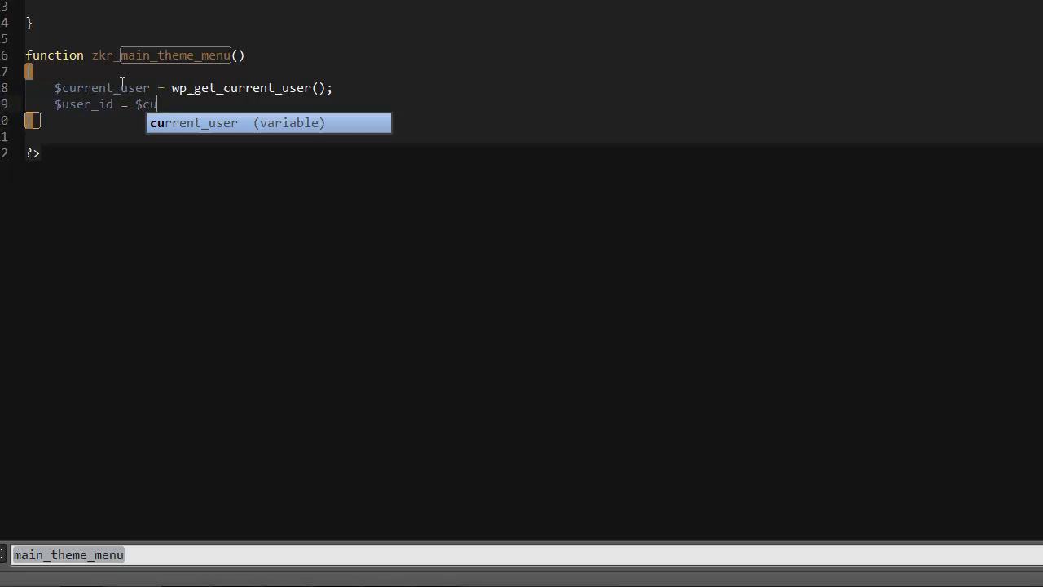
pyautogui.write('rrent_user-')
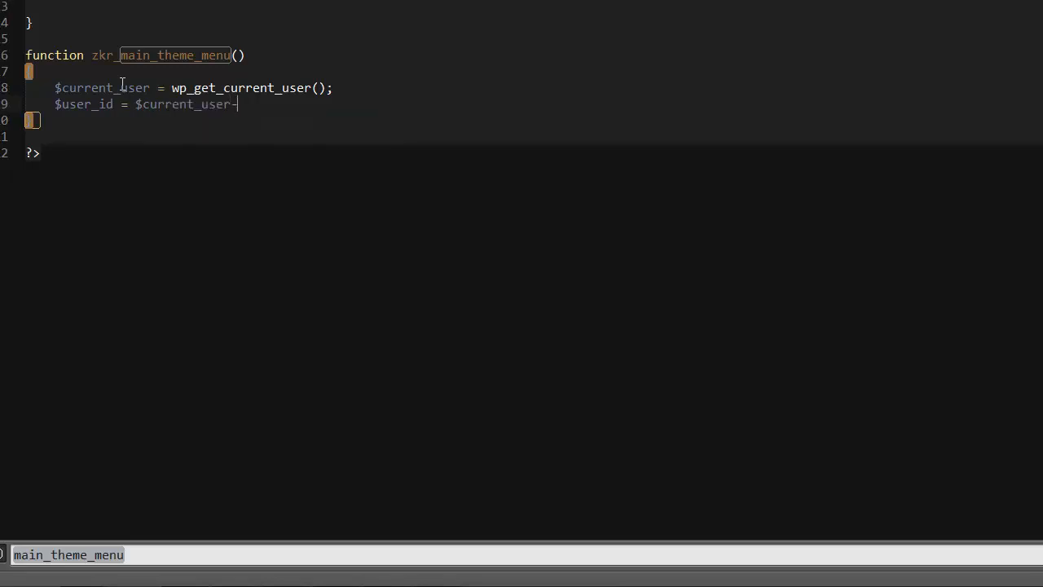
pyautogui.write('>')
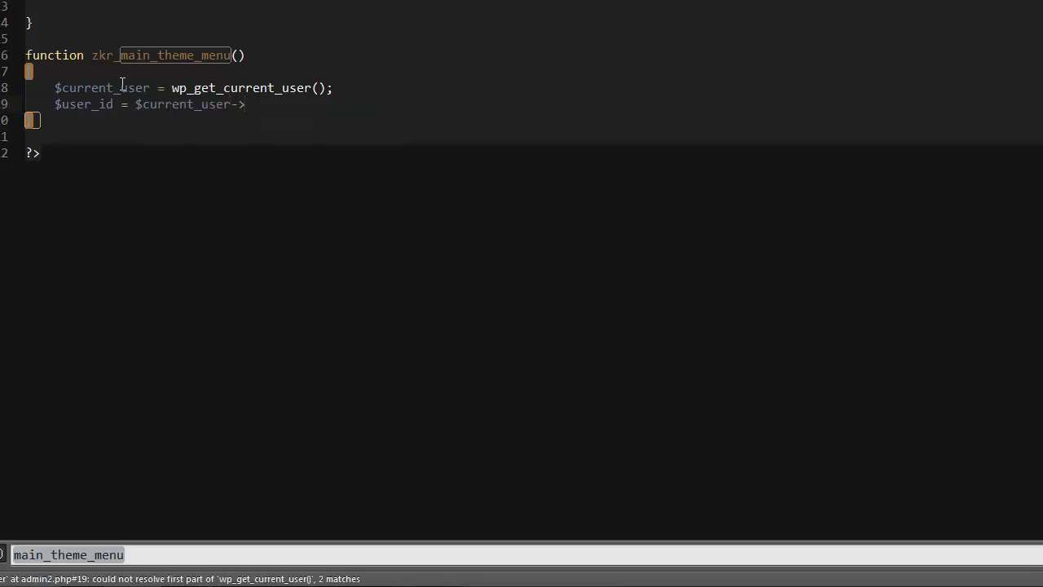
pyautogui.write('ID;')
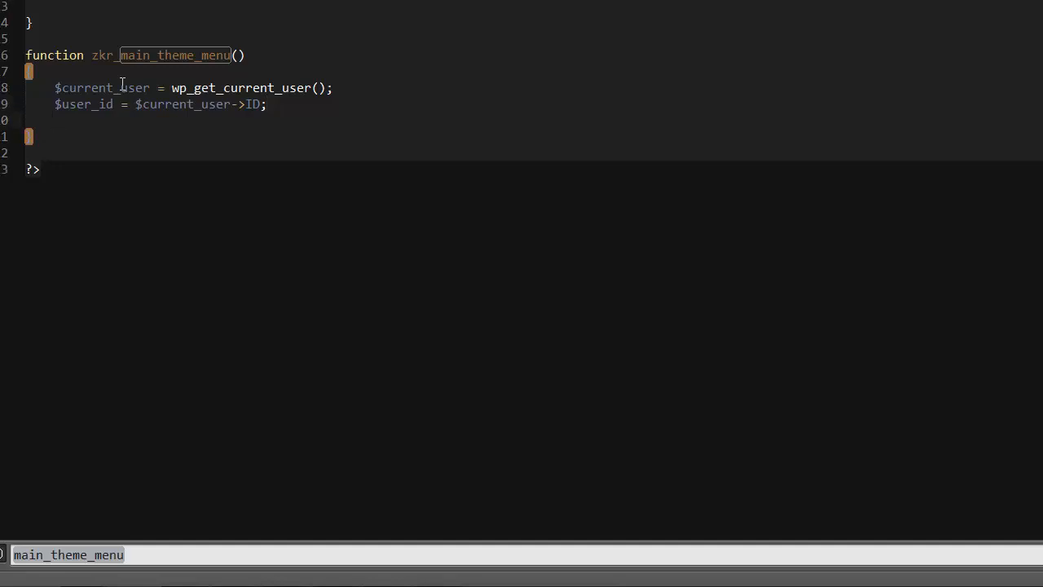
# - Return false inside an if block when !user_can($user_id, 'create_users')
pyautogui.write('if')
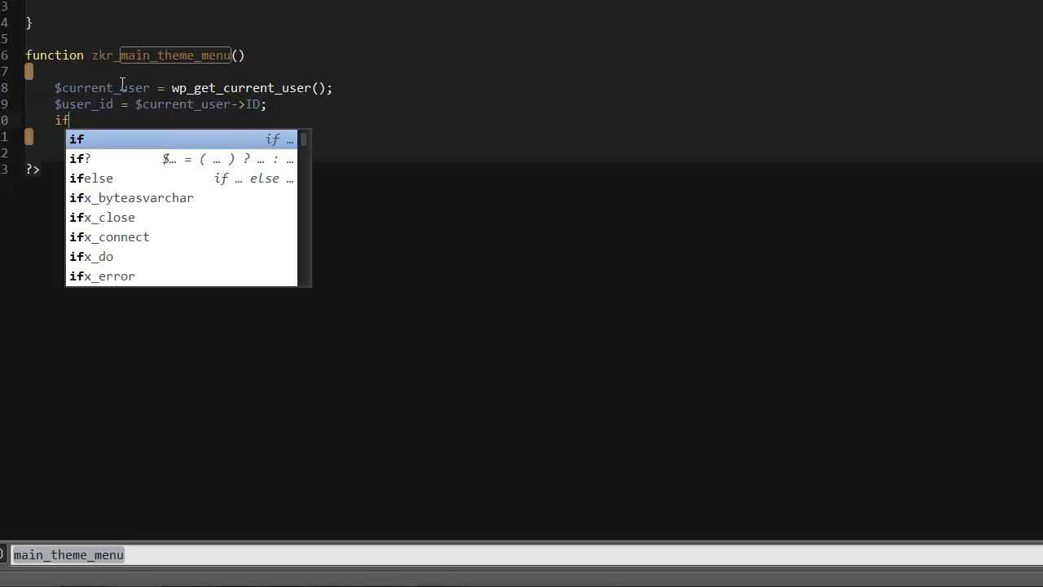
pyautogui.press('Enter')
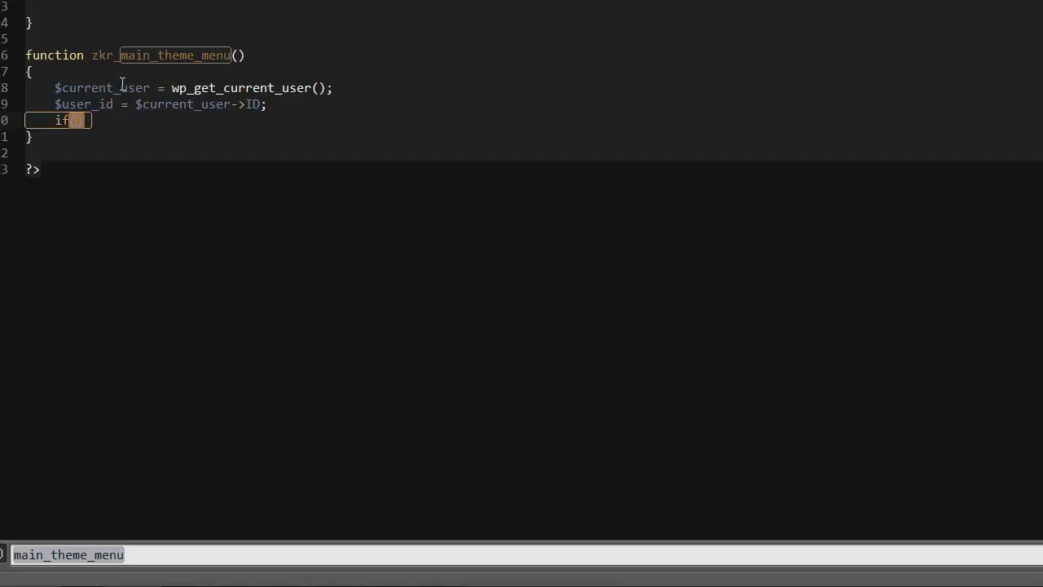
pyautogui.write('!')
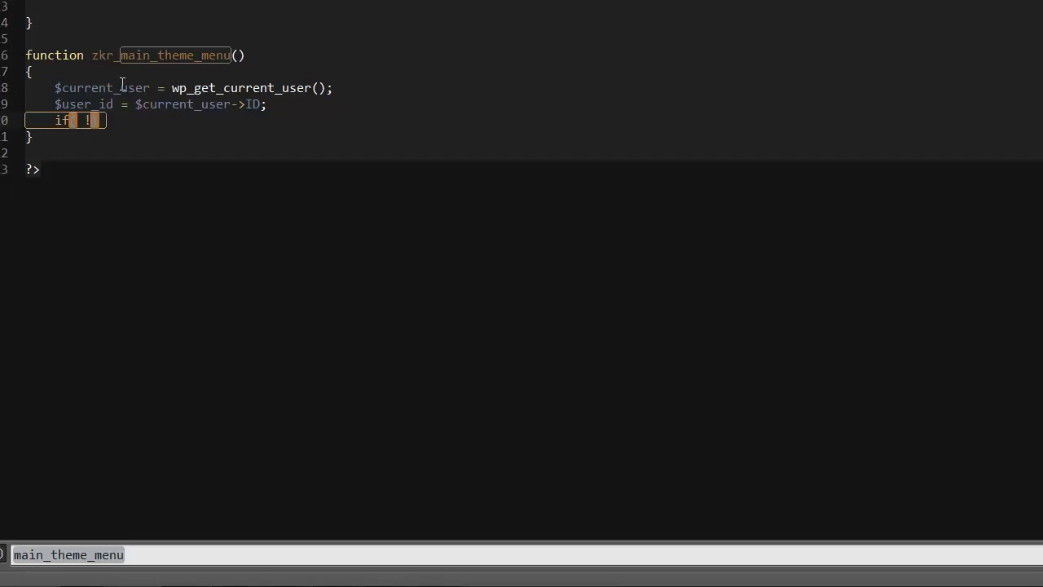
pyautogui.write('!user_')
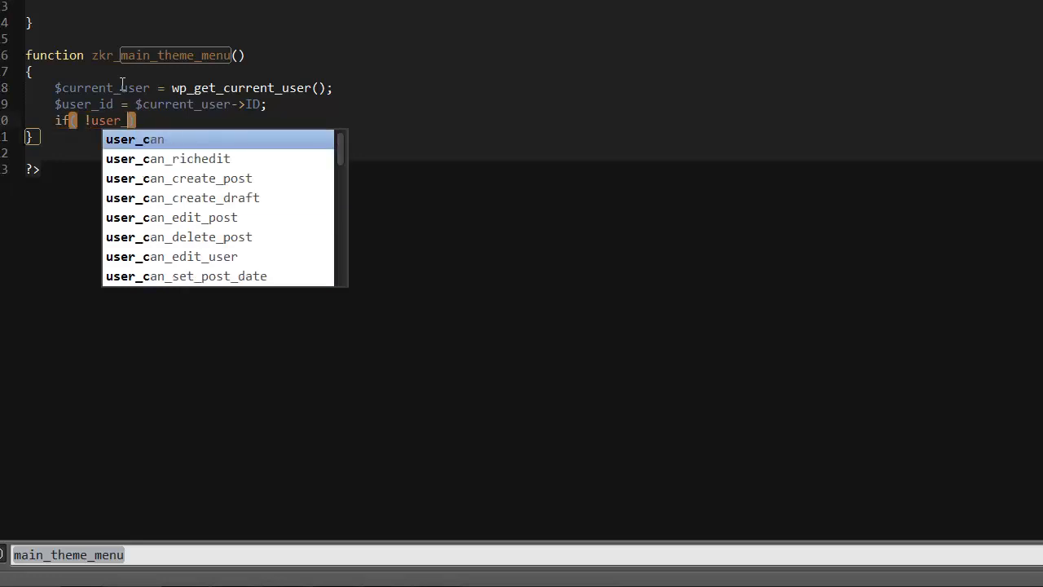
pyautogui.write('can($')
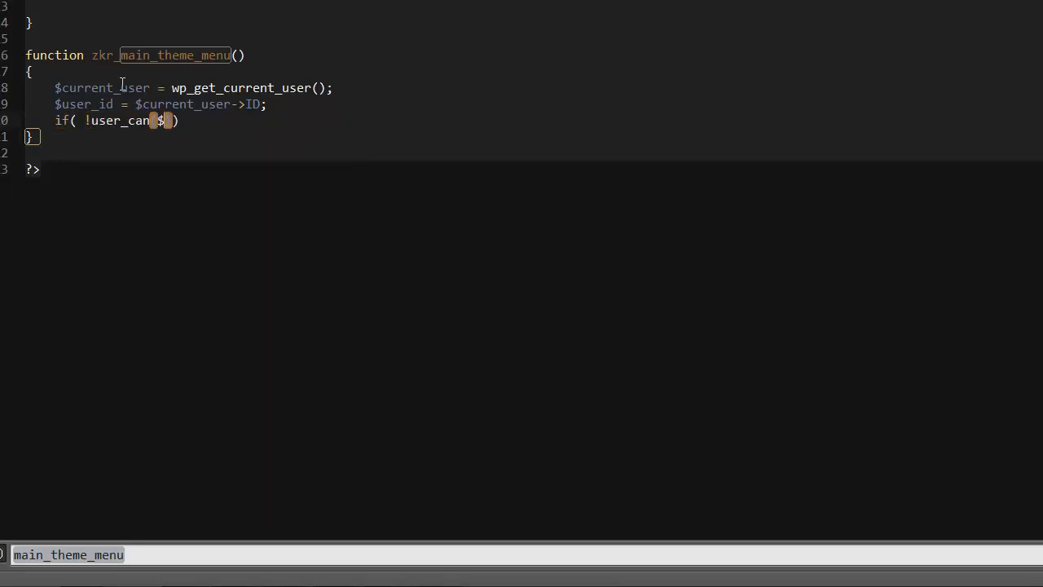
pyautogui.write("user_id, '")
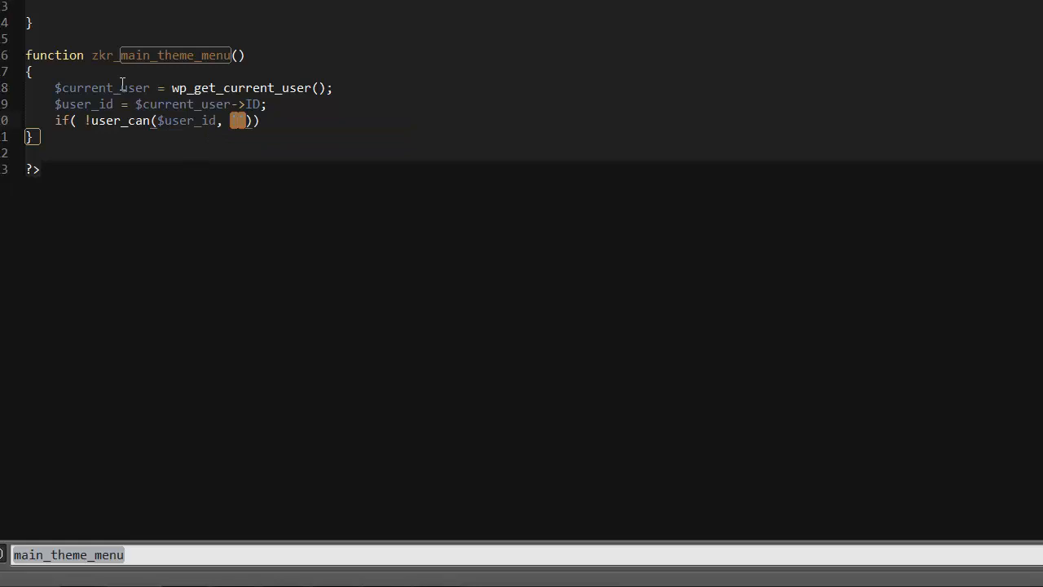
pyautogui.write('creas')
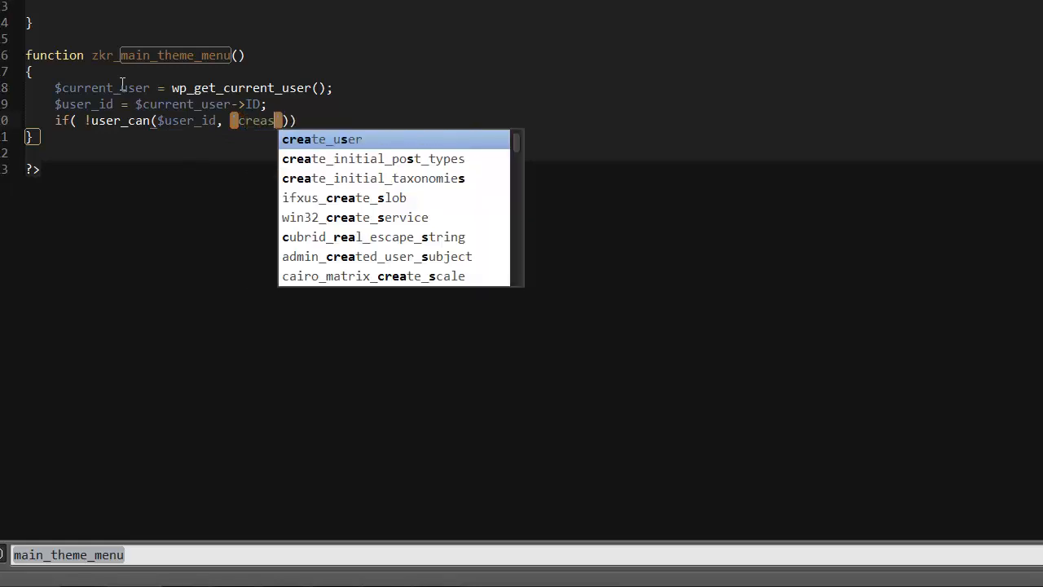
pyautogui.write('e')
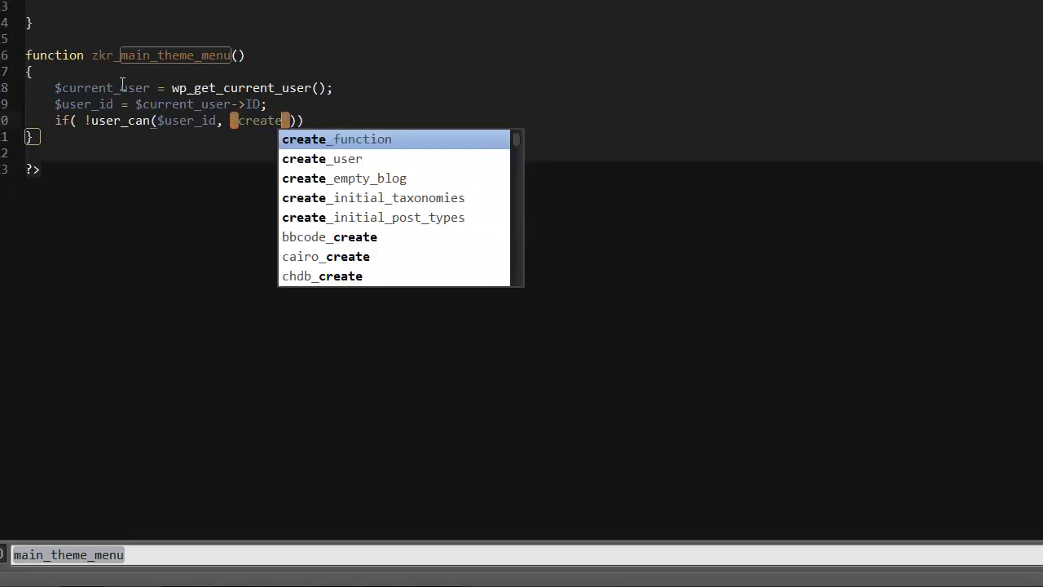
pyautogui.write('_users')
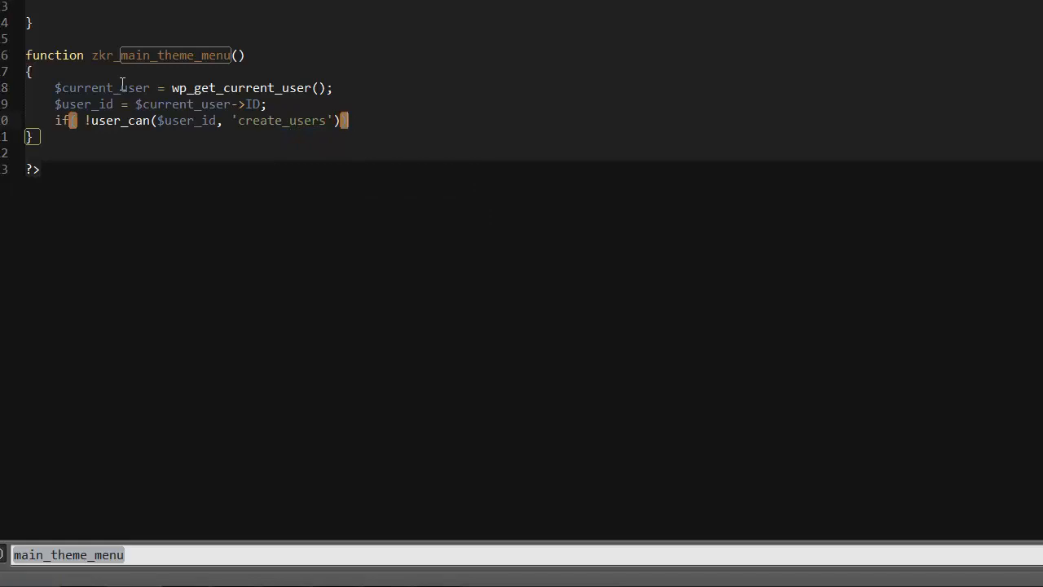
pyautogui.write('return')
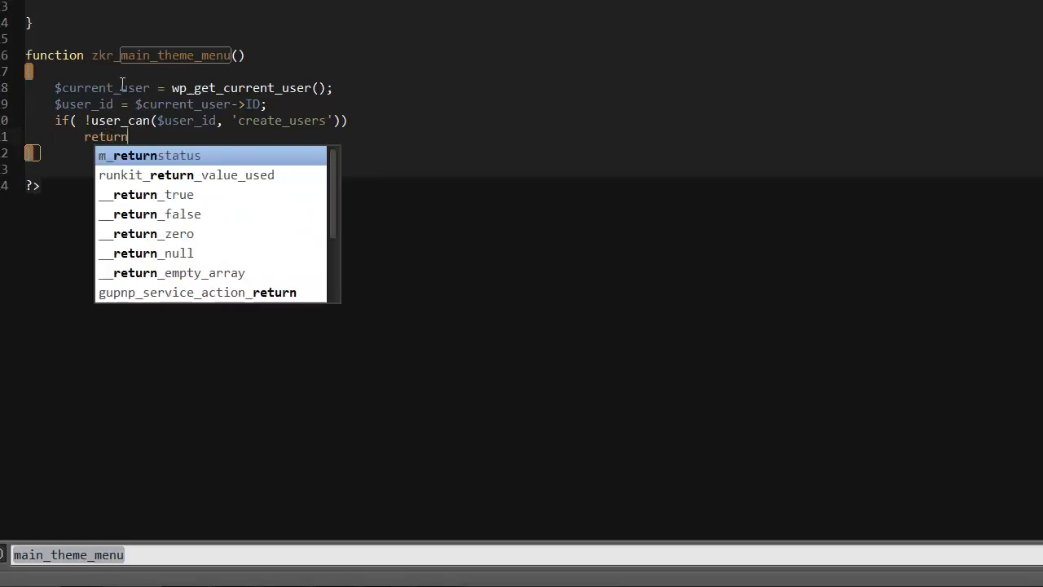
pyautogui.write('false;')
pyautogui.click(134, 153)
pyautogui.write('?>')
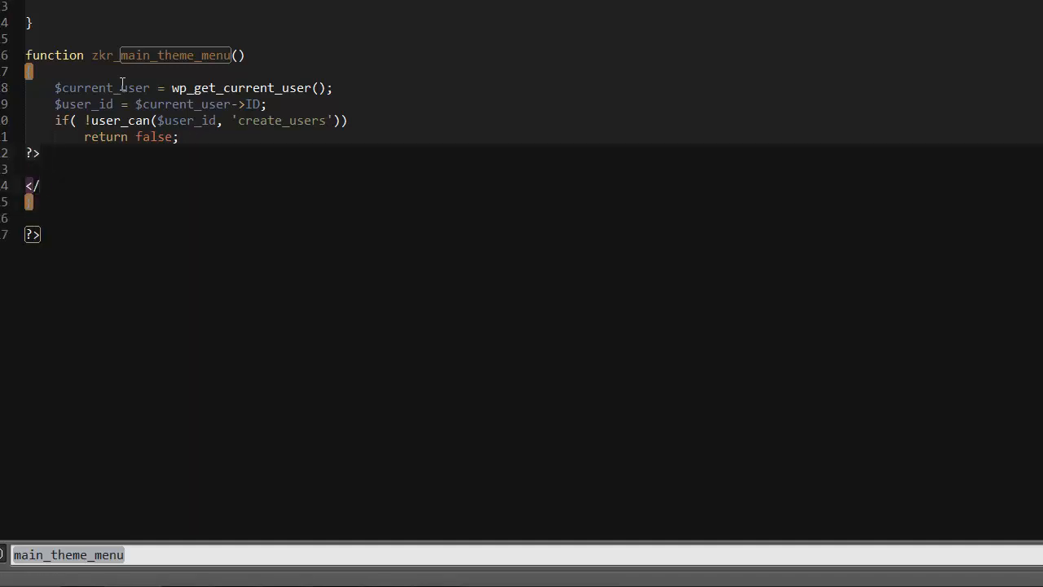
# - Close the PHP block and write a <div class="wrap"> containing an <h2>Hello heading
pyautogui.write('php')
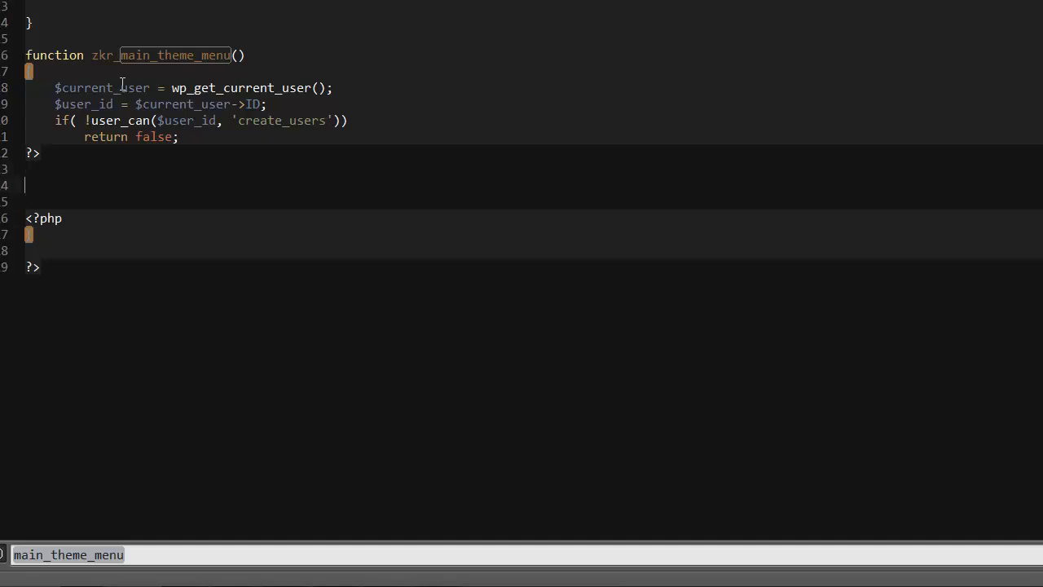
pyautogui.write('<')
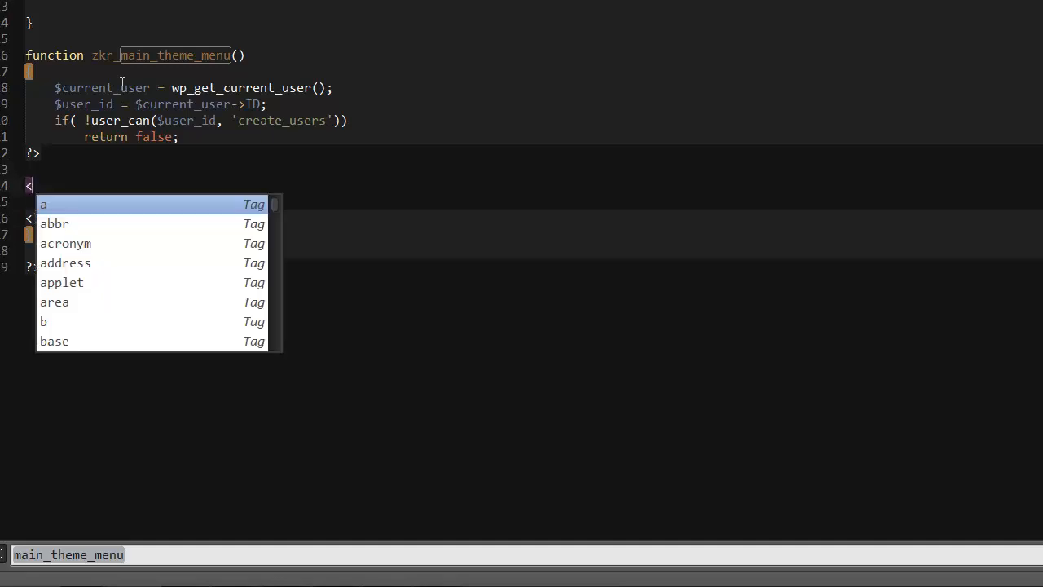
pyautogui.write('di')
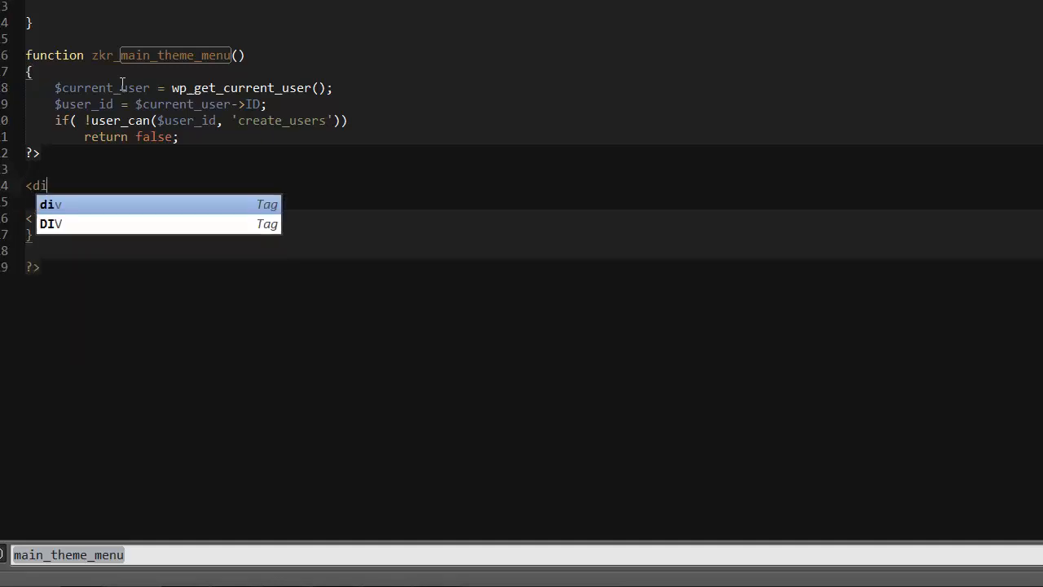
pyautogui.write('v class')
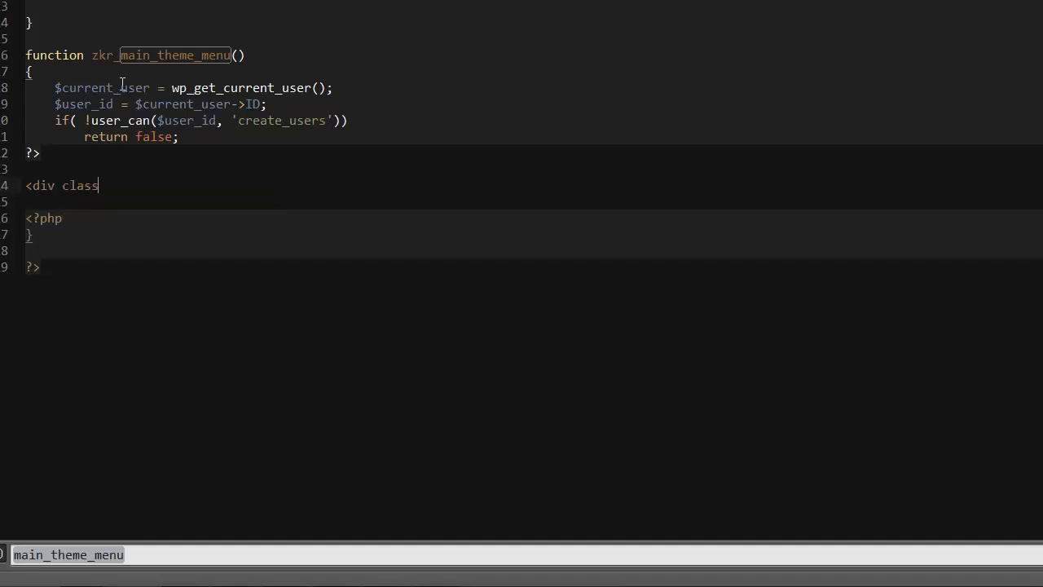
pyautogui.write('="w')
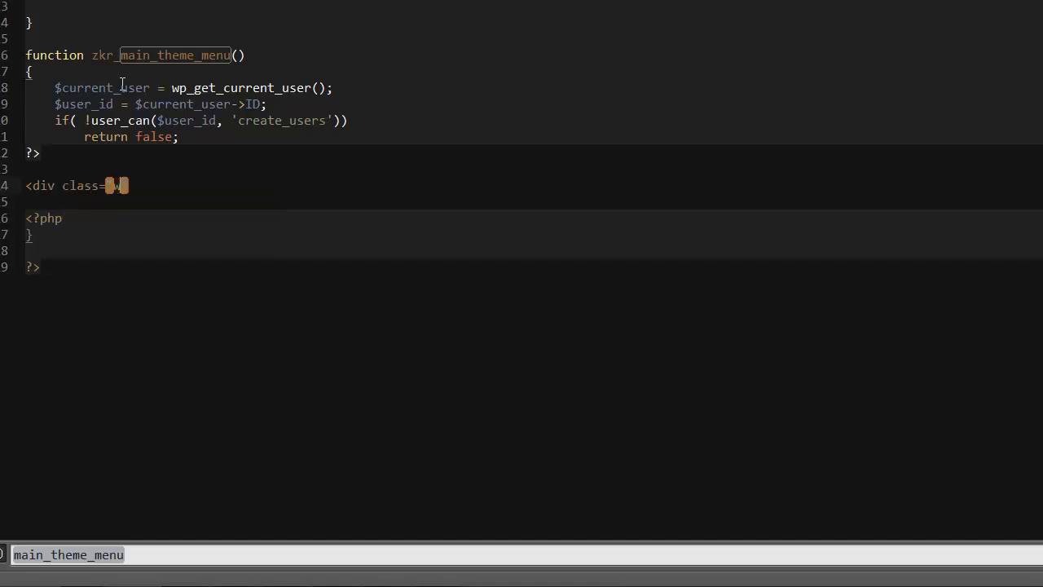
pyautogui.write('rap')
pyautogui.write('</div>')
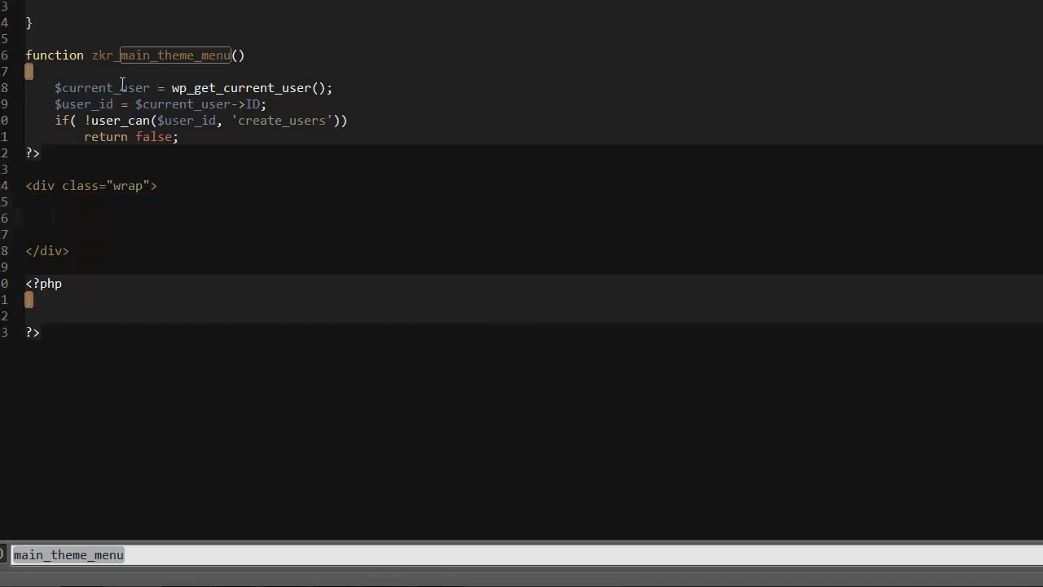
pyautogui.write('<h2>He</h2>')
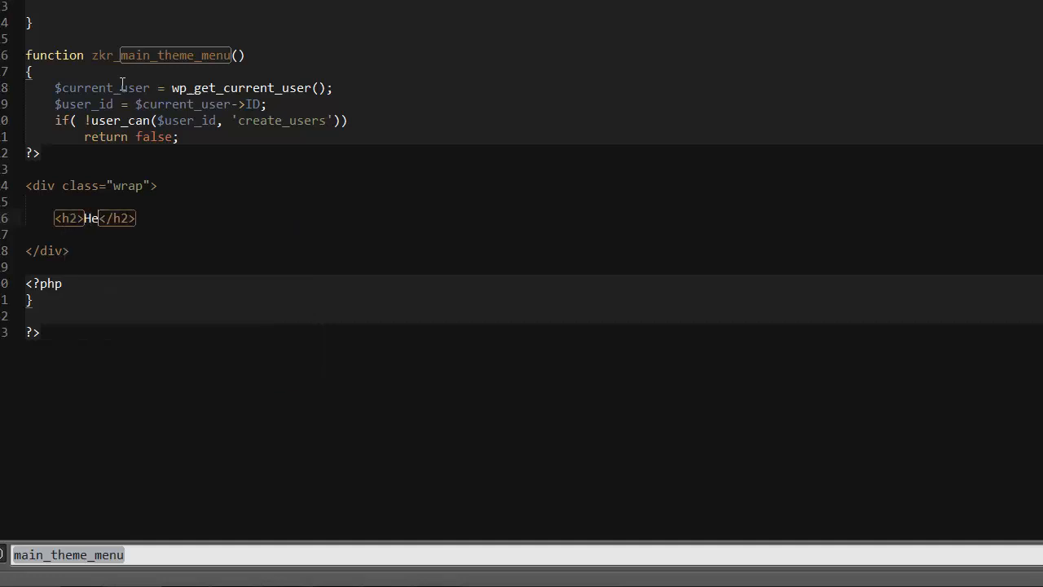
pyautogui.write('llo')
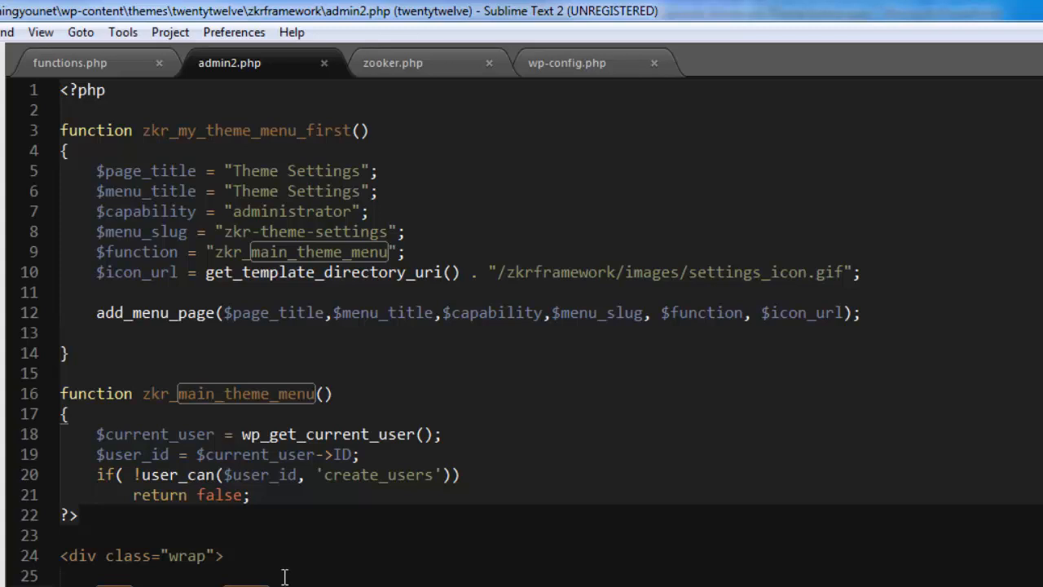
pyautogui.moveTo(284, 574)
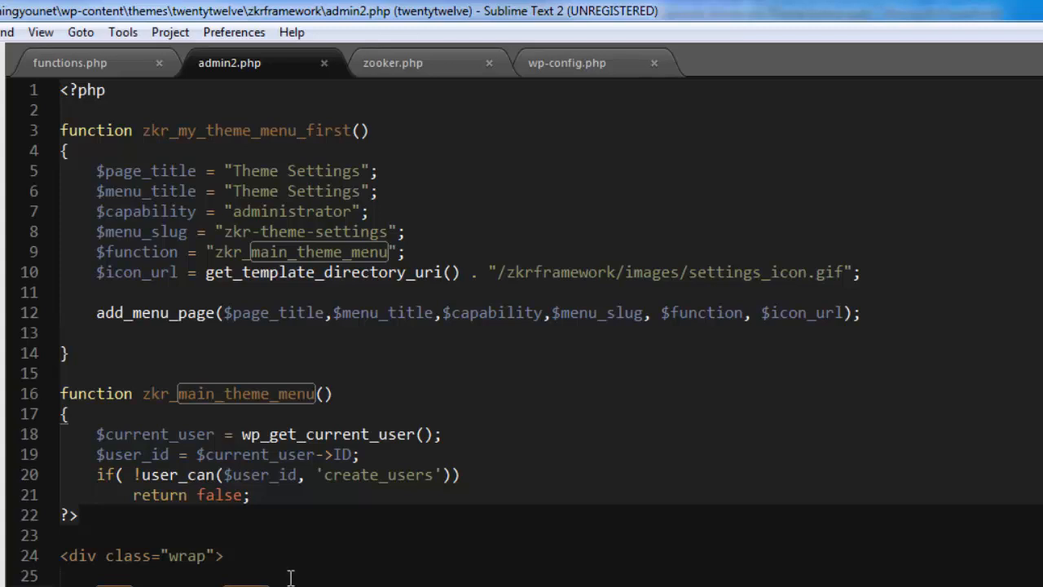
pyautogui.moveTo(149, 146)
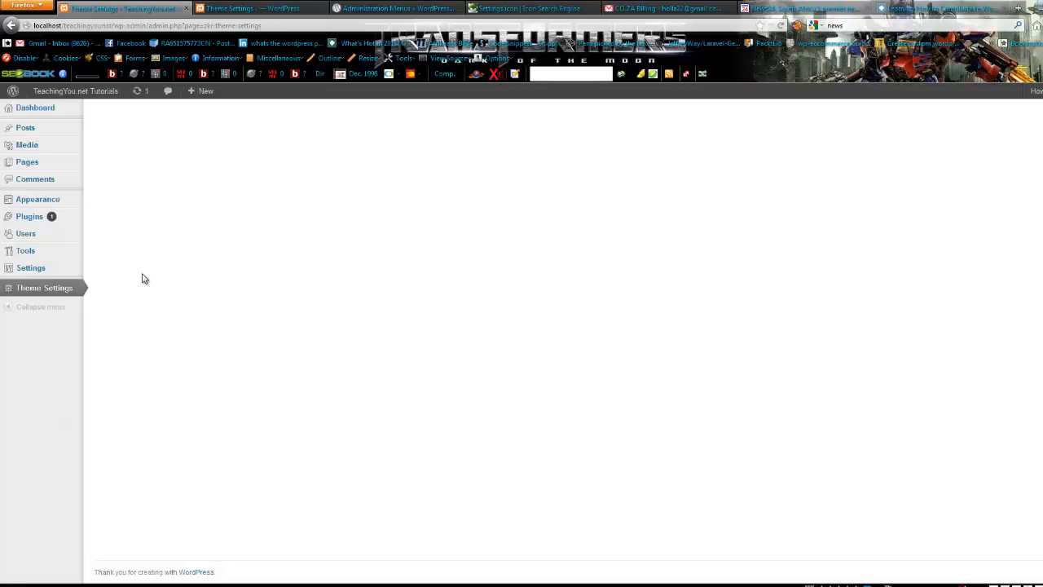
pyautogui.moveTo(63, 290)
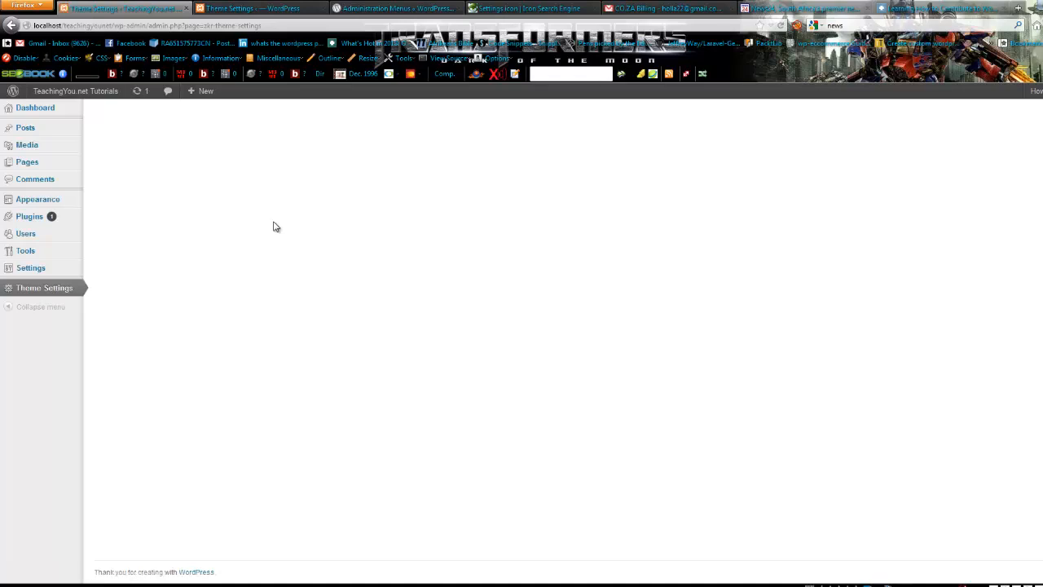
pyautogui.moveTo(29, 267)
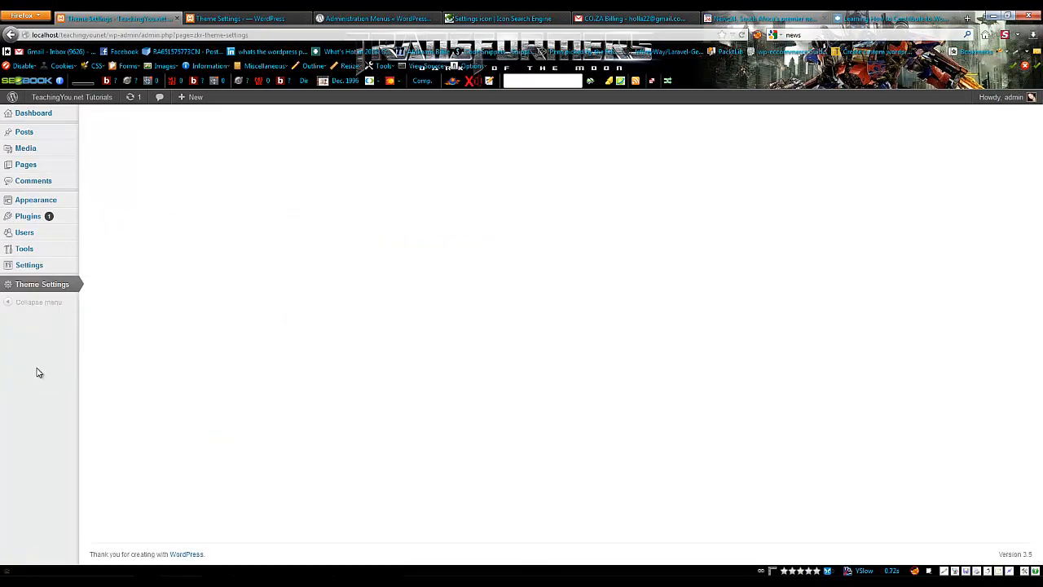
pyautogui.moveTo(285, 276)
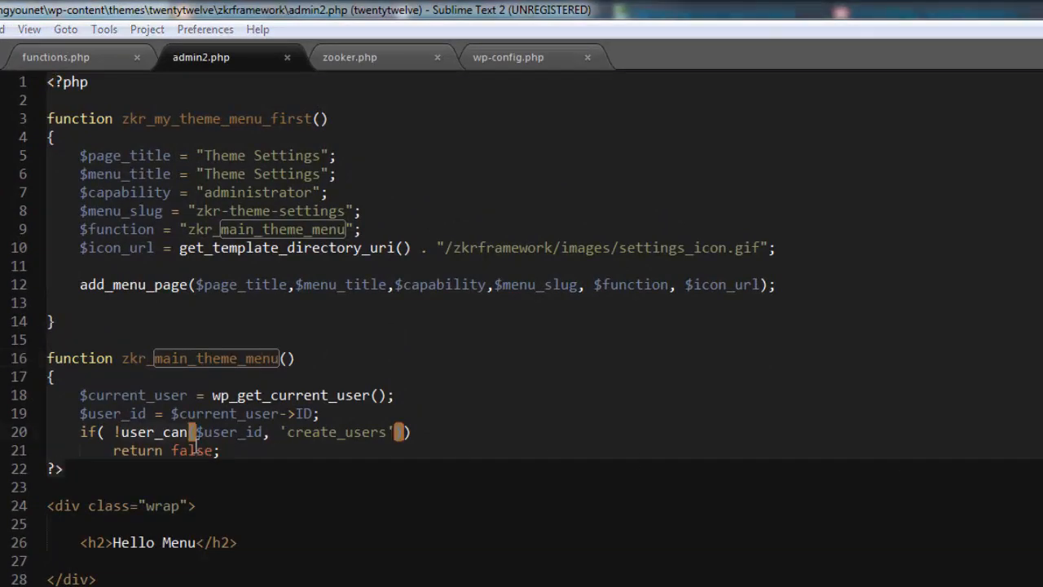
pyautogui.moveTo(210, 71)
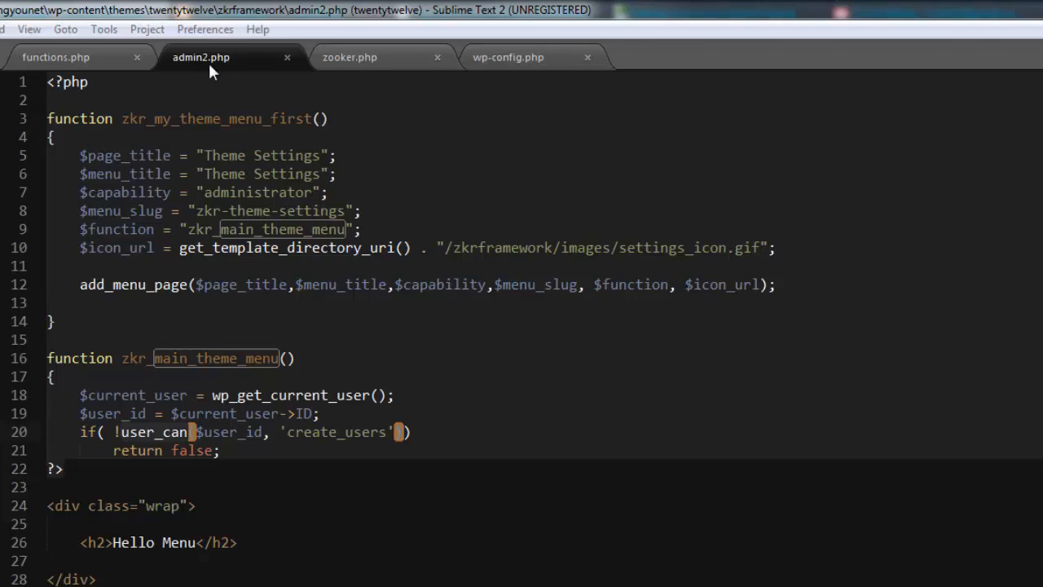
pyautogui.moveTo(202, 74)
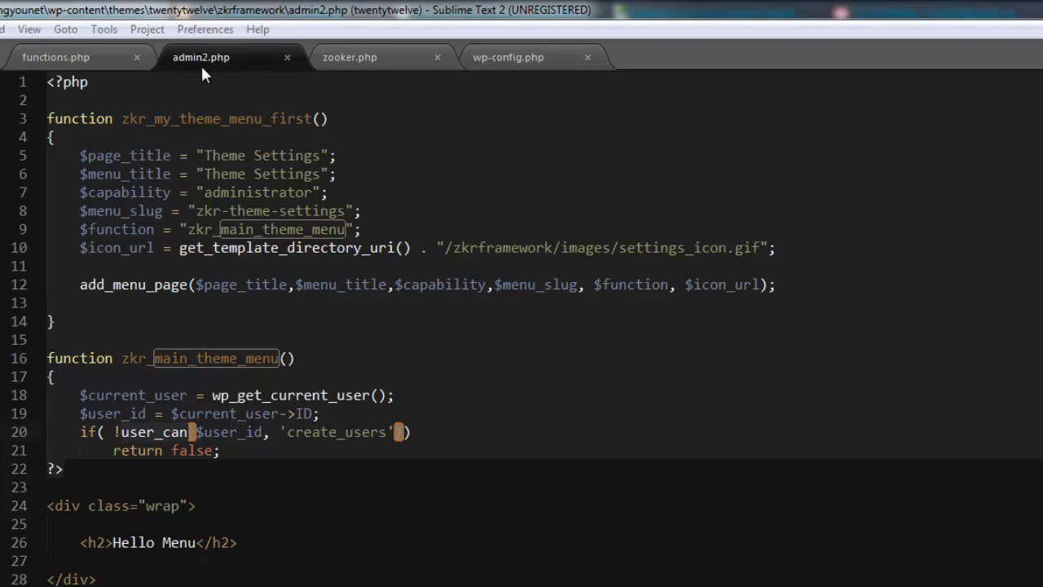
# - In functions.php, change the include path from zkrframework/admin.php to admin2.php
pyautogui.click(56, 57)
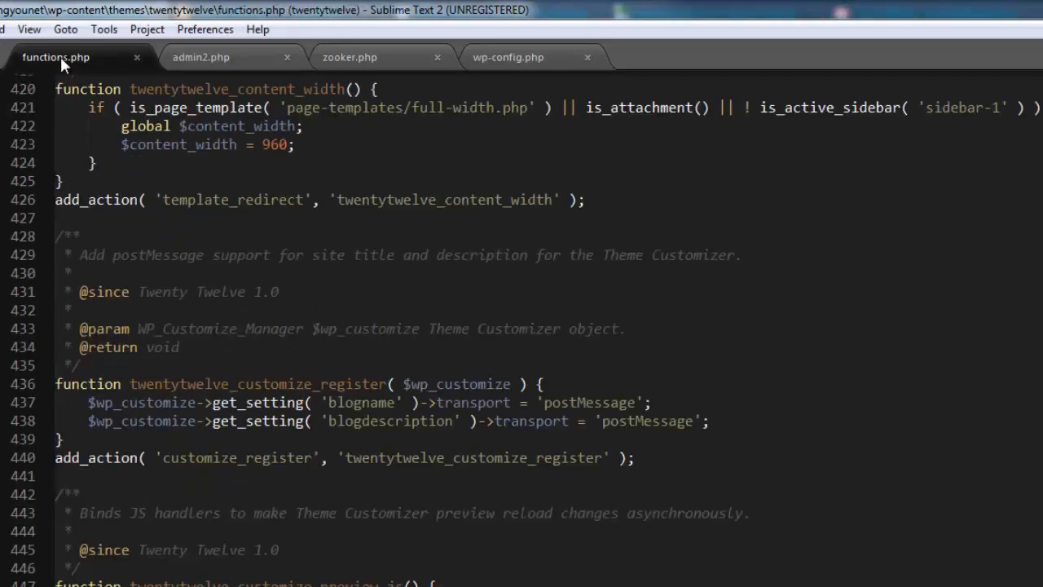
pyautogui.scroll(-3)
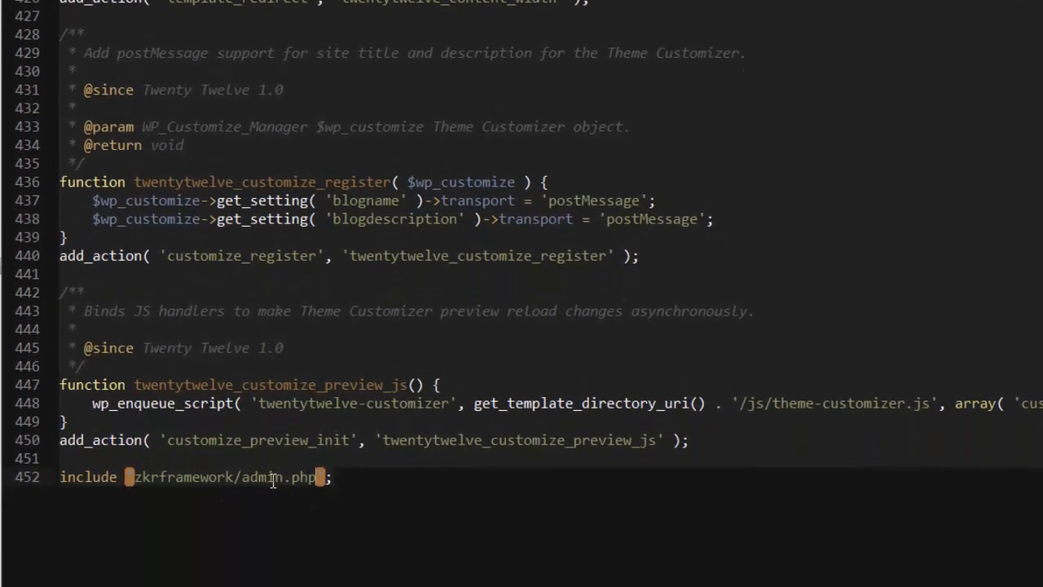
pyautogui.moveTo(378, 479)
pyautogui.write('2')
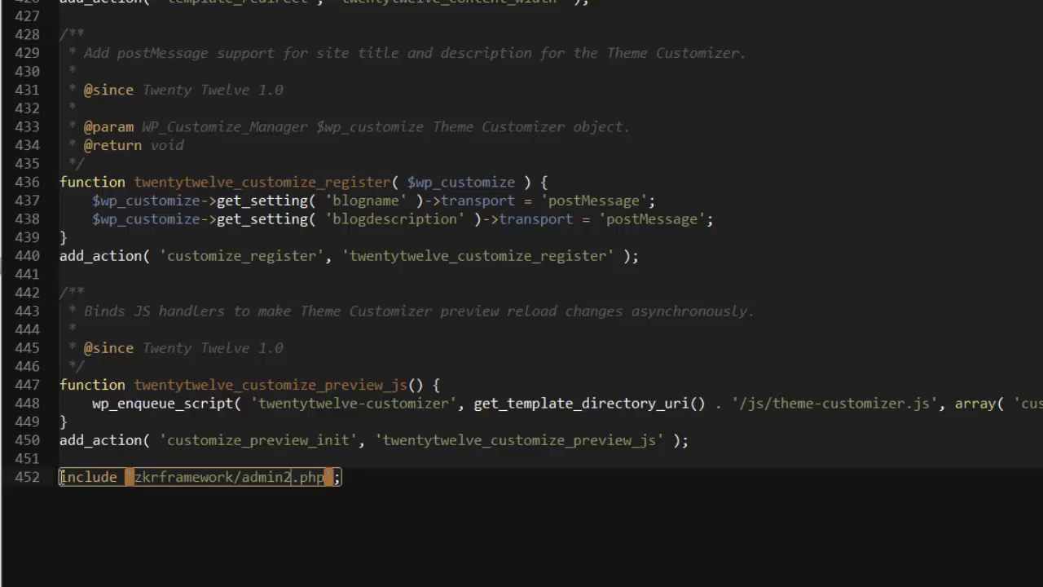
pyautogui.click(395, 476)
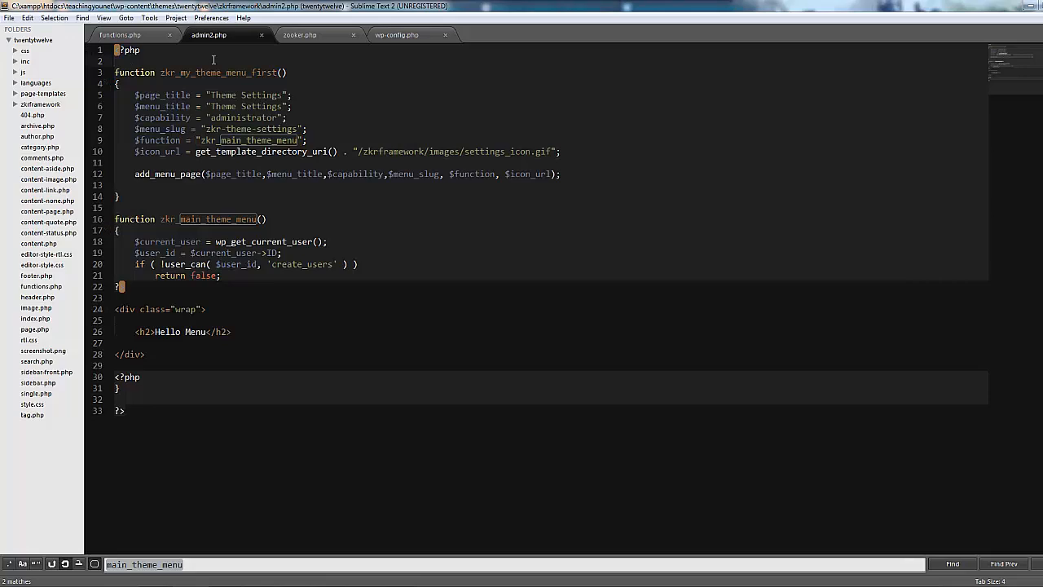
# - Write add_action('admin_menu', 'zkr_my_theme_menu_first'); at the top of admin2.php
pyautogui.write('add')
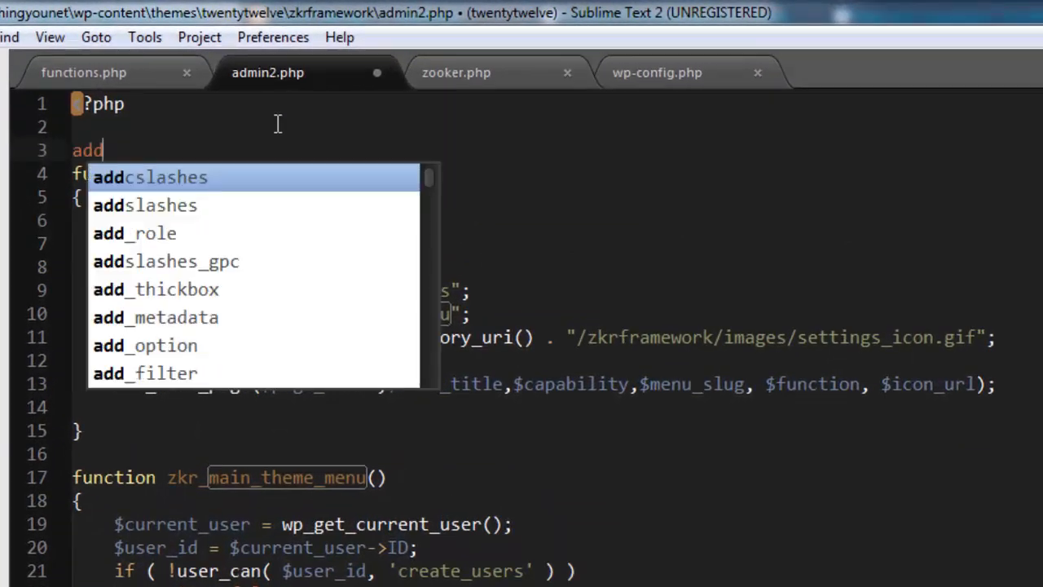
pyautogui.write('_action(')
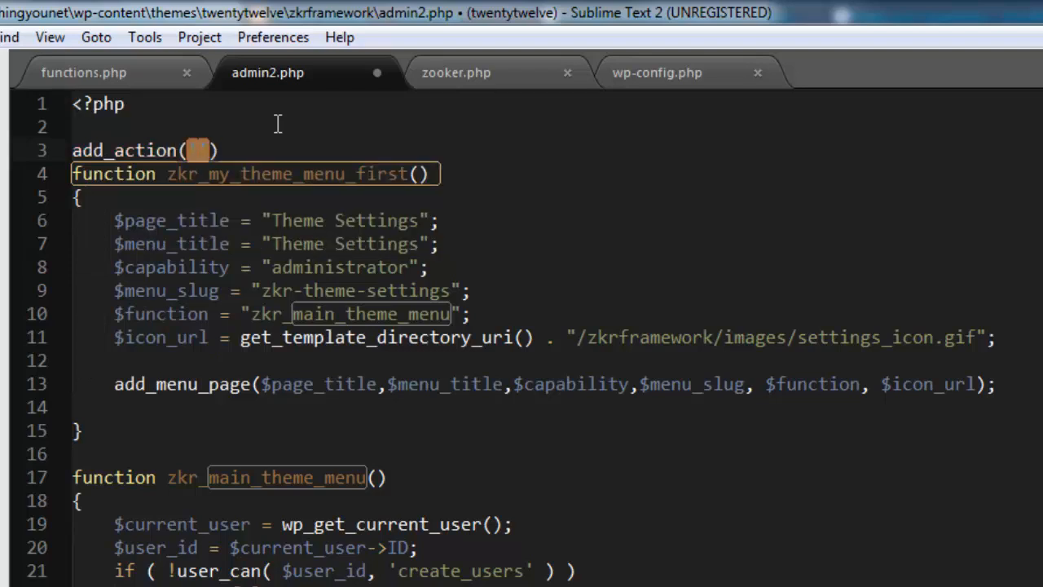
pyautogui.write('admin')
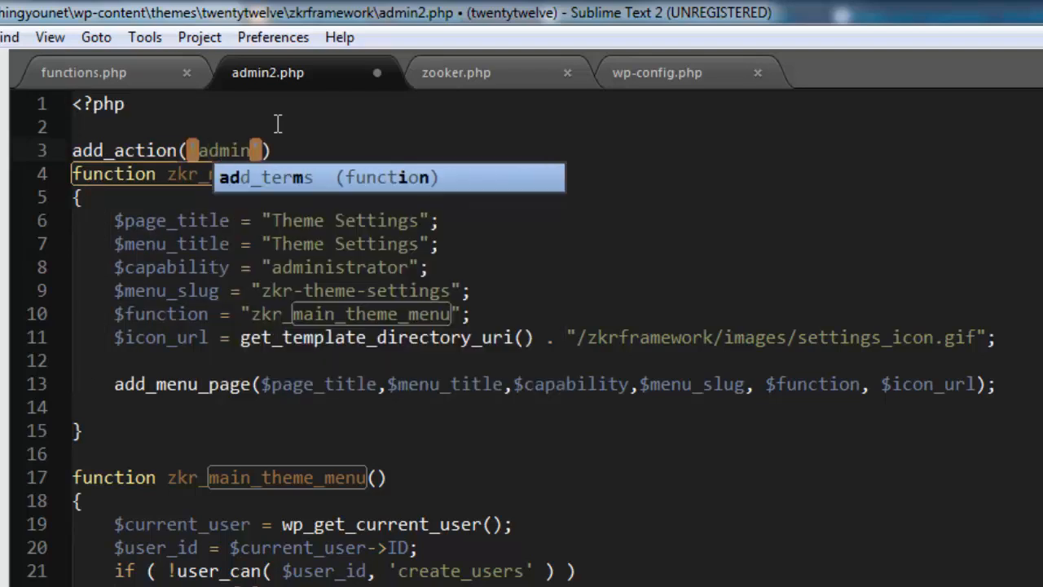
pyautogui.write("_menu',")
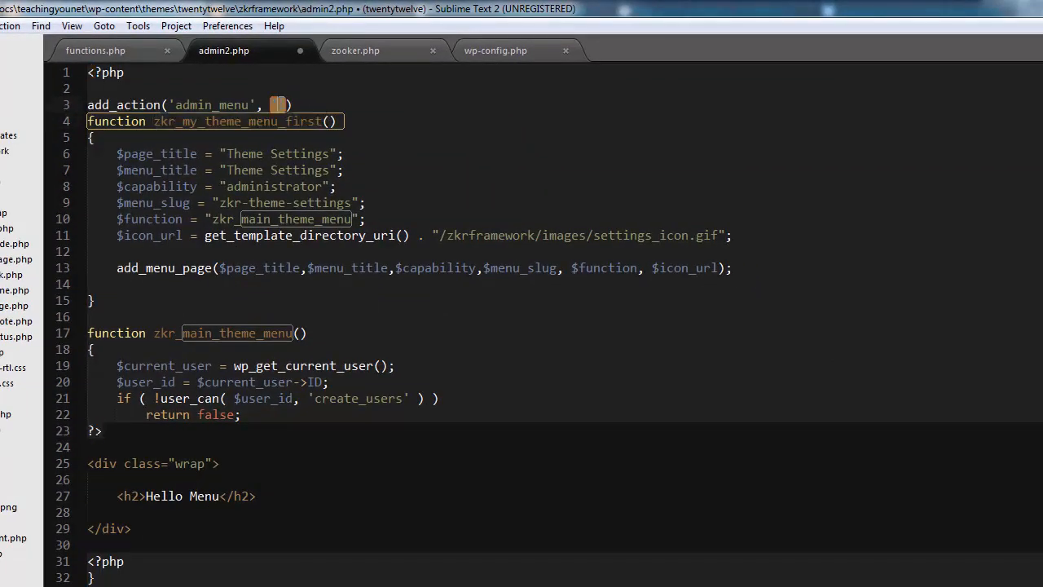
pyautogui.write('zkr_my_theme_menu_first')
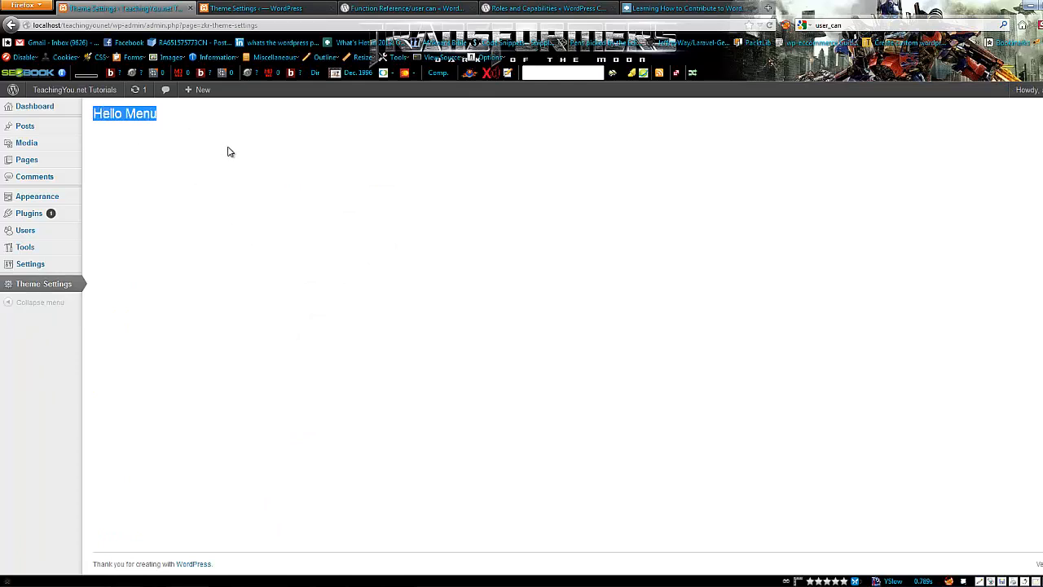
pyautogui.moveTo(211, 159)
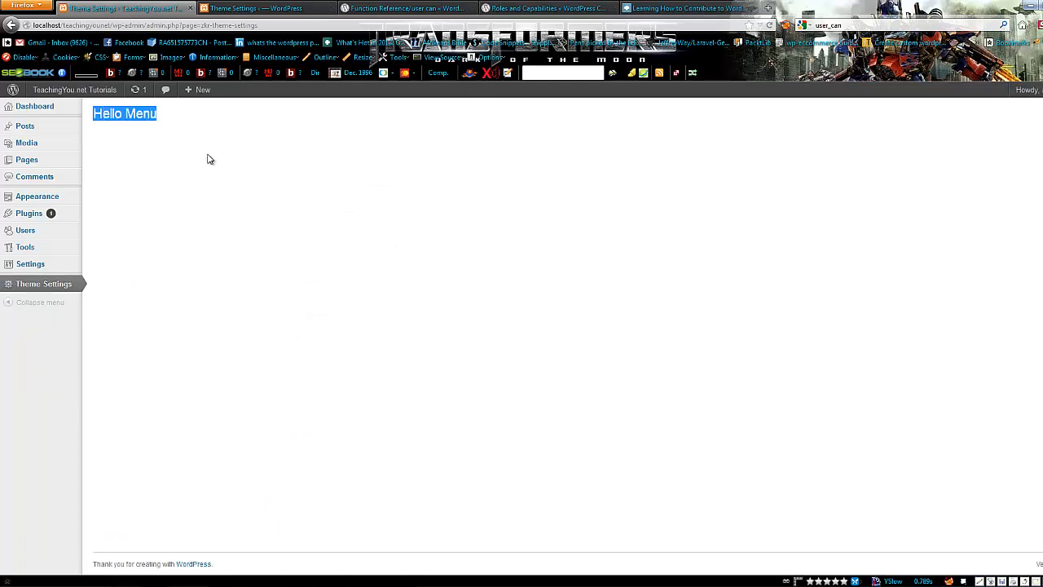